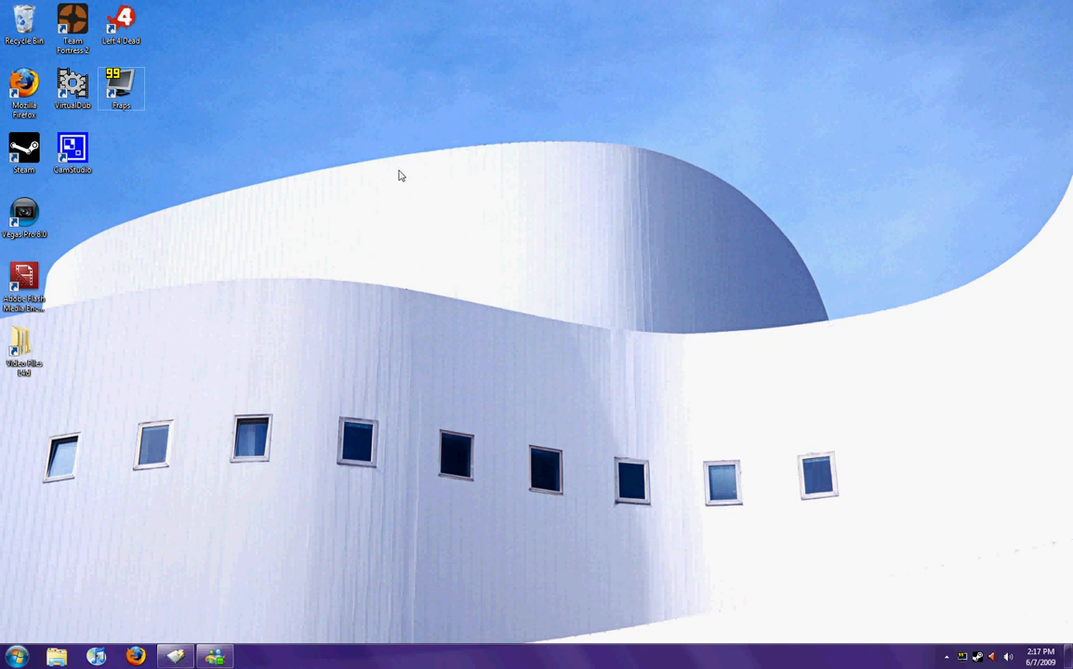
{"action": "mouse_move", "coordinate": [781, 11]}
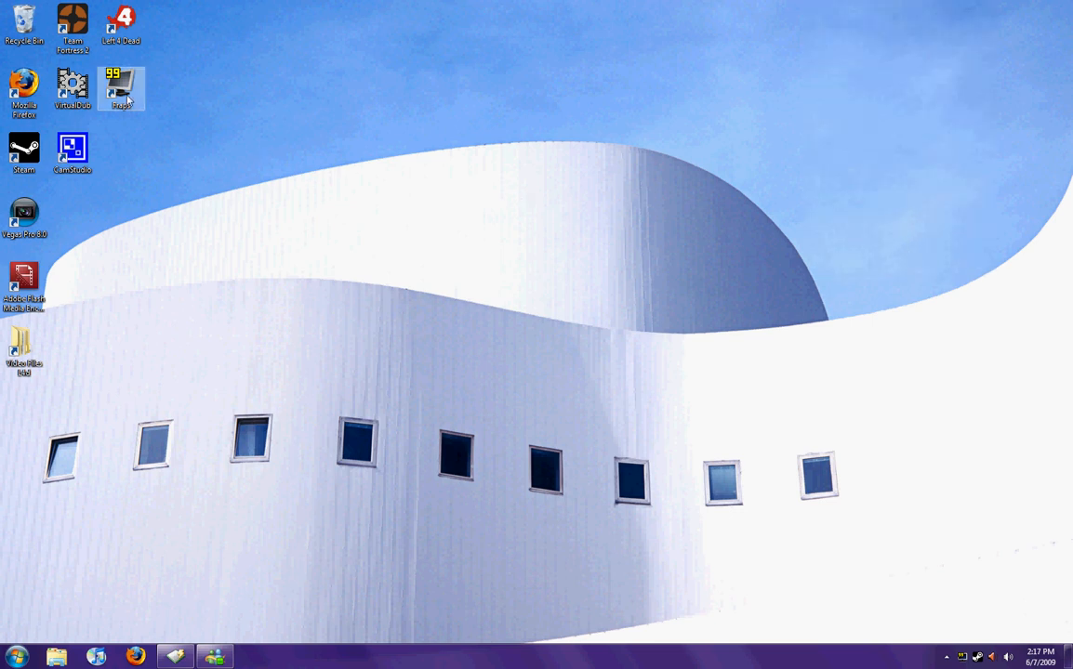
Step: Switch Control Panel to View by Small icons, then close the window
{"action": "left_click", "coordinate": [121, 89]}
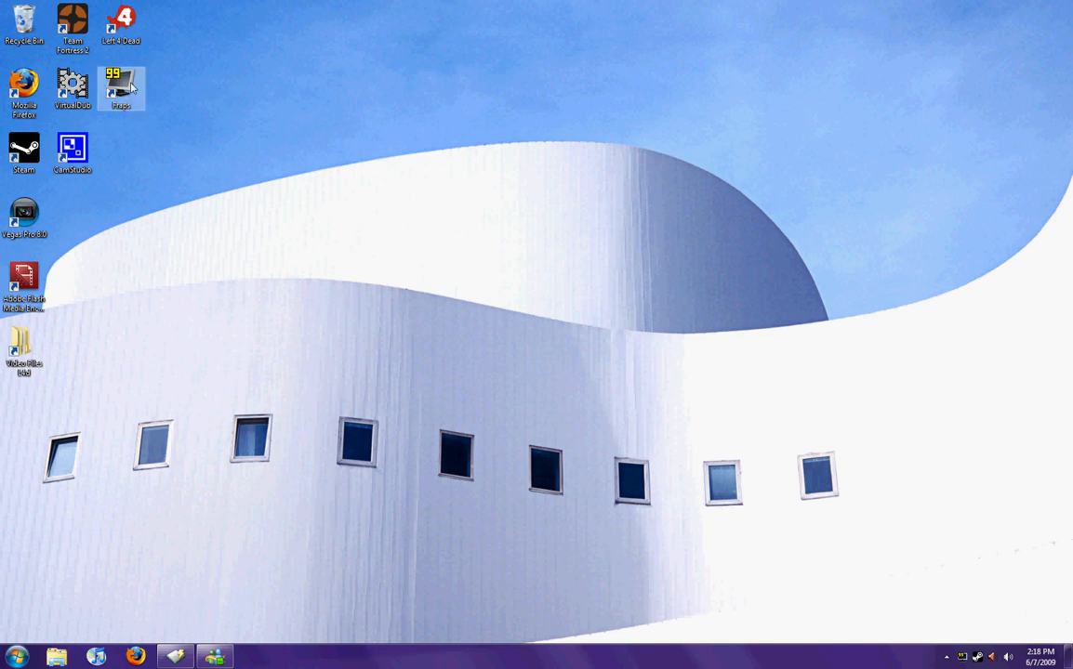
{"action": "mouse_move", "coordinate": [137, 89]}
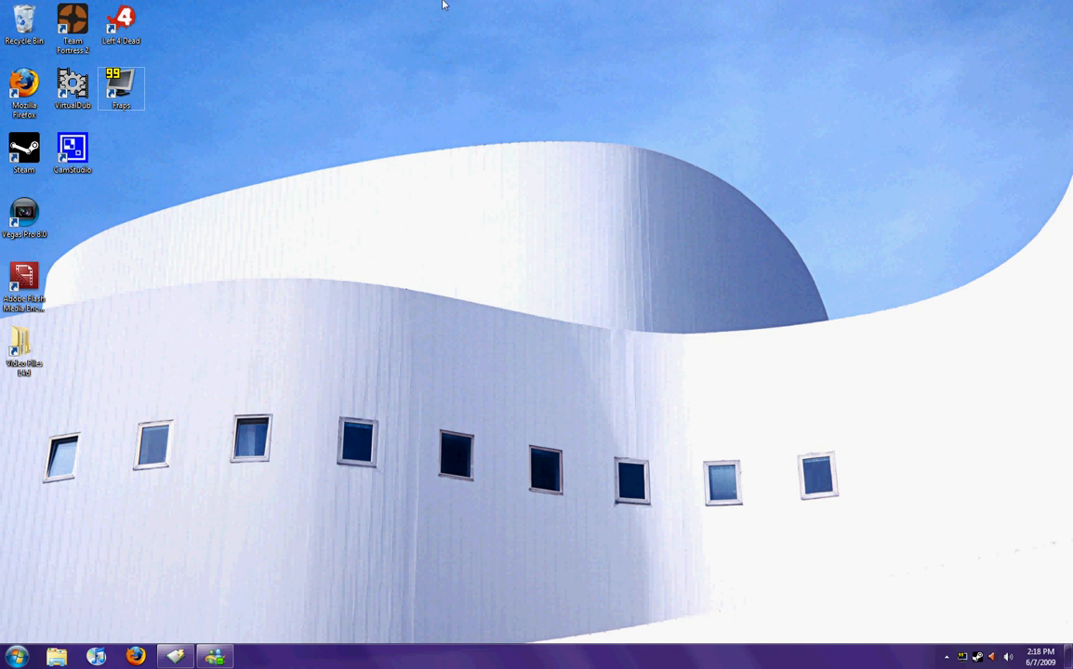
{"action": "mouse_move", "coordinate": [749, 119]}
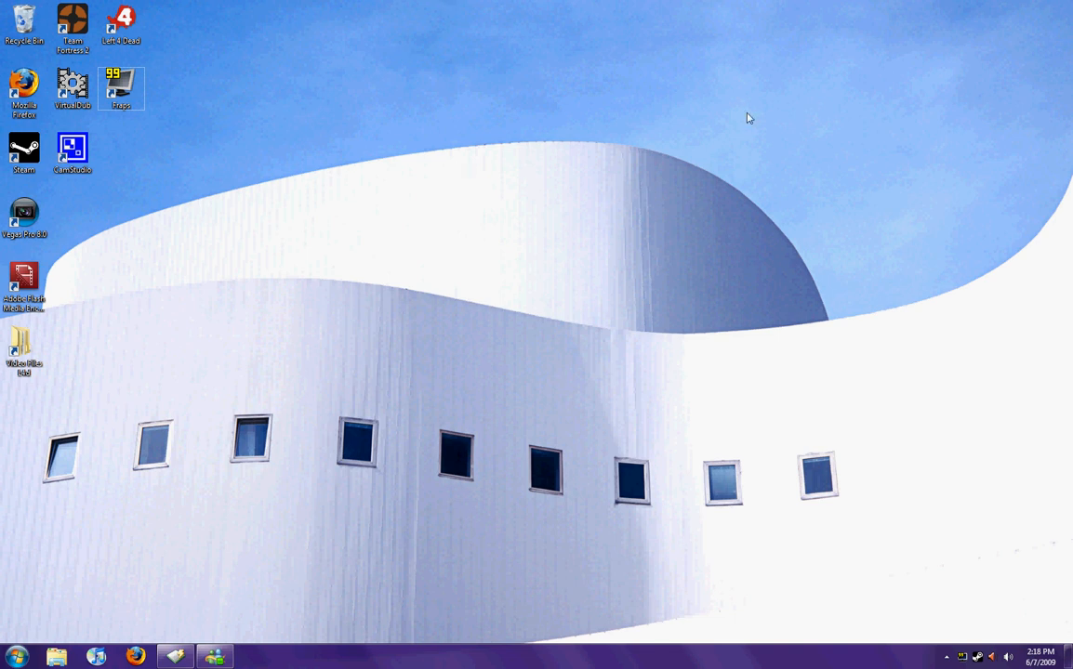
{"action": "mouse_move", "coordinate": [729, 83]}
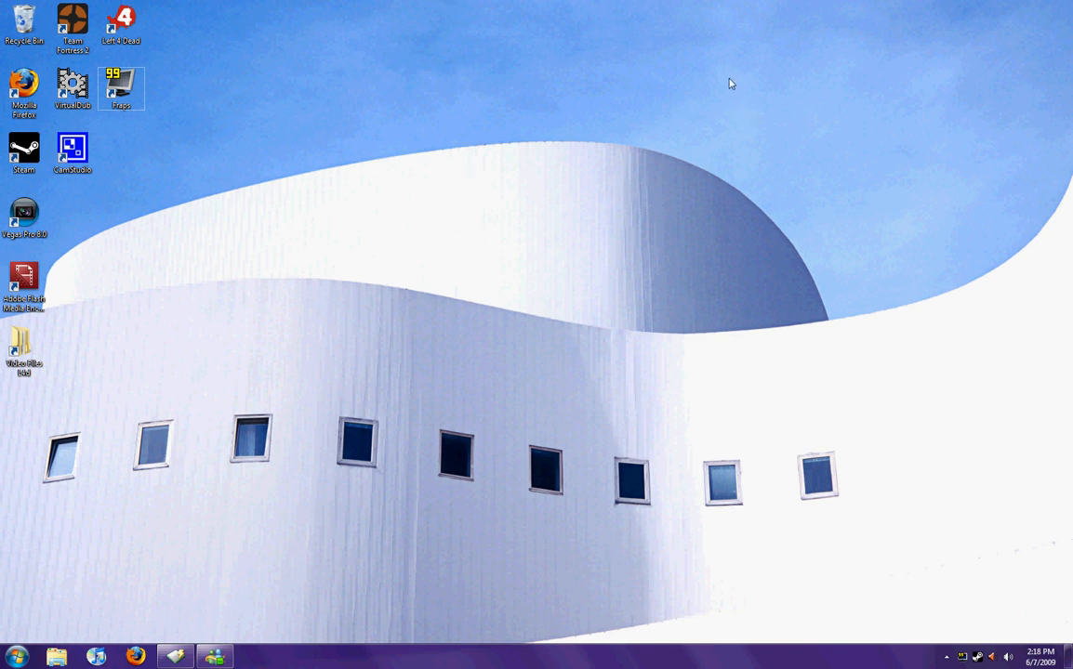
{"action": "mouse_move", "coordinate": [565, 160]}
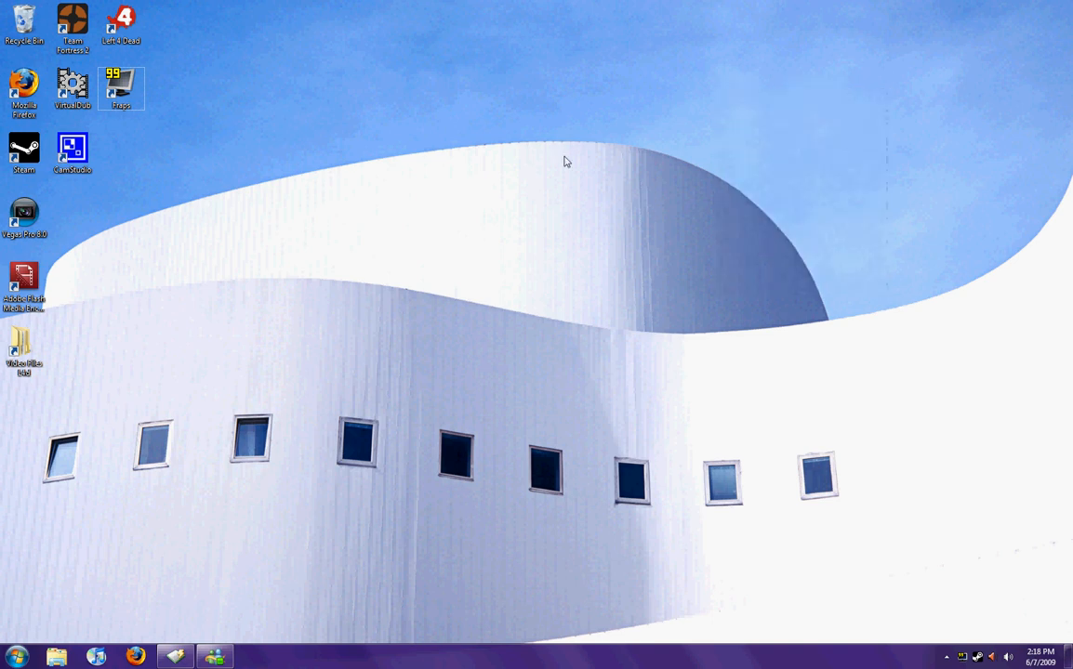
{"action": "mouse_move", "coordinate": [773, 86]}
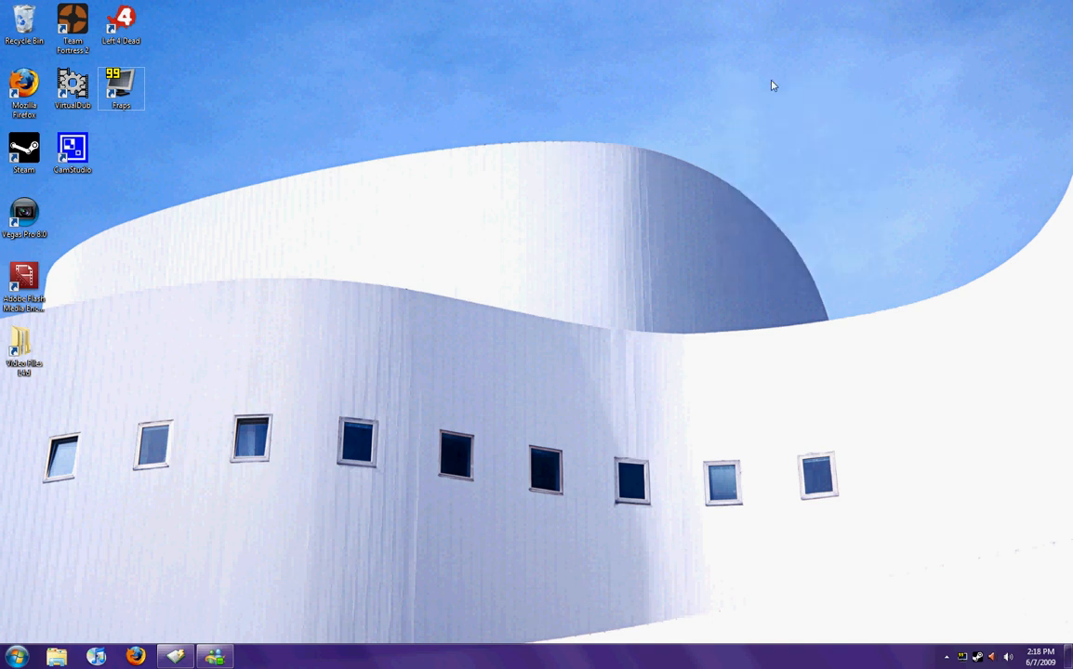
{"action": "mouse_move", "coordinate": [796, 4]}
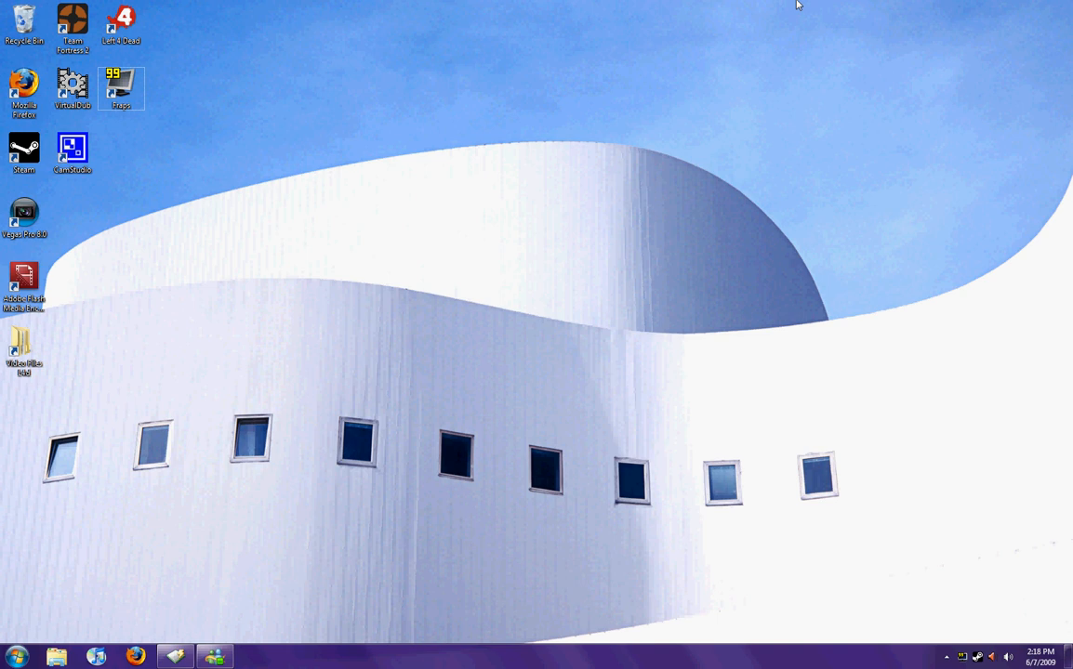
{"action": "mouse_move", "coordinate": [839, 108]}
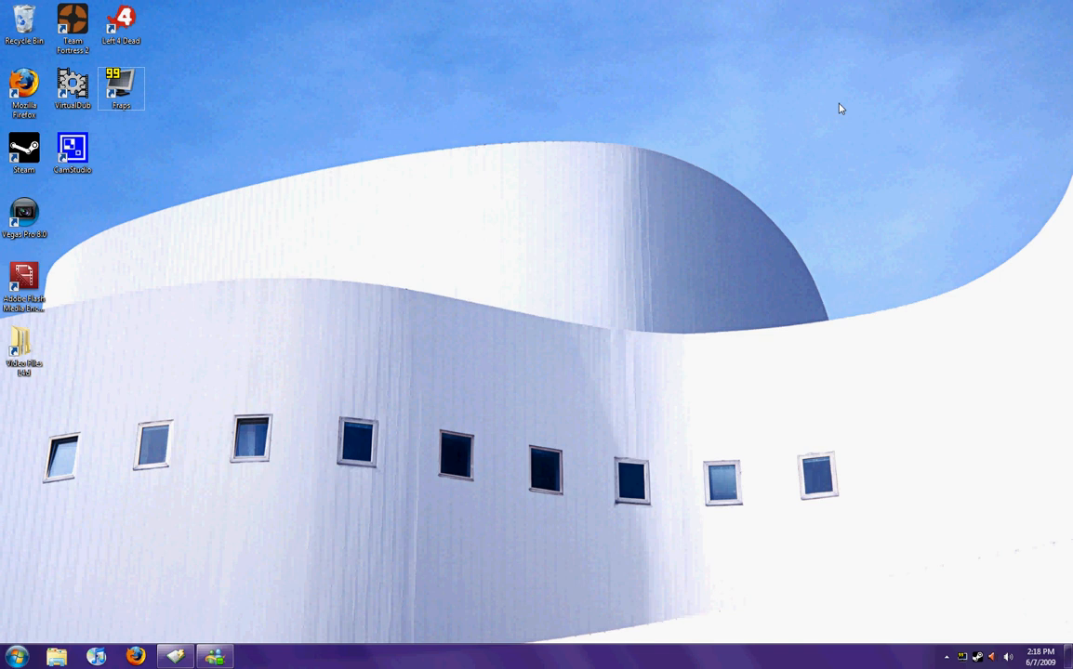
{"action": "mouse_move", "coordinate": [885, 658]}
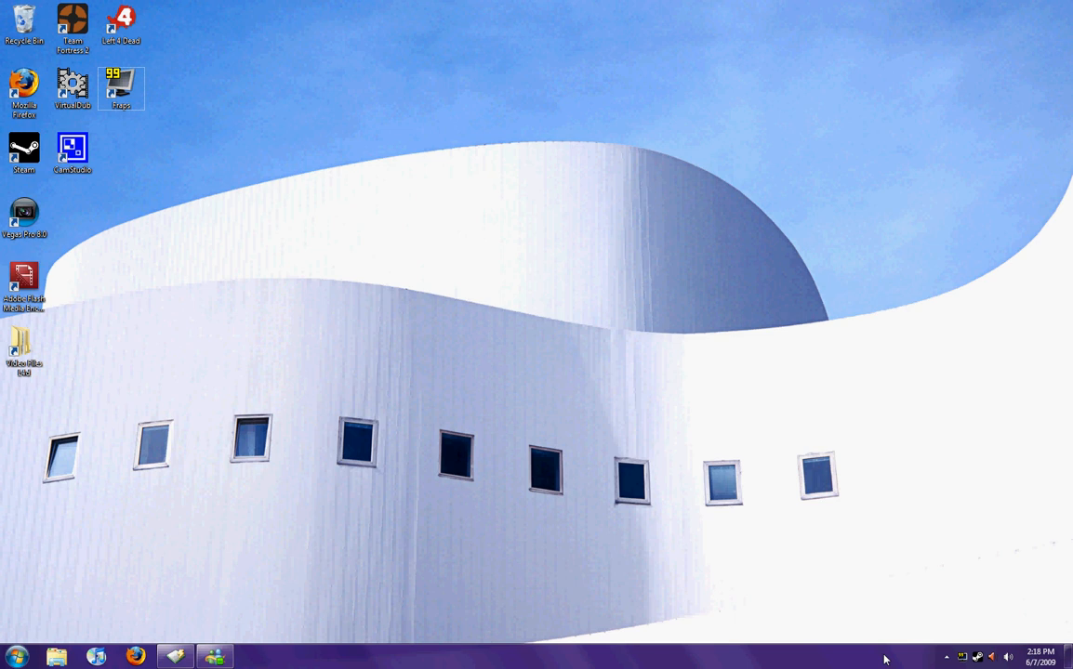
{"action": "mouse_move", "coordinate": [626, 286]}
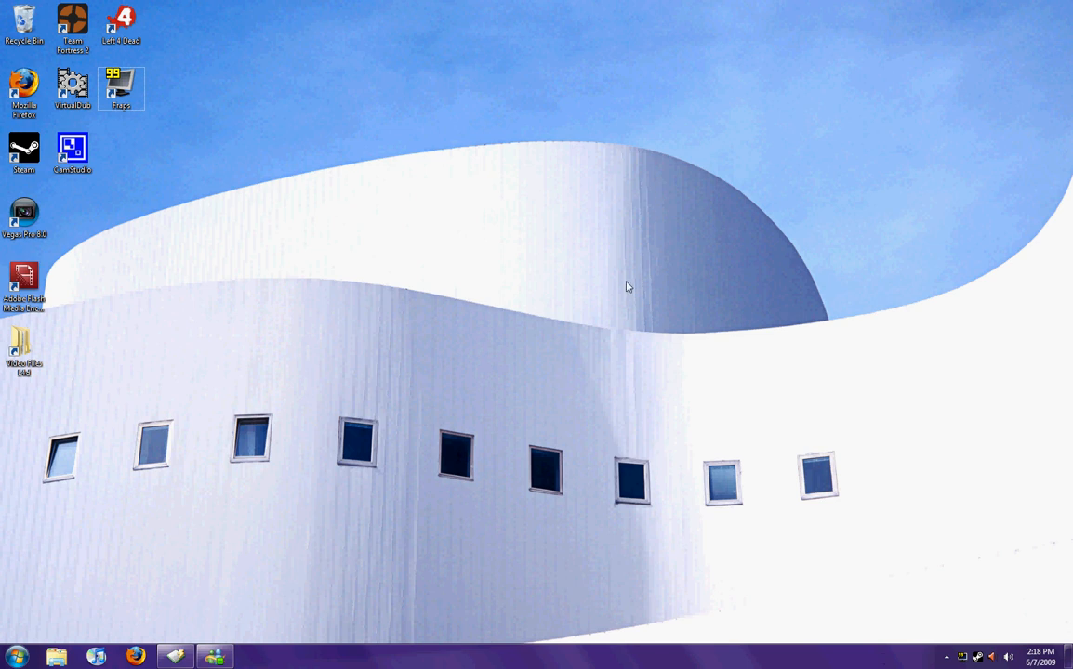
{"action": "mouse_move", "coordinate": [257, 525]}
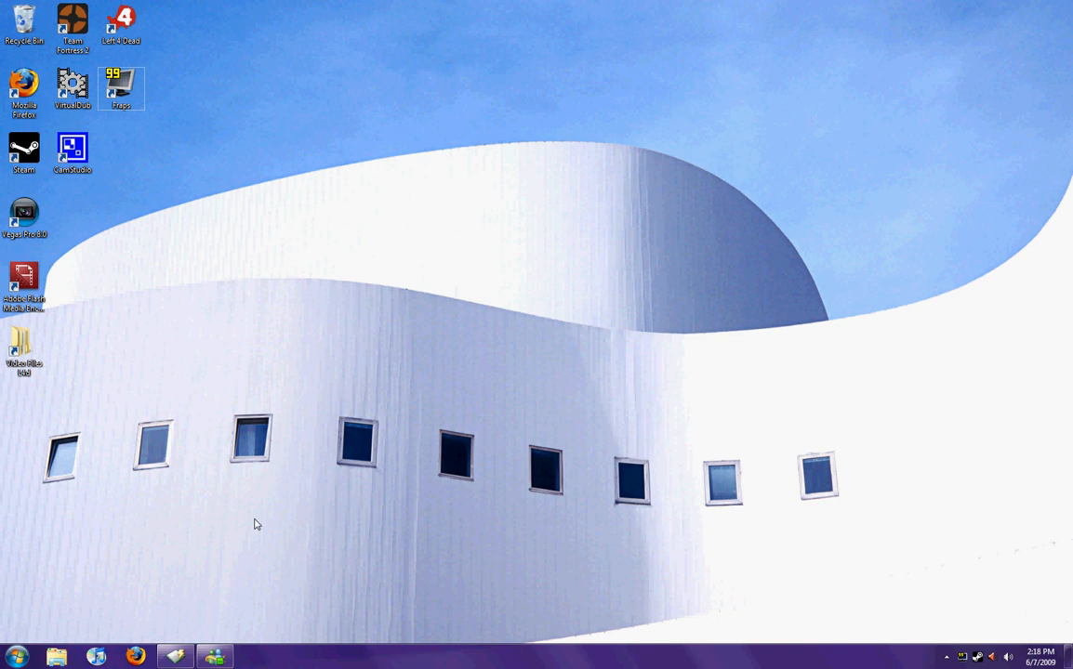
{"action": "mouse_move", "coordinate": [650, 595]}
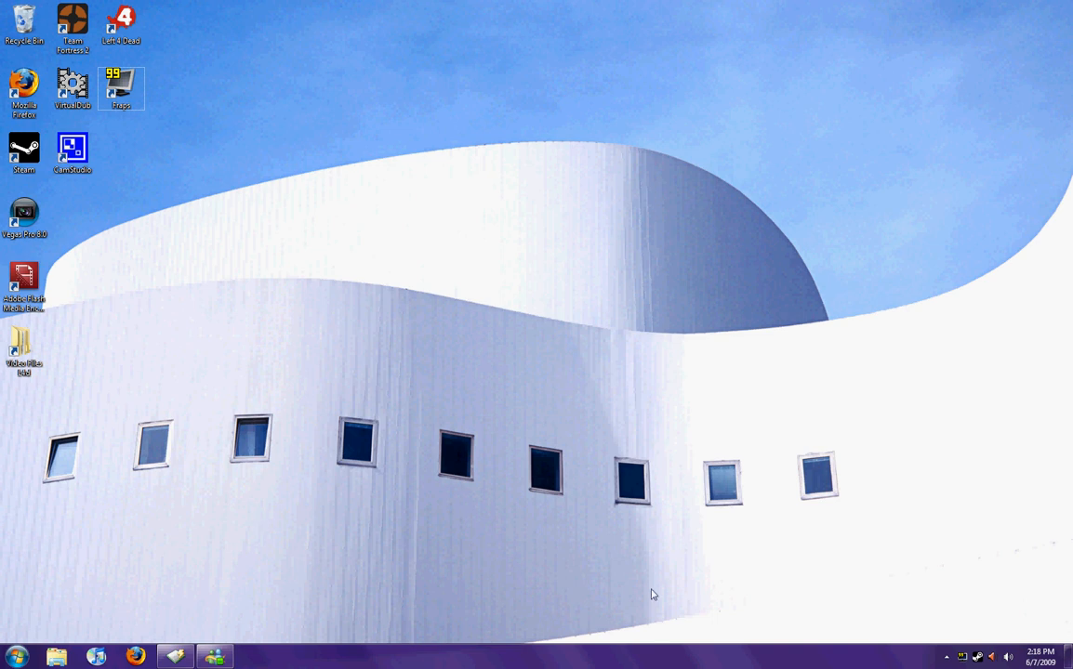
{"action": "mouse_move", "coordinate": [995, 661]}
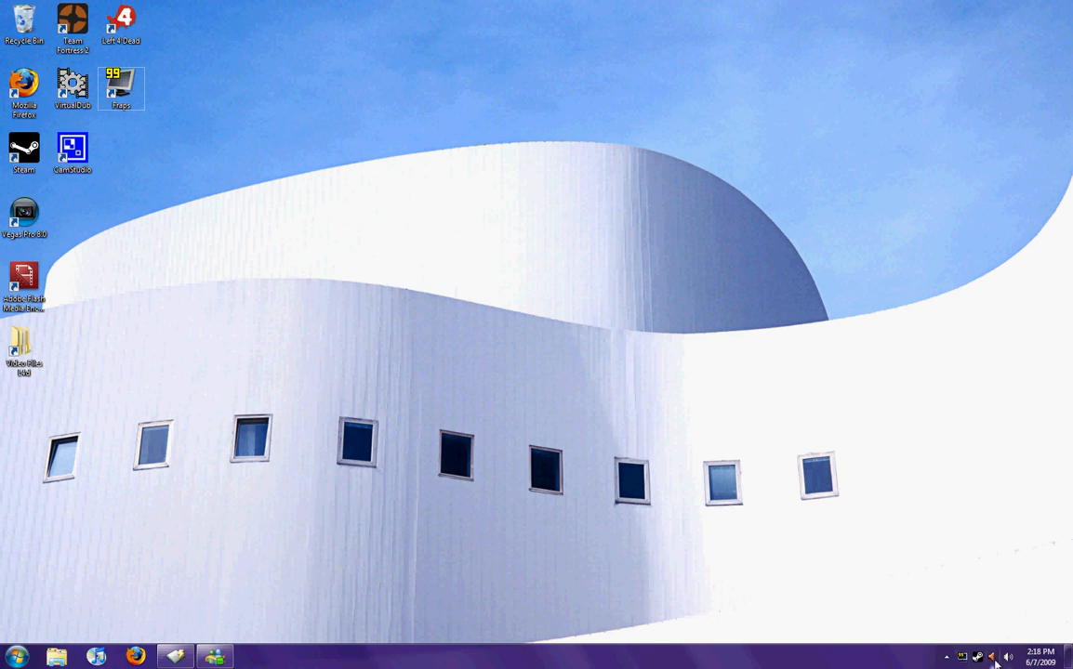
{"action": "mouse_move", "coordinate": [976, 658]}
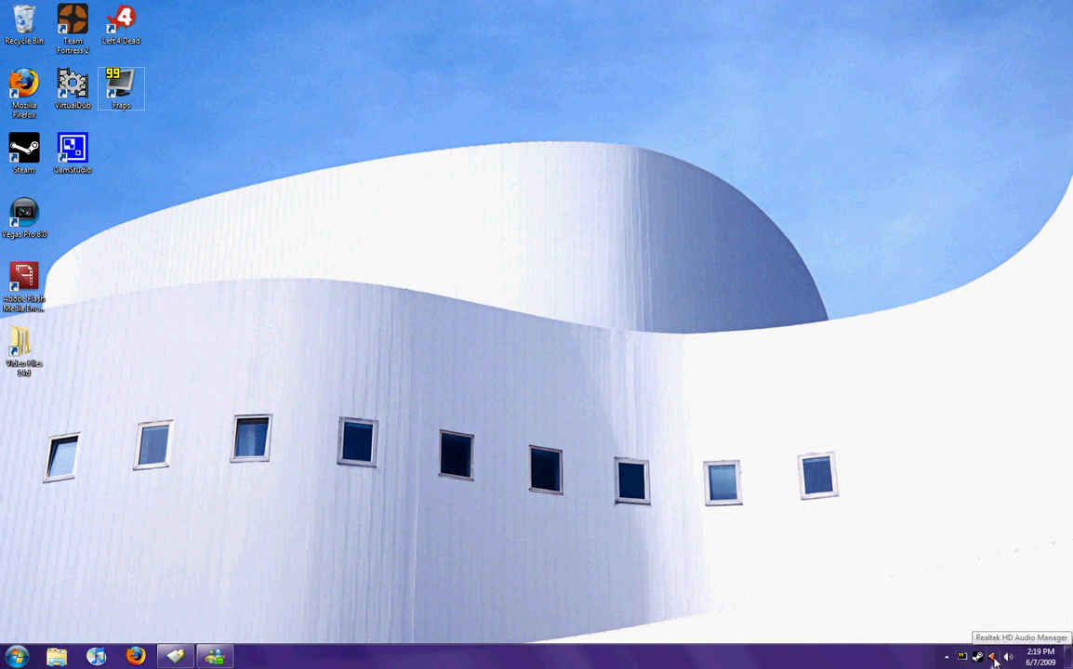
{"action": "mouse_move", "coordinate": [1032, 621]}
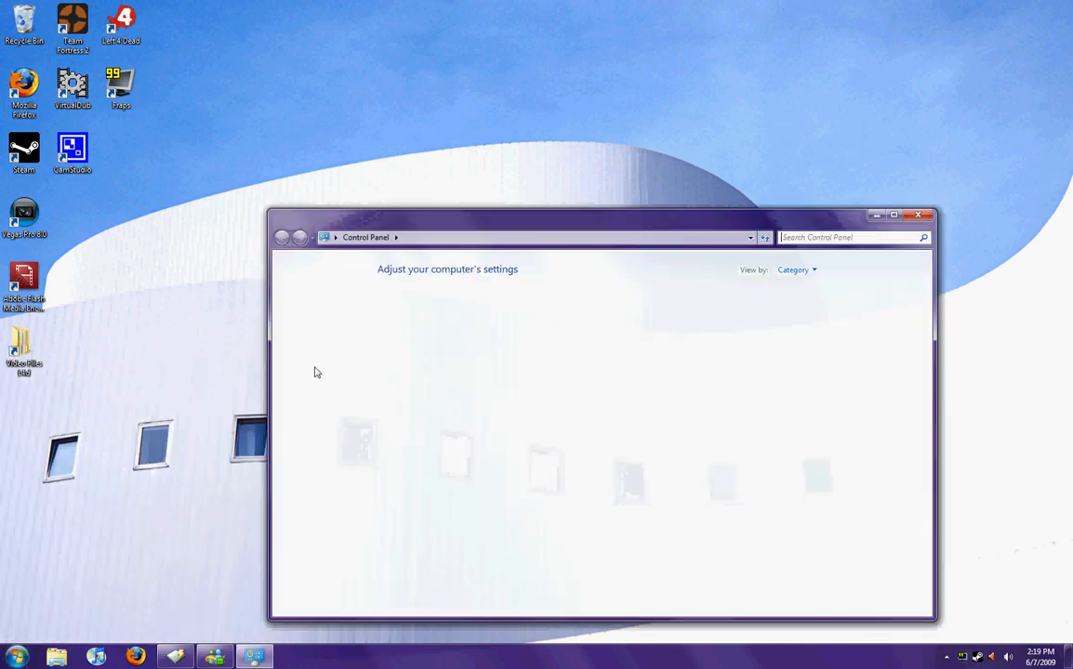
{"action": "left_click", "coordinate": [796, 270]}
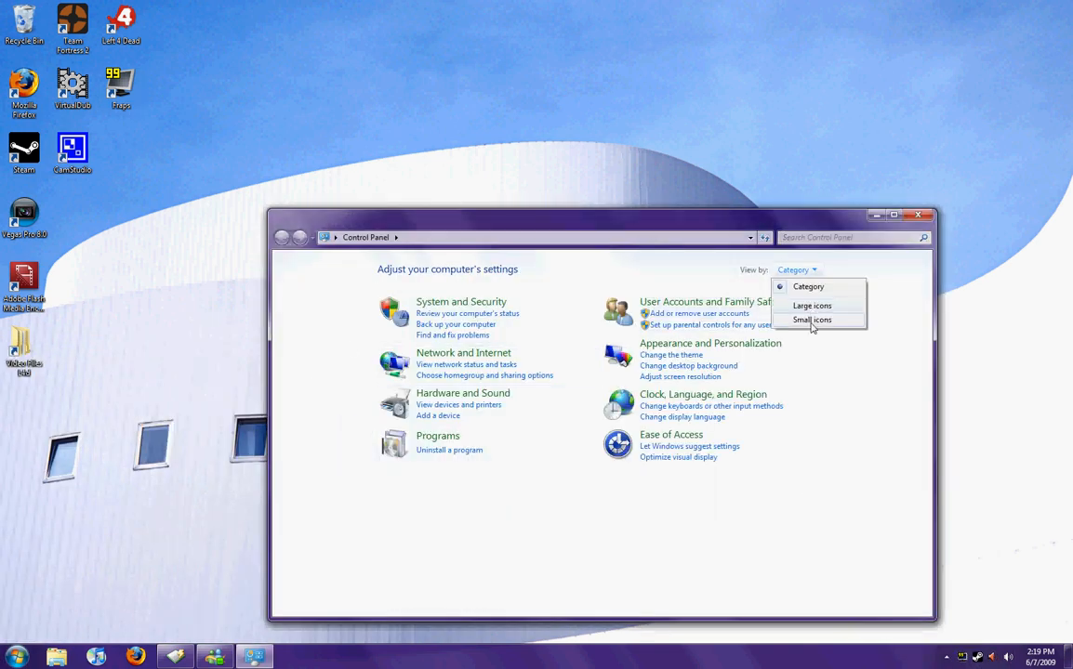
{"action": "left_click", "coordinate": [812, 320]}
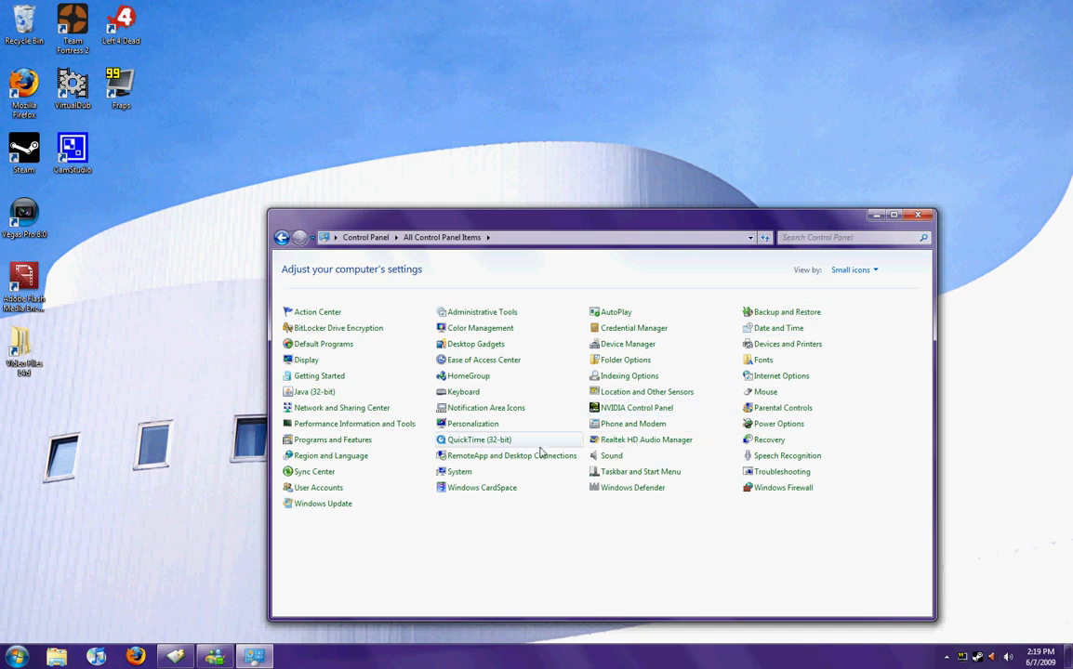
{"action": "mouse_move", "coordinate": [647, 439]}
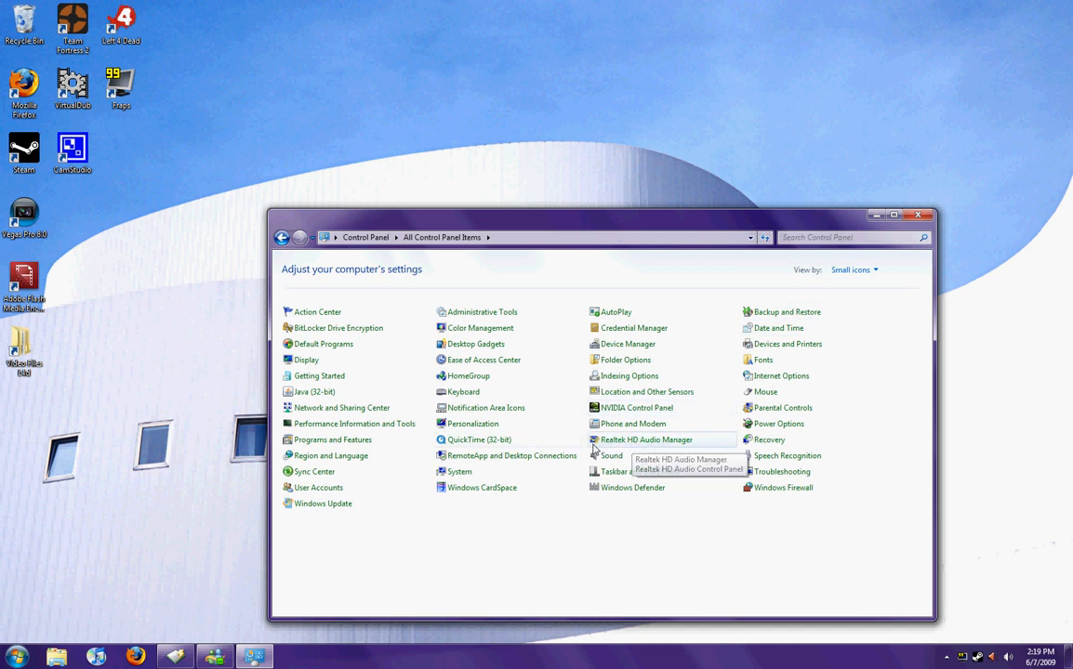
{"action": "mouse_move", "coordinate": [640, 472]}
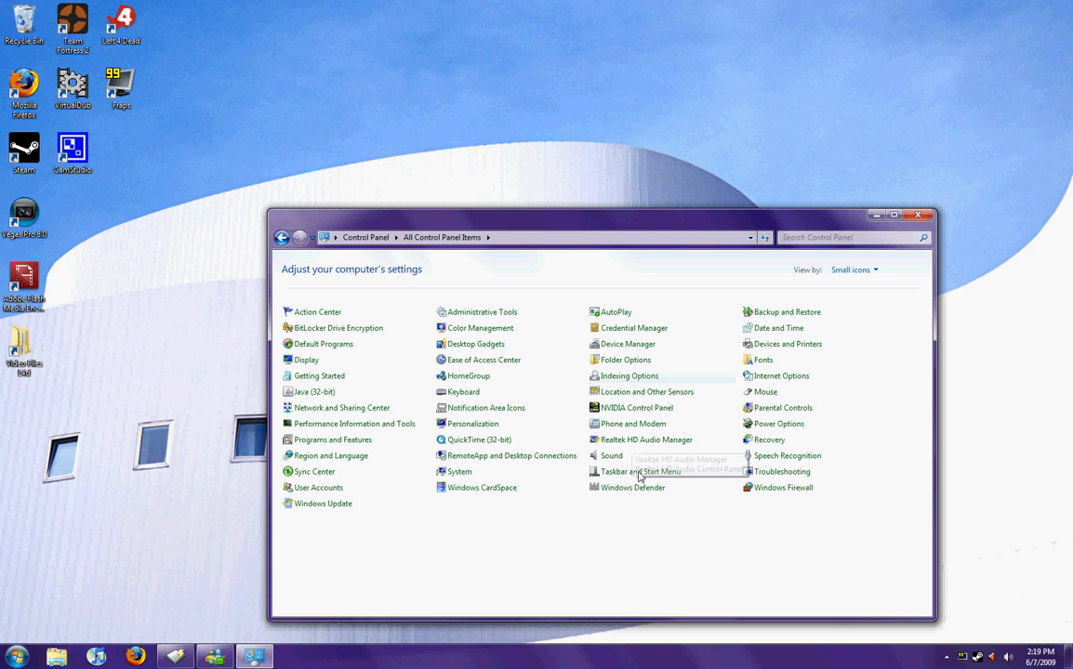
{"action": "mouse_move", "coordinate": [926, 230]}
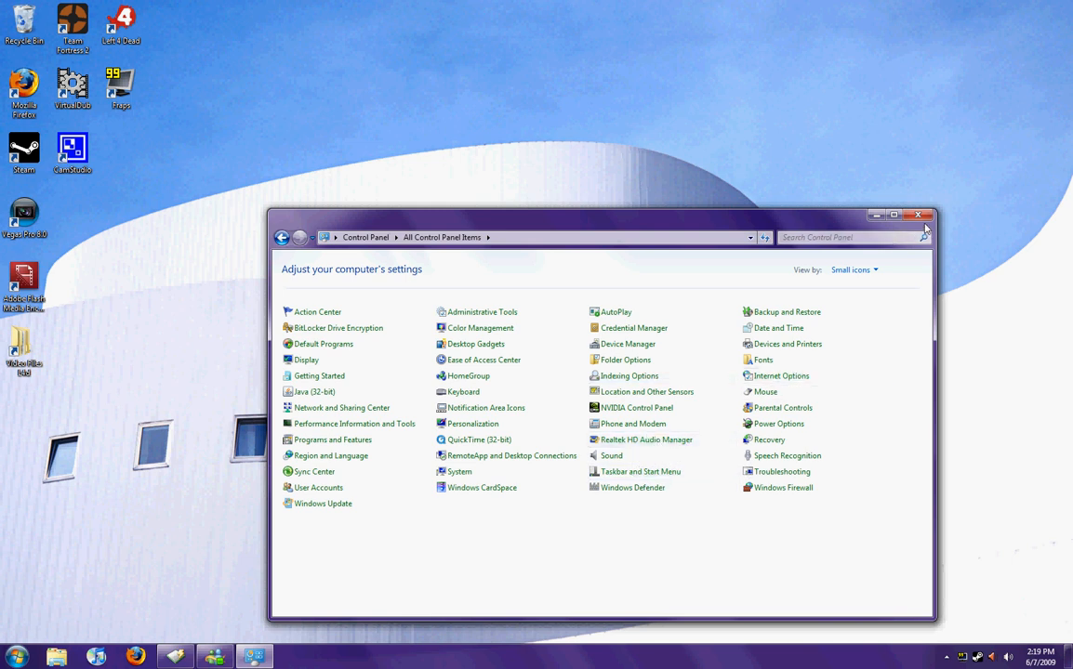
{"action": "mouse_move", "coordinate": [918, 216]}
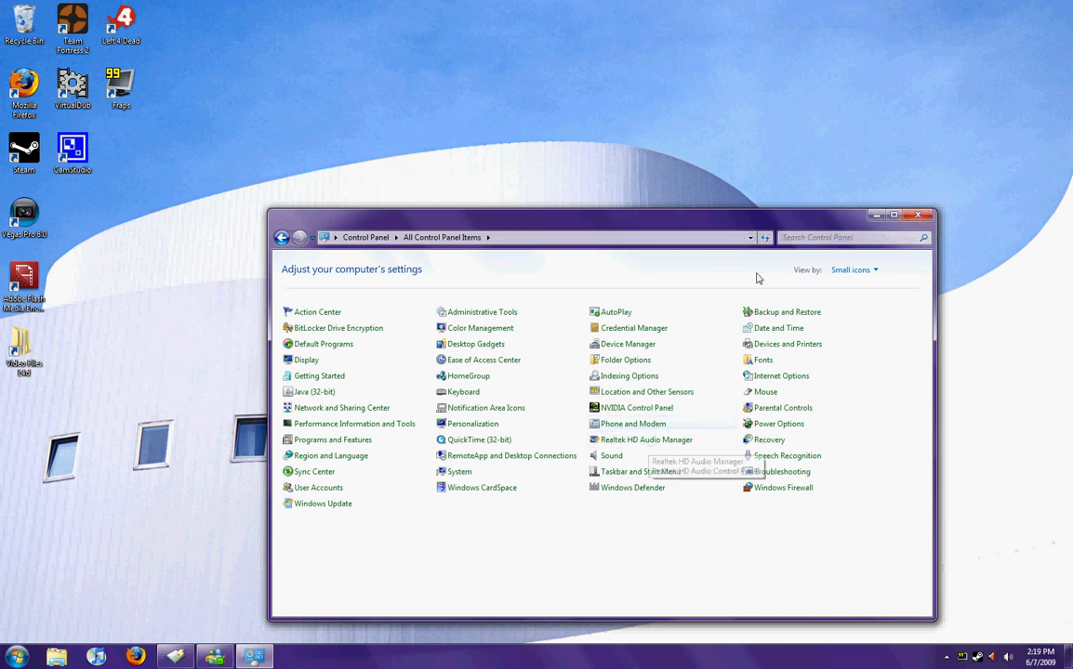
{"action": "left_click", "coordinate": [916, 216]}
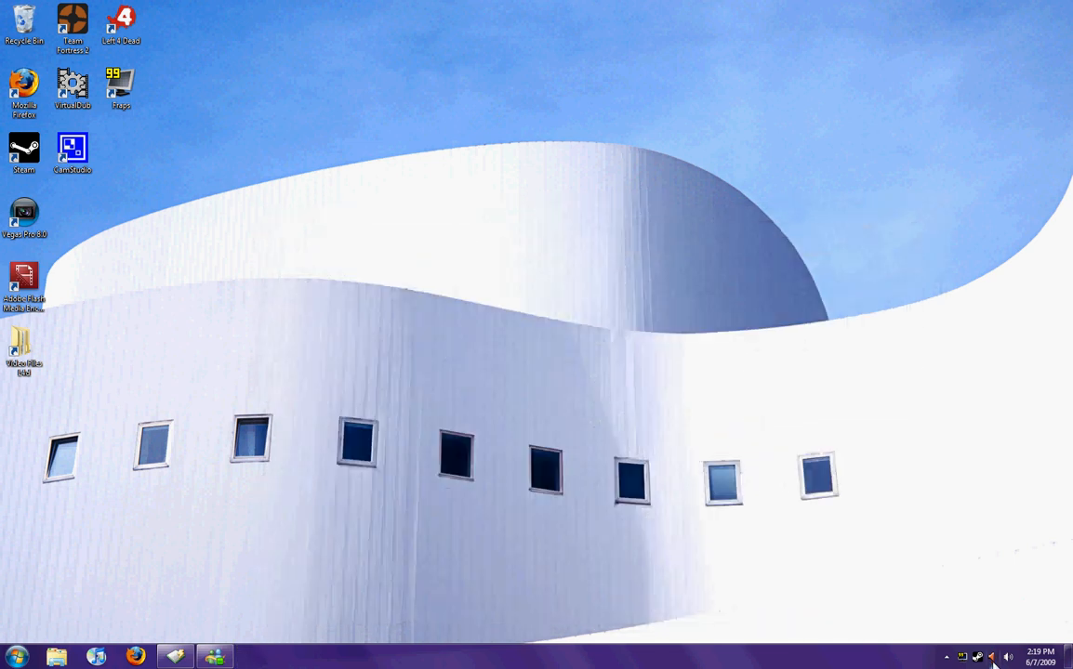
{"action": "mouse_move", "coordinate": [1007, 658]}
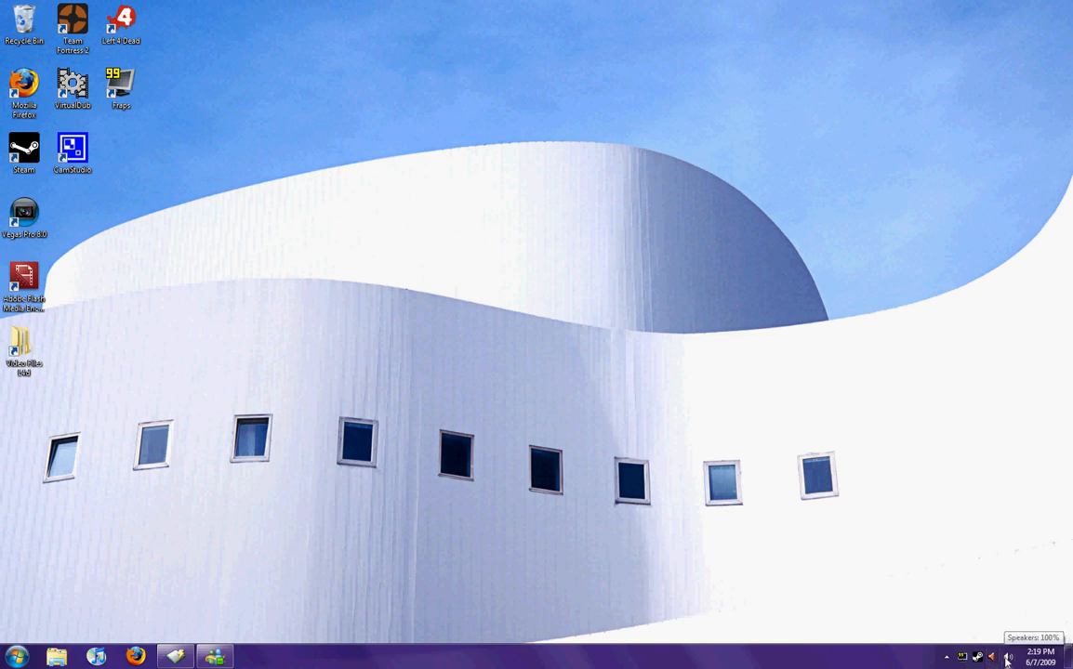
{"action": "mouse_move", "coordinate": [743, 175]}
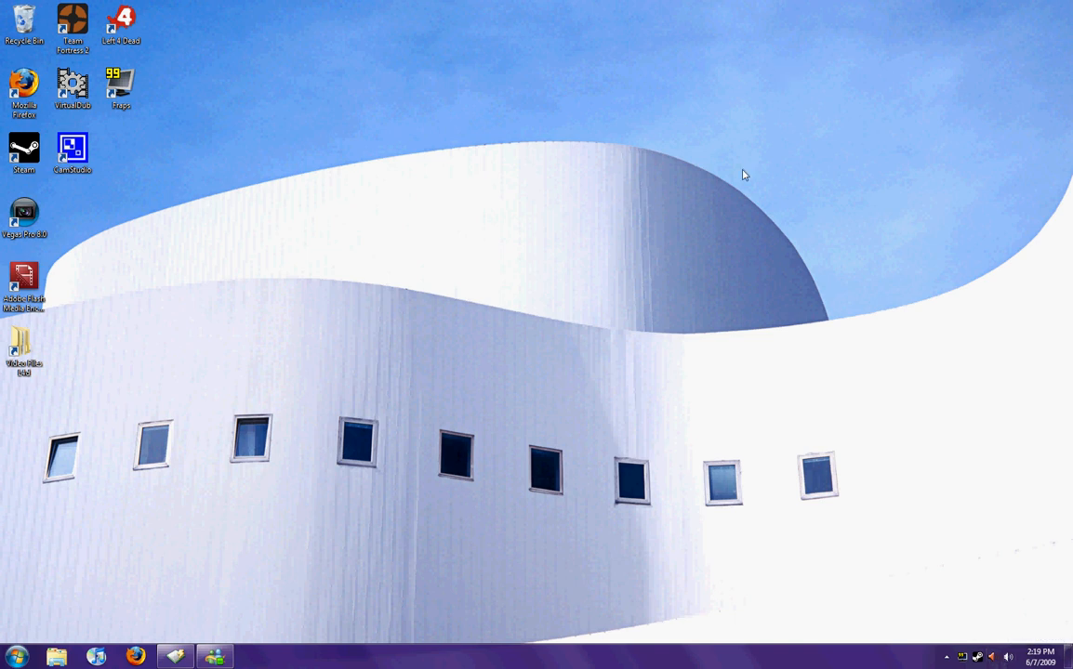
{"action": "mouse_move", "coordinate": [1008, 513]}
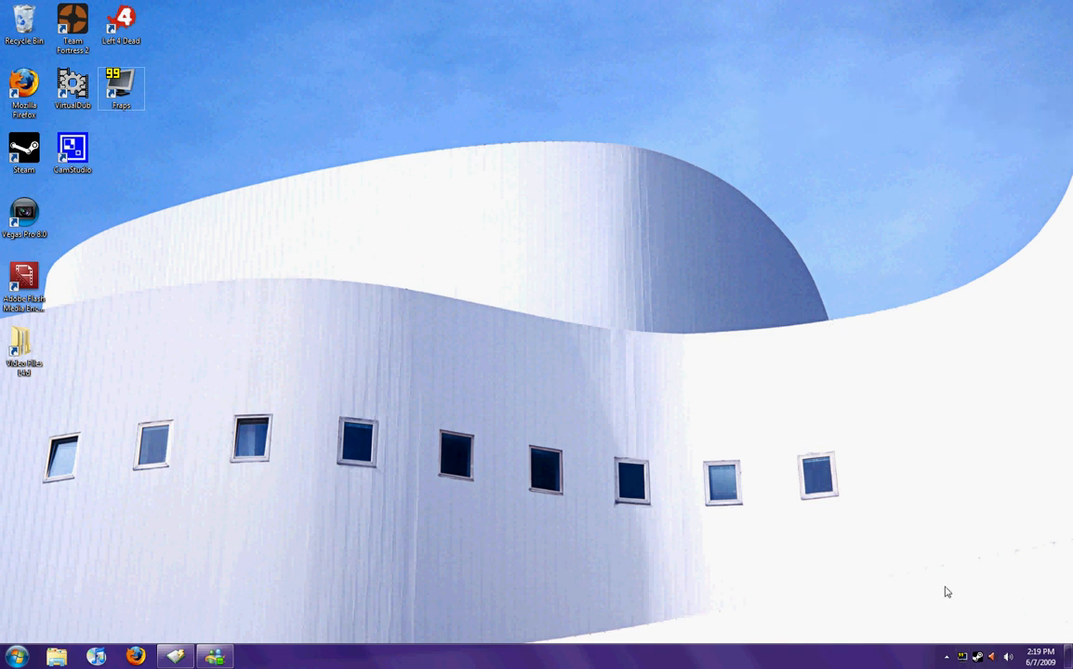
{"action": "mouse_move", "coordinate": [1011, 657]}
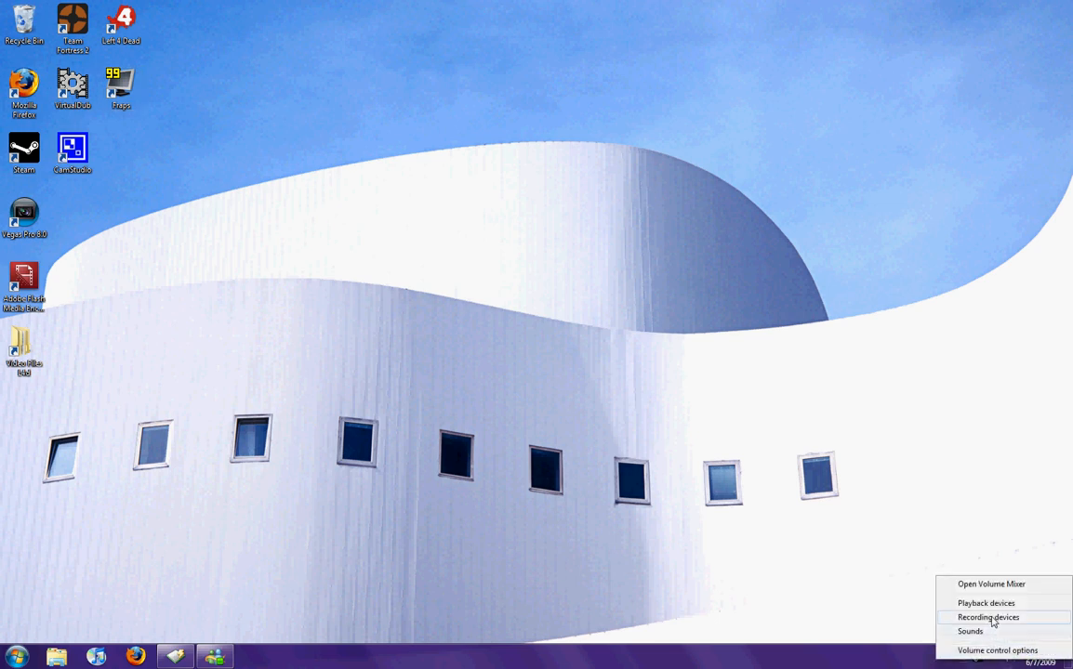
Step: Show the Recording devices list with disabled devices visible and select Stereo Mix
{"action": "left_click", "coordinate": [989, 617]}
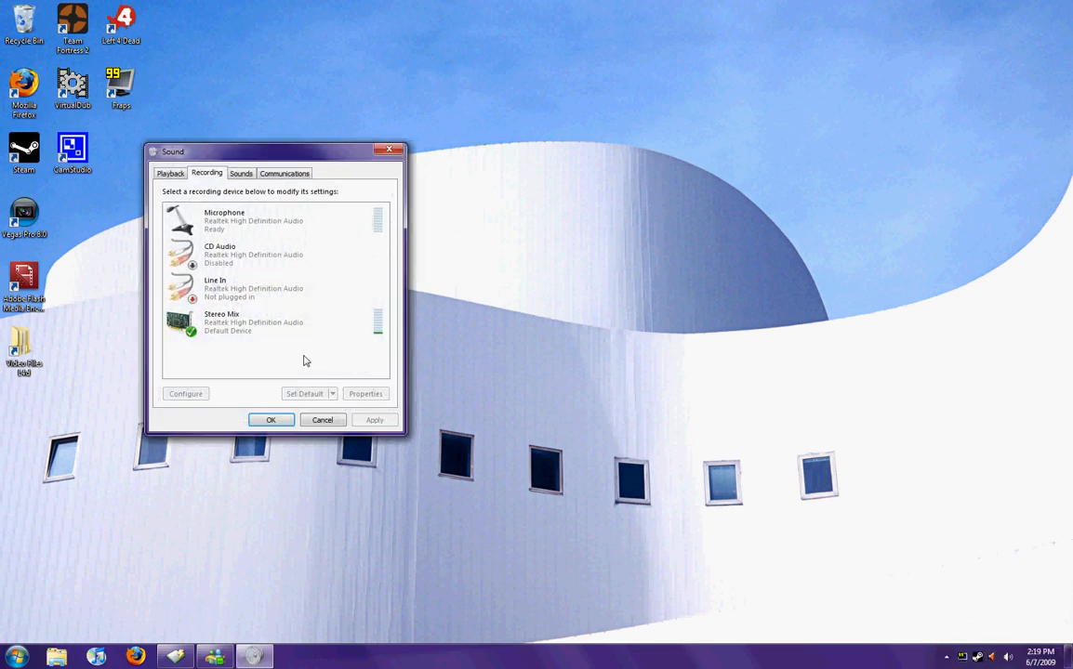
{"action": "left_click", "coordinate": [253, 323]}
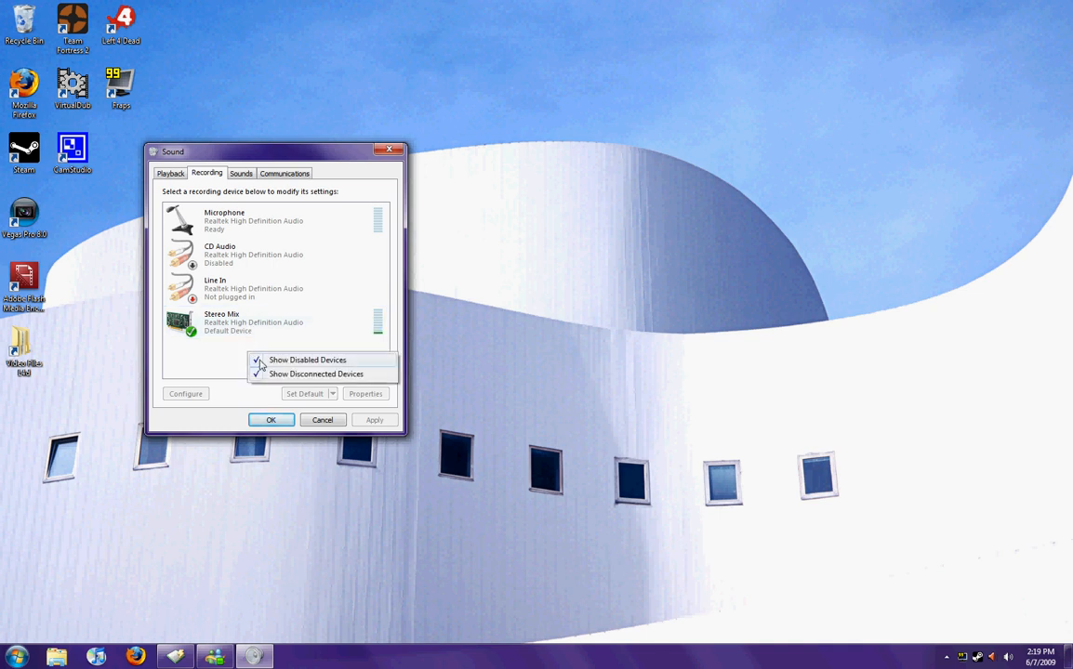
{"action": "left_click", "coordinate": [182, 363]}
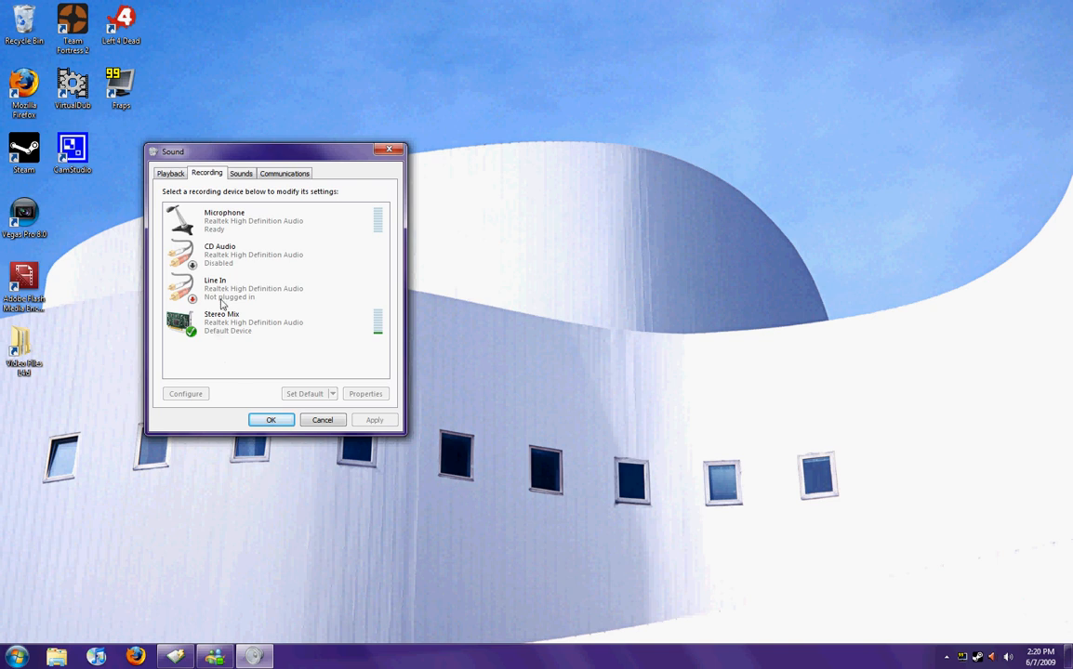
{"action": "left_click", "coordinate": [223, 323]}
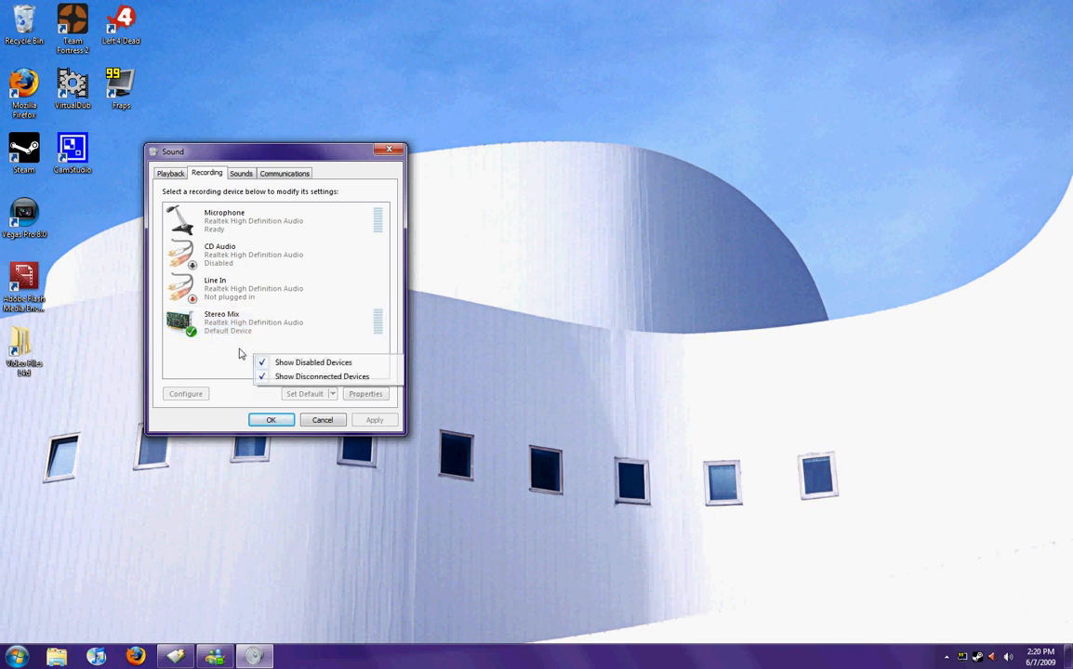
{"action": "right_click", "coordinate": [208, 323]}
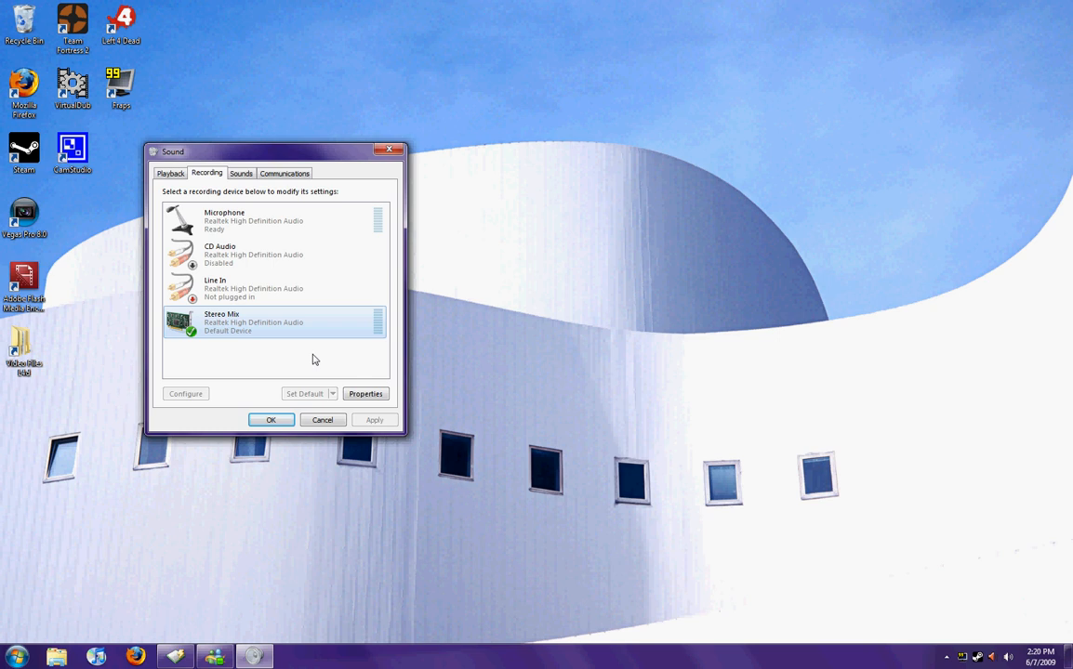
{"action": "right_click", "coordinate": [224, 219]}
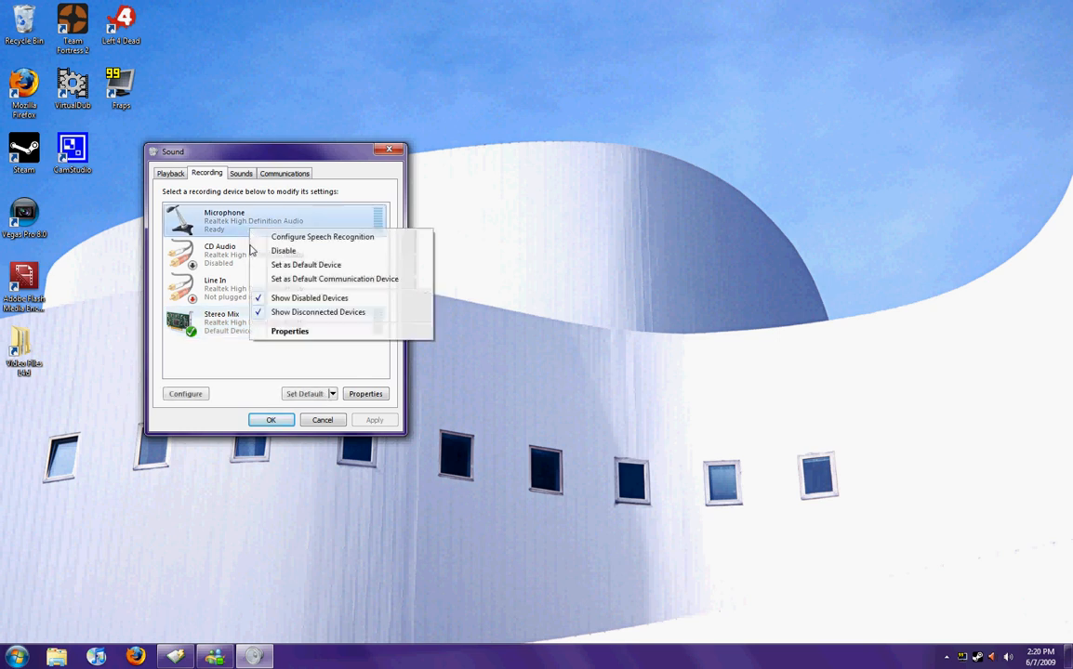
{"action": "mouse_move", "coordinate": [307, 282]}
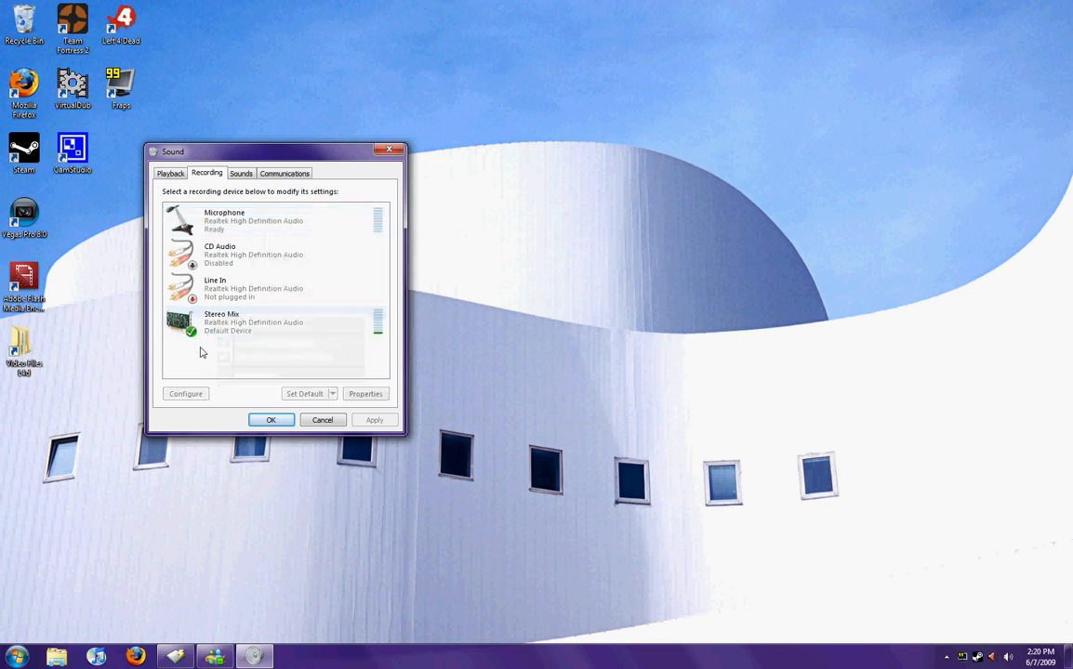
Step: Review Stereo Mix properties (level 100, Advanced format) and close them with OK
{"action": "left_click", "coordinate": [365, 394]}
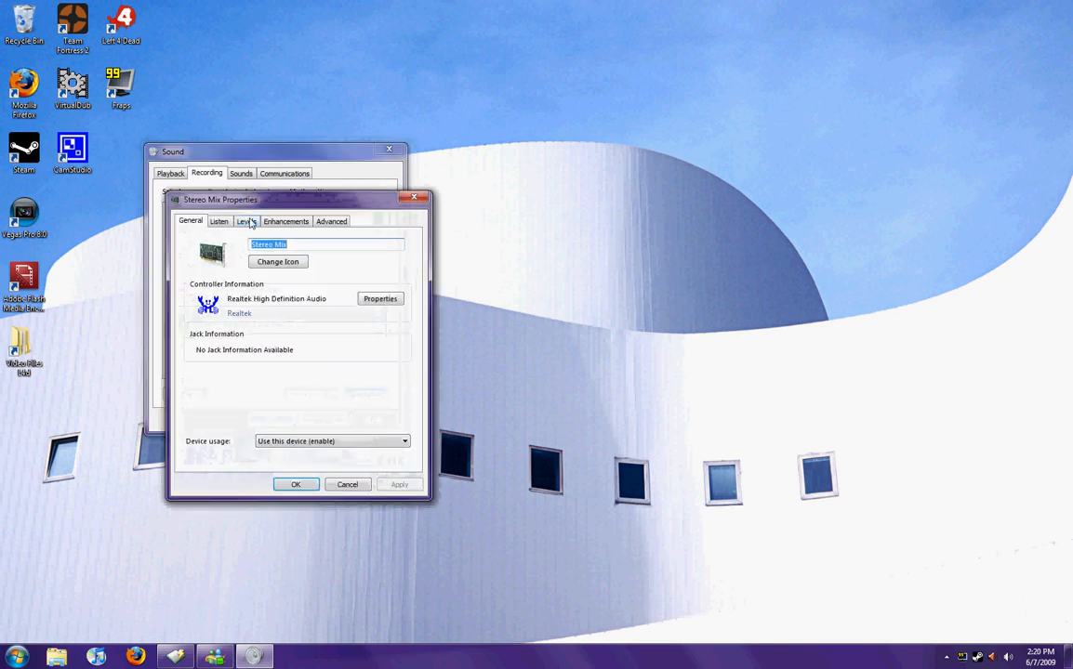
{"action": "left_click", "coordinate": [245, 221]}
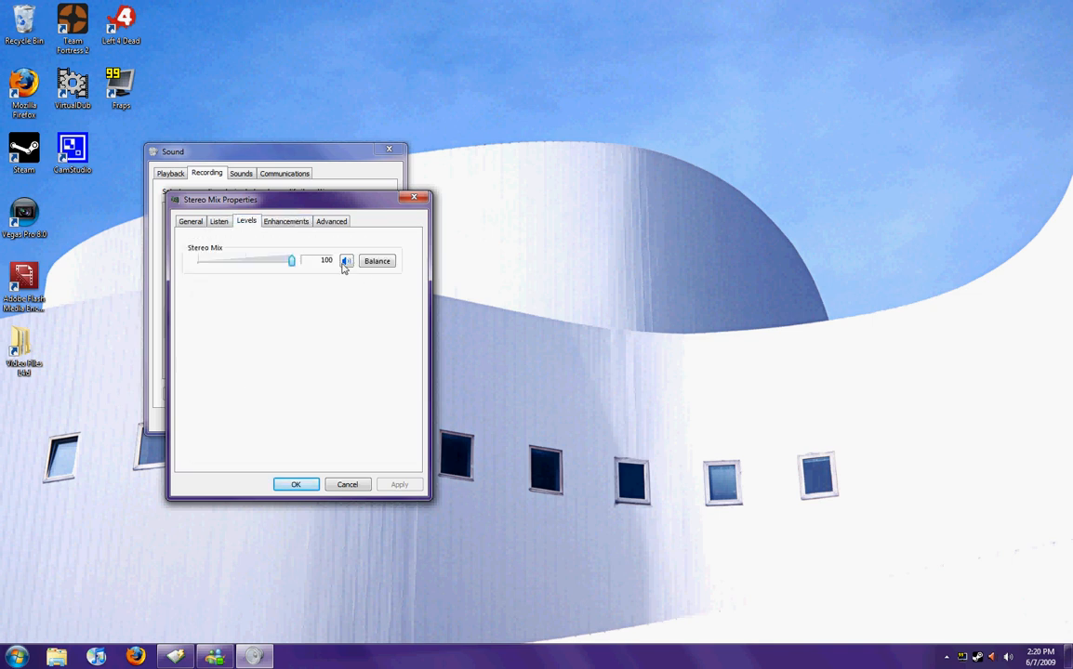
{"action": "left_click", "coordinate": [189, 221]}
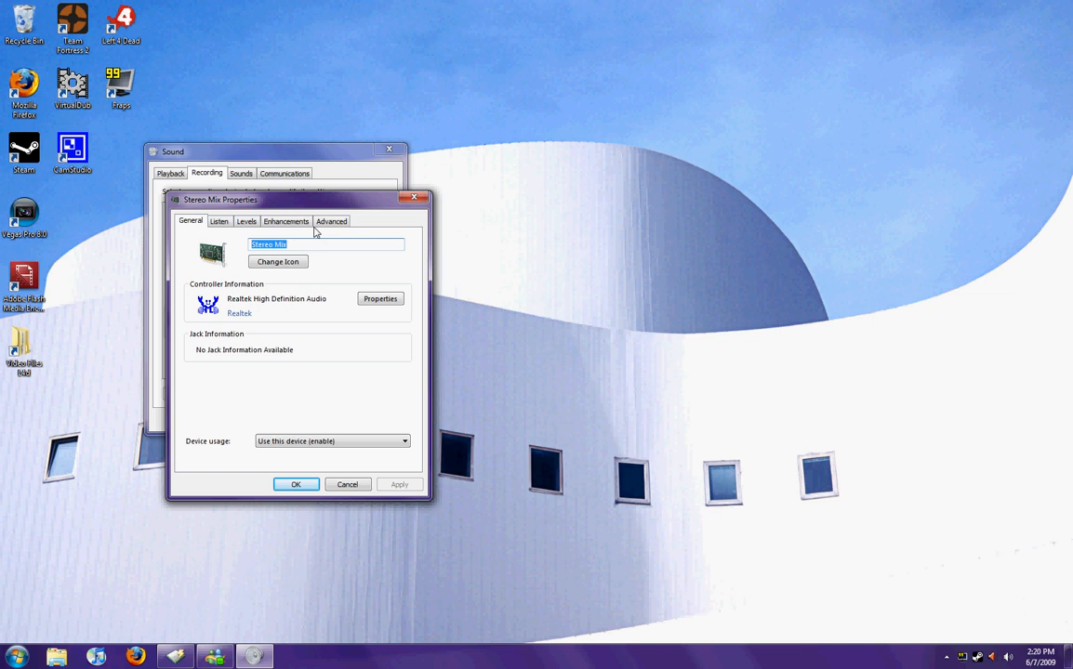
{"action": "left_click", "coordinate": [331, 220]}
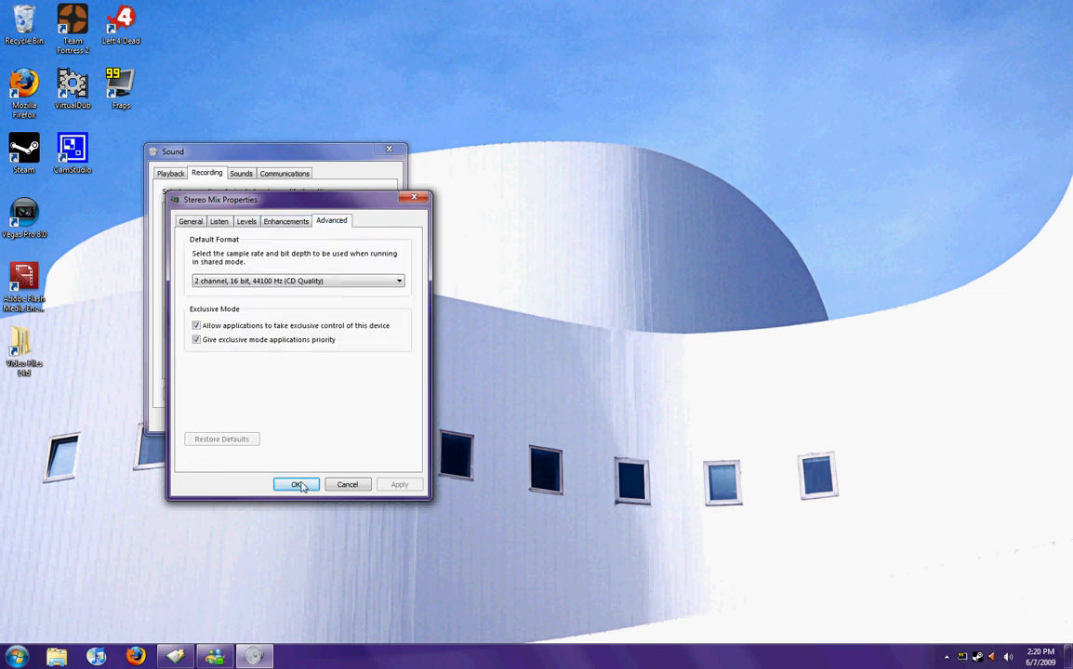
{"action": "left_click", "coordinate": [298, 483]}
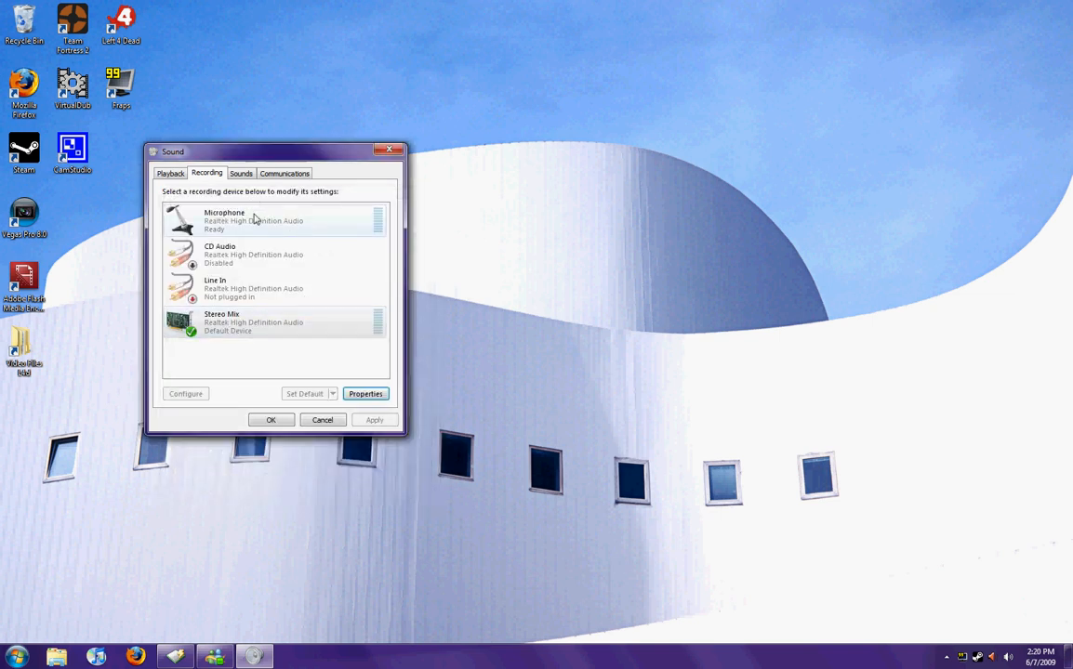
Step: Show the Microphone properties Levels page with level 100
{"action": "right_click", "coordinate": [223, 219]}
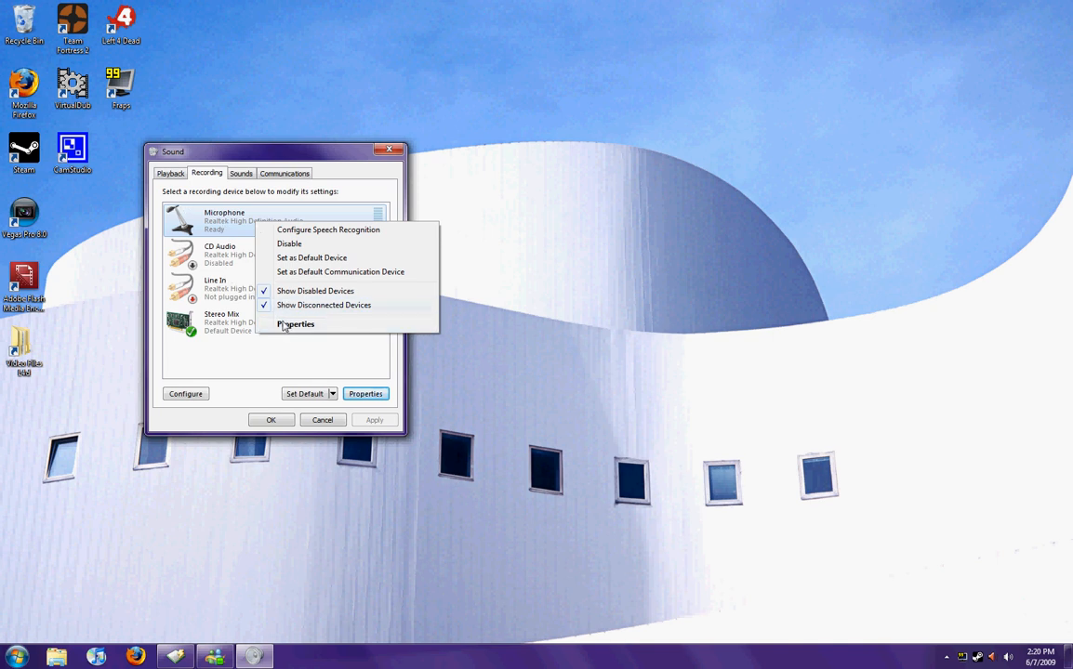
{"action": "left_click", "coordinate": [294, 324]}
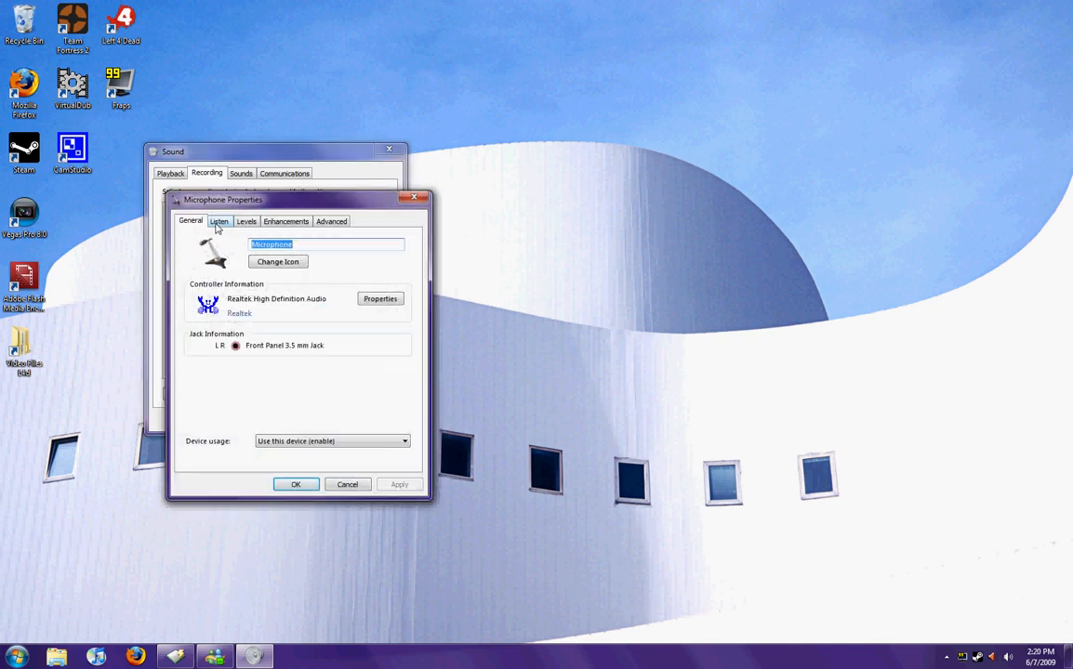
{"action": "left_click", "coordinate": [245, 221]}
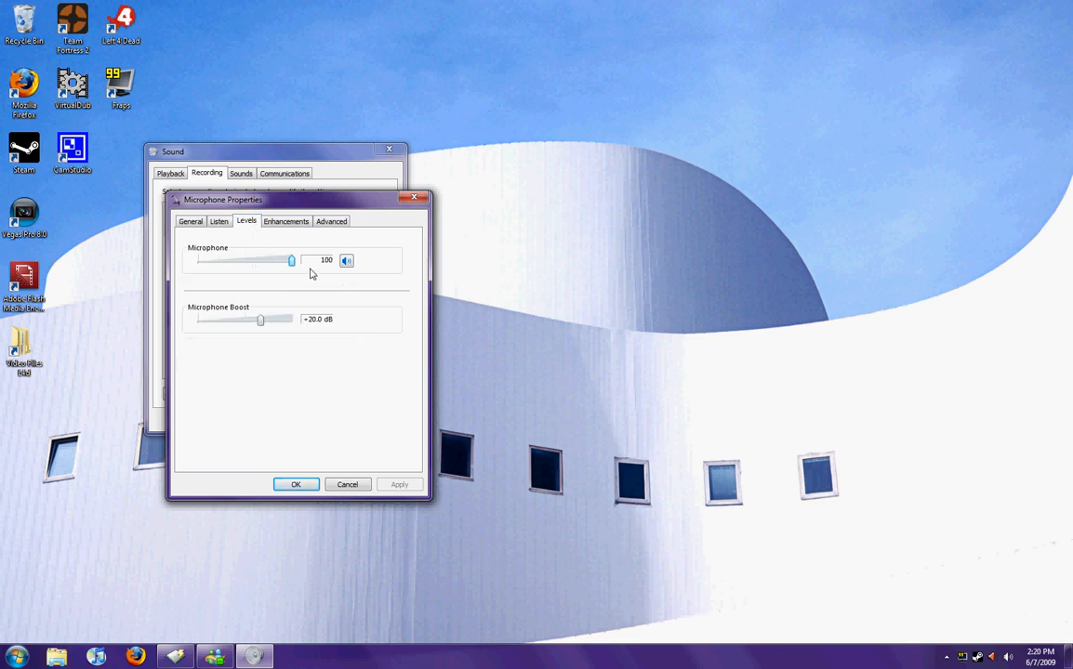
{"action": "mouse_move", "coordinate": [242, 329]}
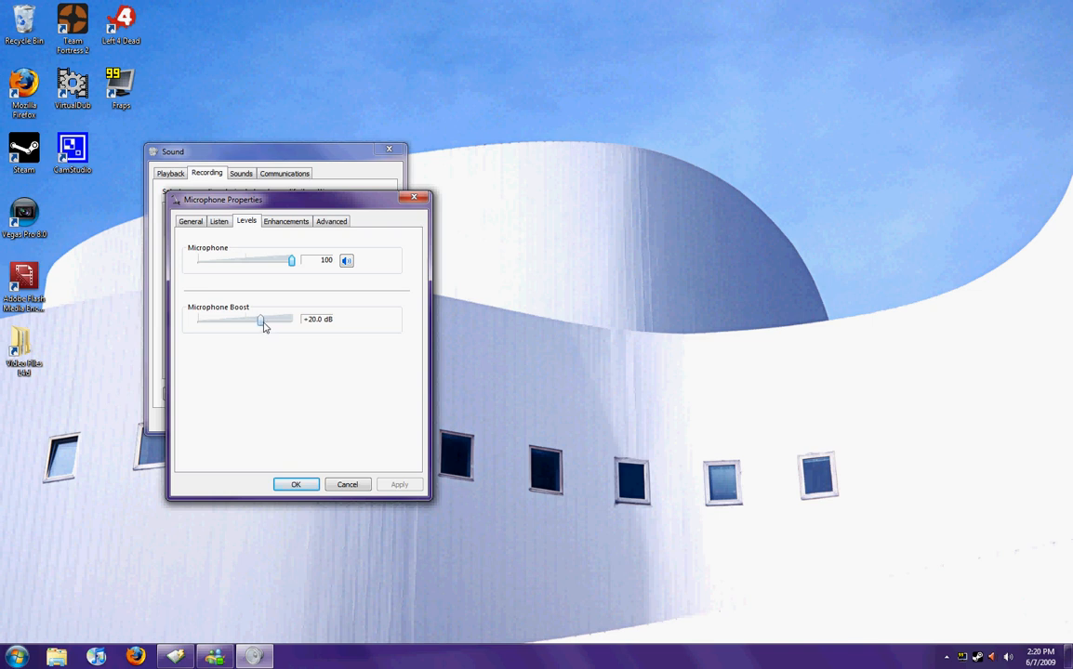
Step: Settle Microphone Boost at +20 dB after trying +30 and +10, and confirm with OK
{"action": "left_click_drag", "start_coordinate": [260, 320], "coordinate": [290, 320]}
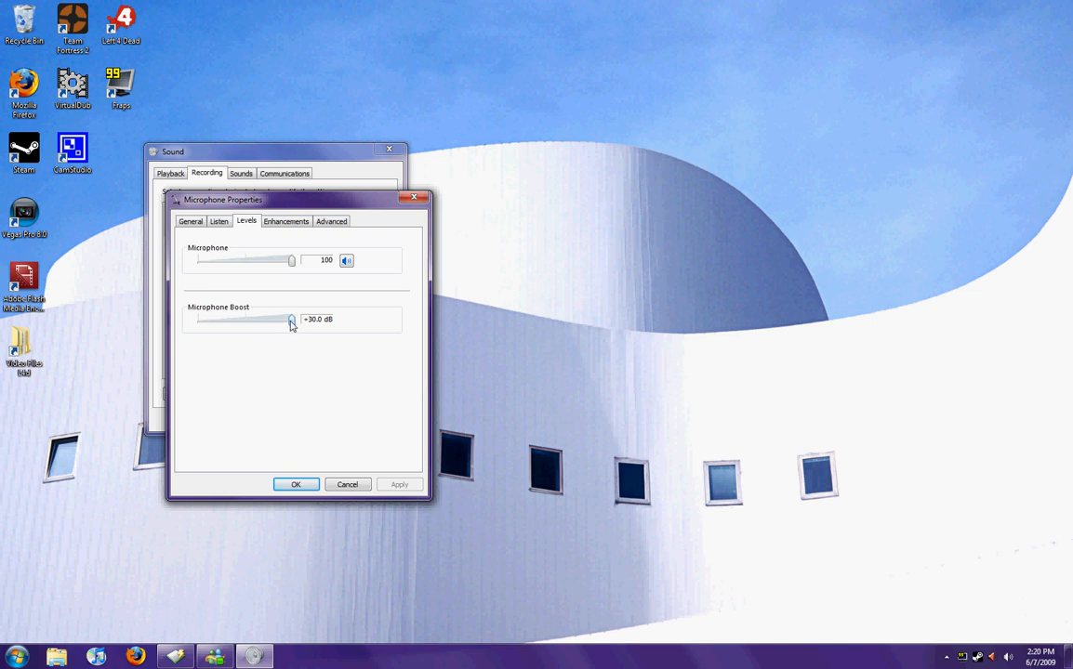
{"action": "left_click_drag", "start_coordinate": [292, 320], "coordinate": [228, 319]}
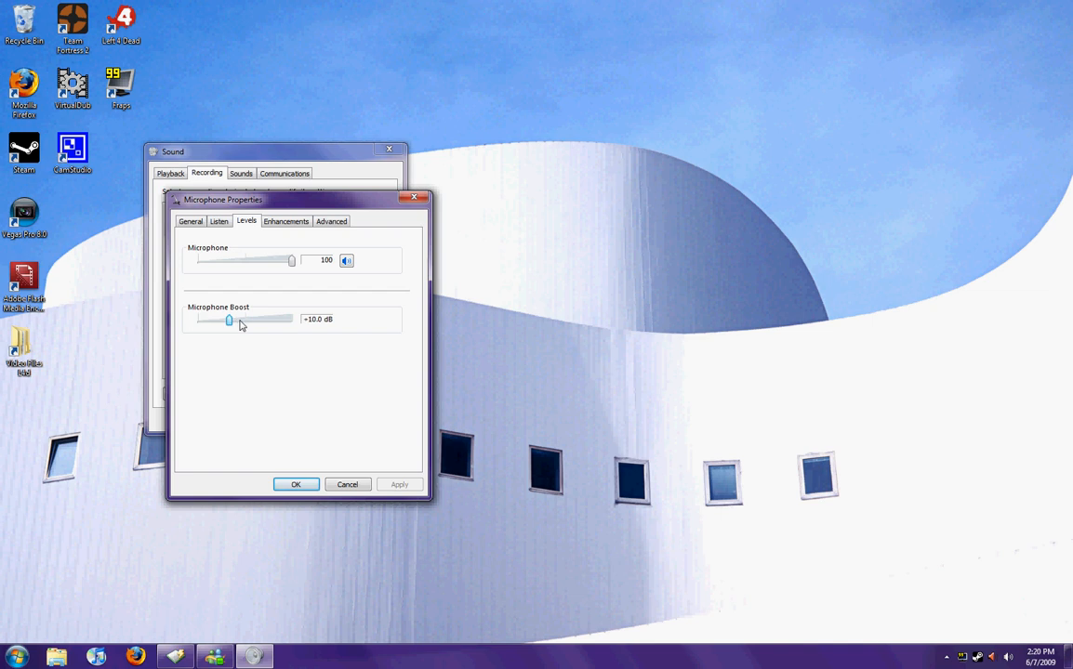
{"action": "left_click_drag", "start_coordinate": [229, 319], "coordinate": [260, 320]}
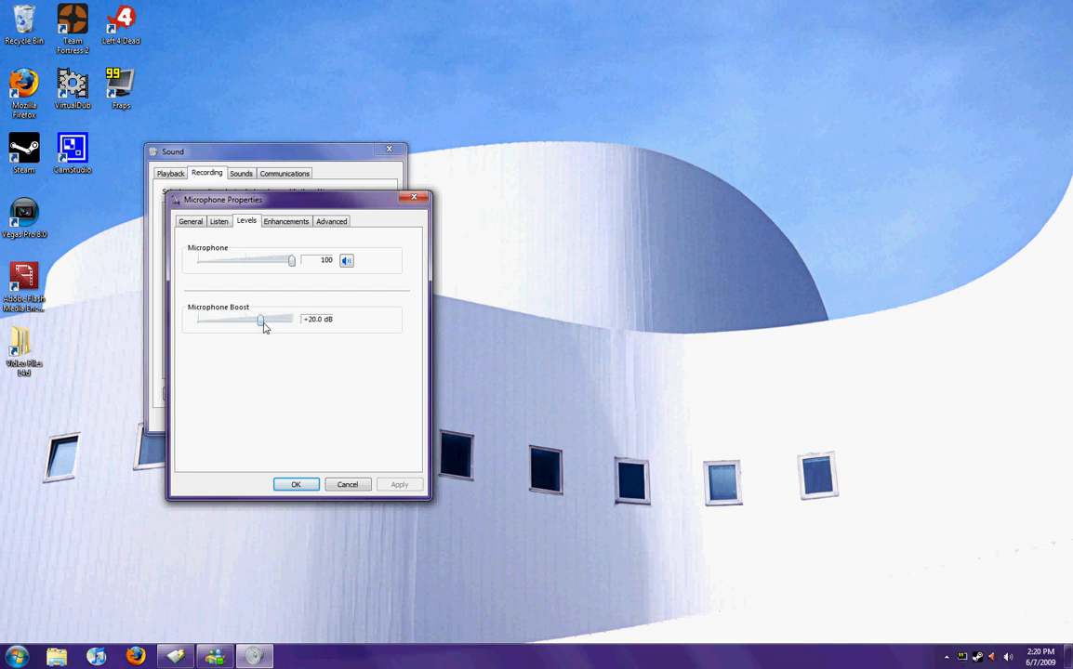
{"action": "left_click_drag", "start_coordinate": [260, 320], "coordinate": [292, 320]}
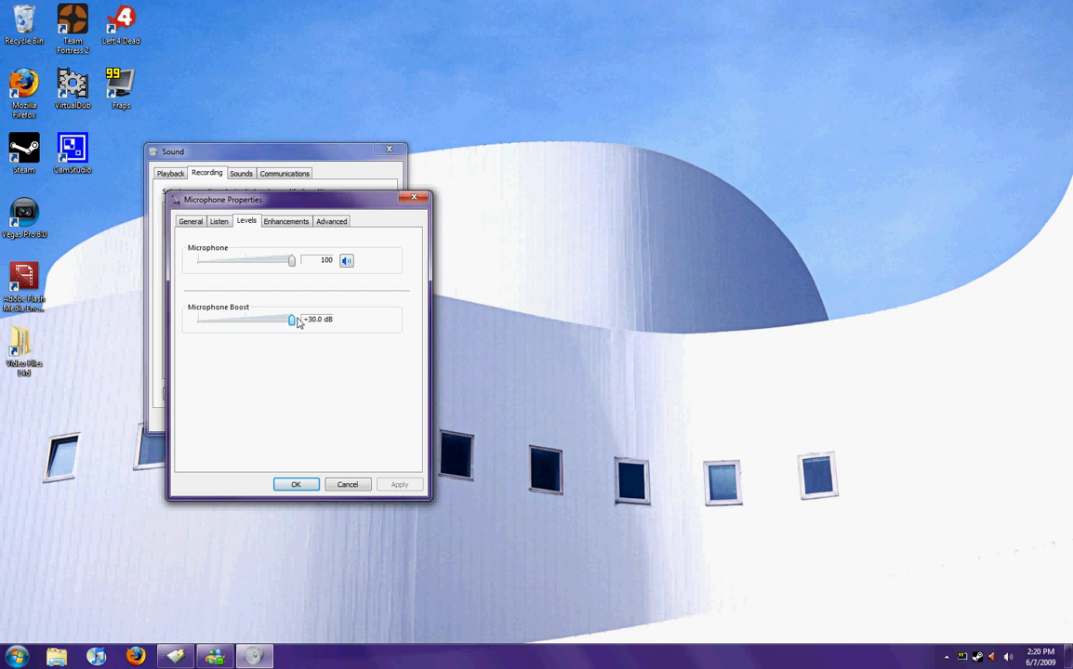
{"action": "left_click_drag", "start_coordinate": [290, 319], "coordinate": [261, 320]}
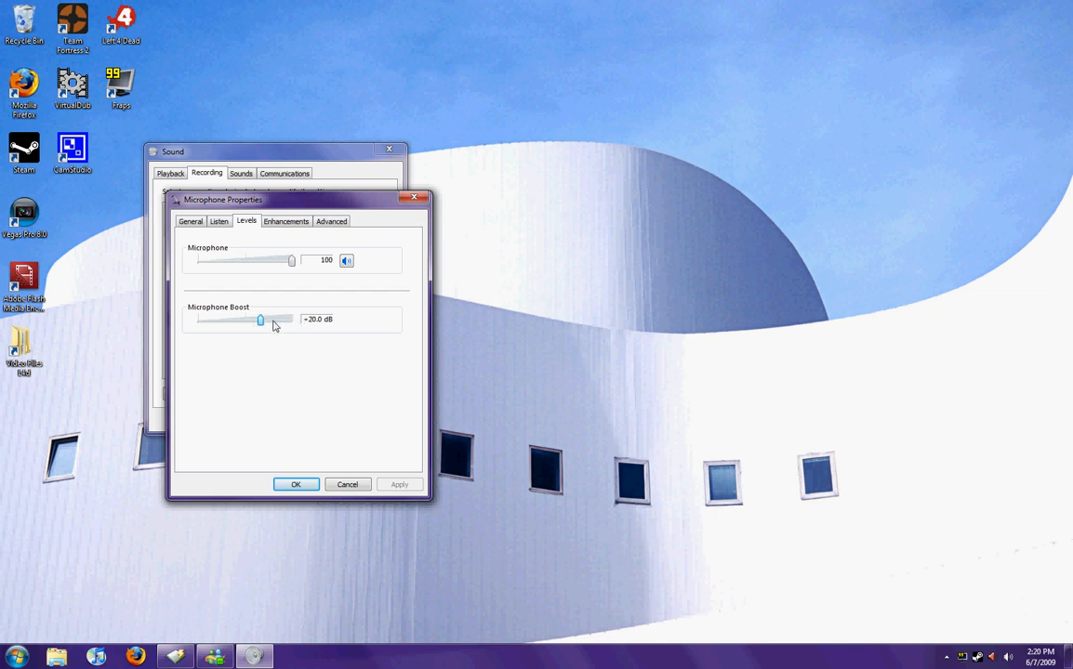
{"action": "mouse_move", "coordinate": [307, 484]}
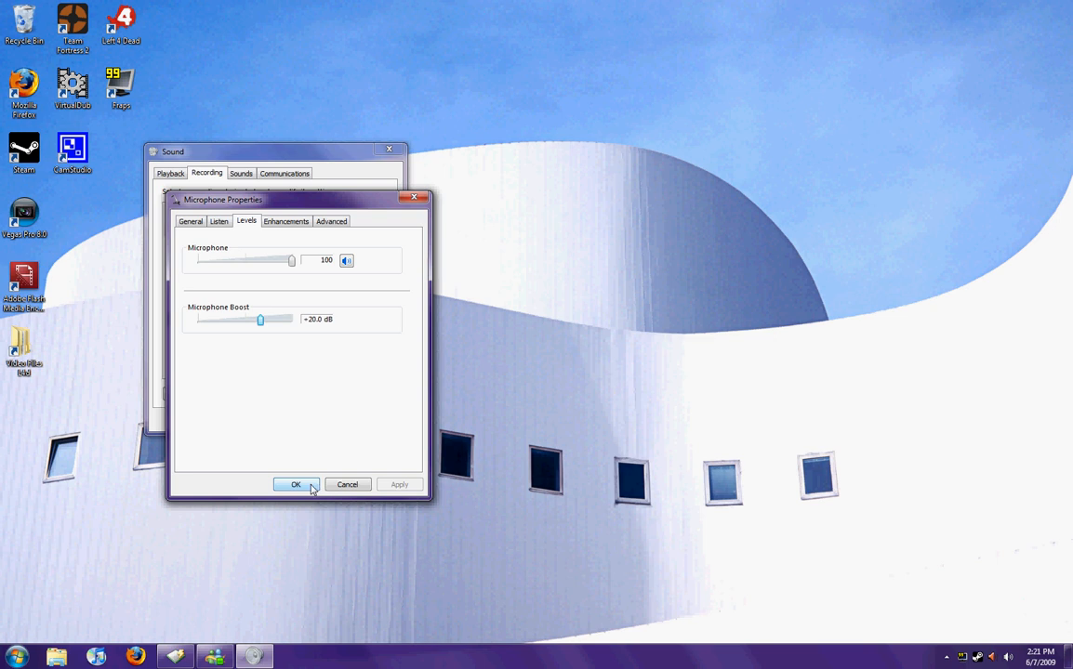
{"action": "left_click", "coordinate": [295, 484]}
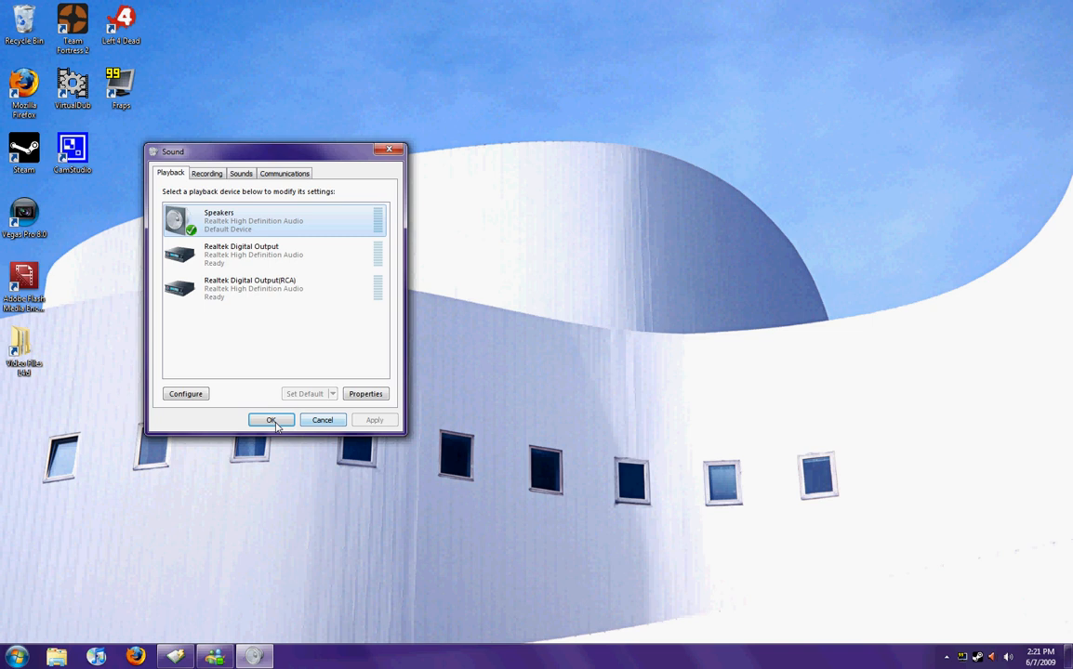
{"action": "left_click", "coordinate": [271, 420]}
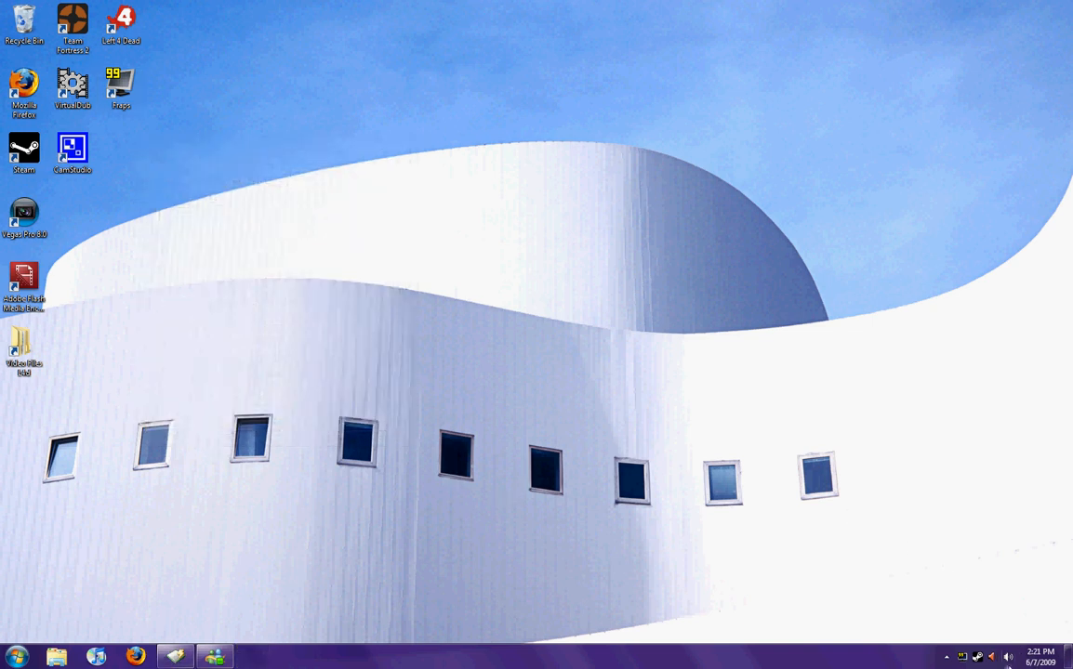
{"action": "left_click", "coordinate": [1008, 657]}
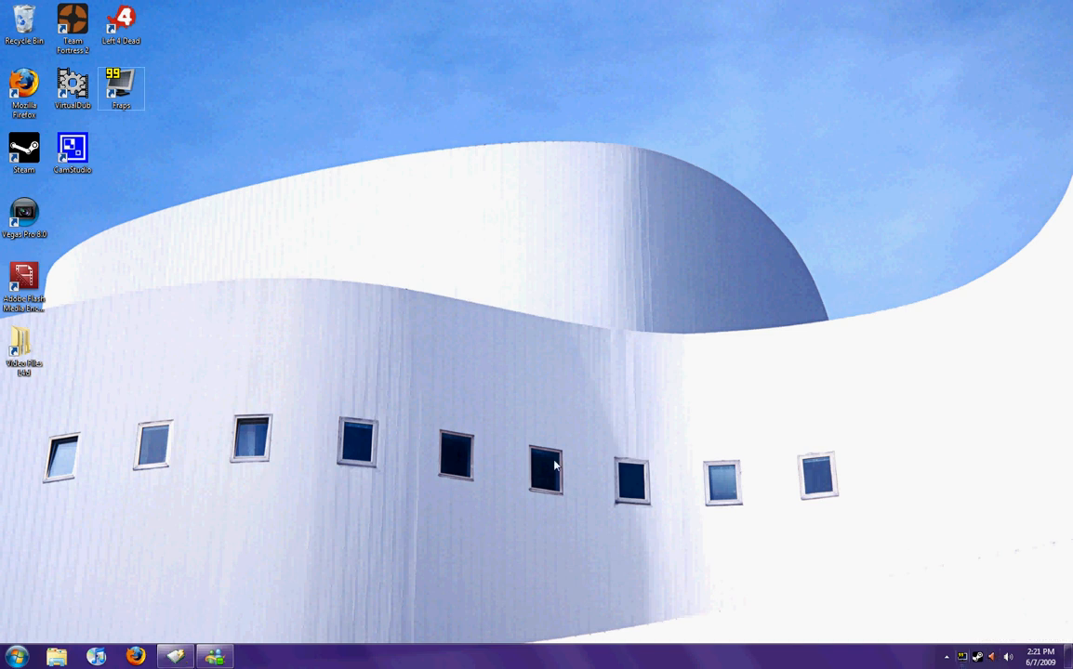
{"action": "mouse_move", "coordinate": [896, 5]}
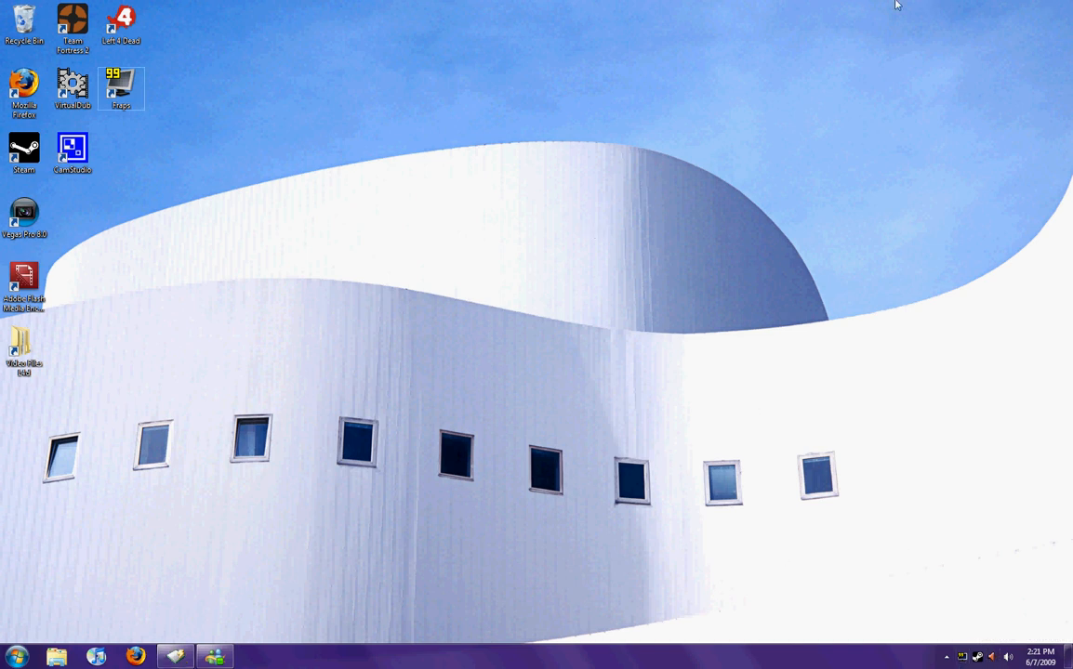
{"action": "mouse_move", "coordinate": [833, 130]}
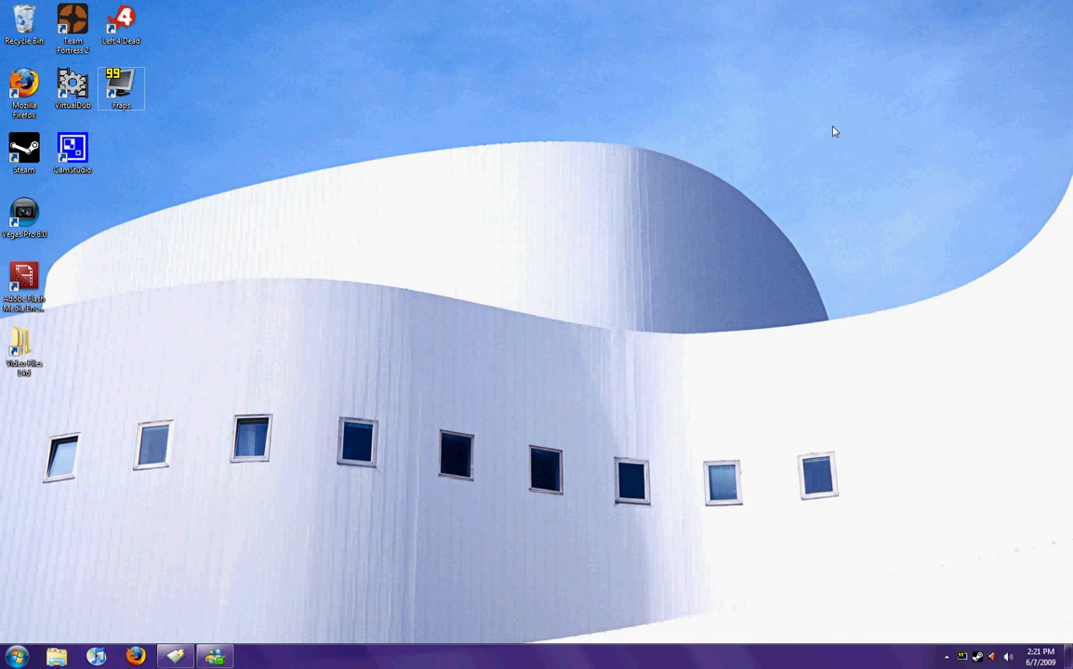
{"action": "mouse_move", "coordinate": [818, 130]}
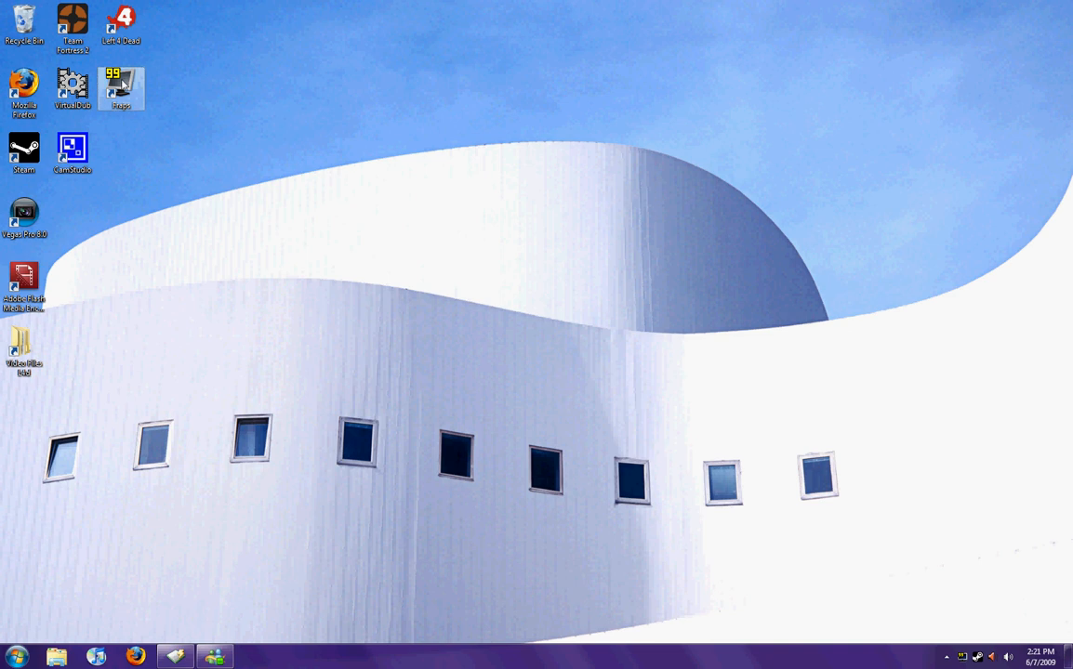
Step: Launch Fraps and set its Movies sound to Detect best sound input
{"action": "double_click", "coordinate": [121, 84]}
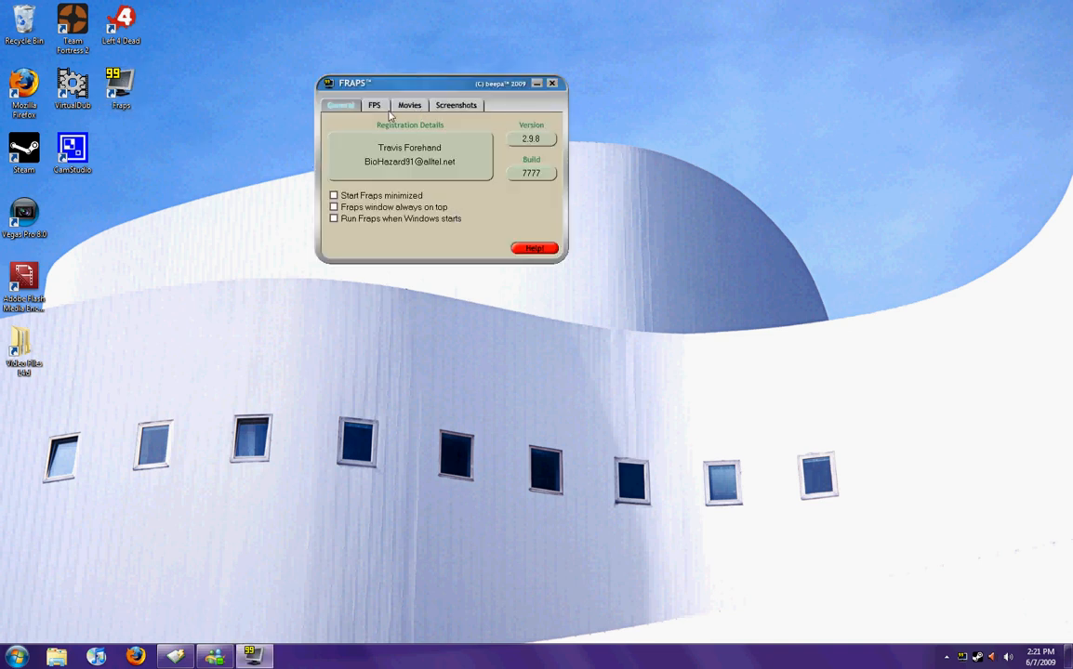
{"action": "left_click", "coordinate": [409, 104]}
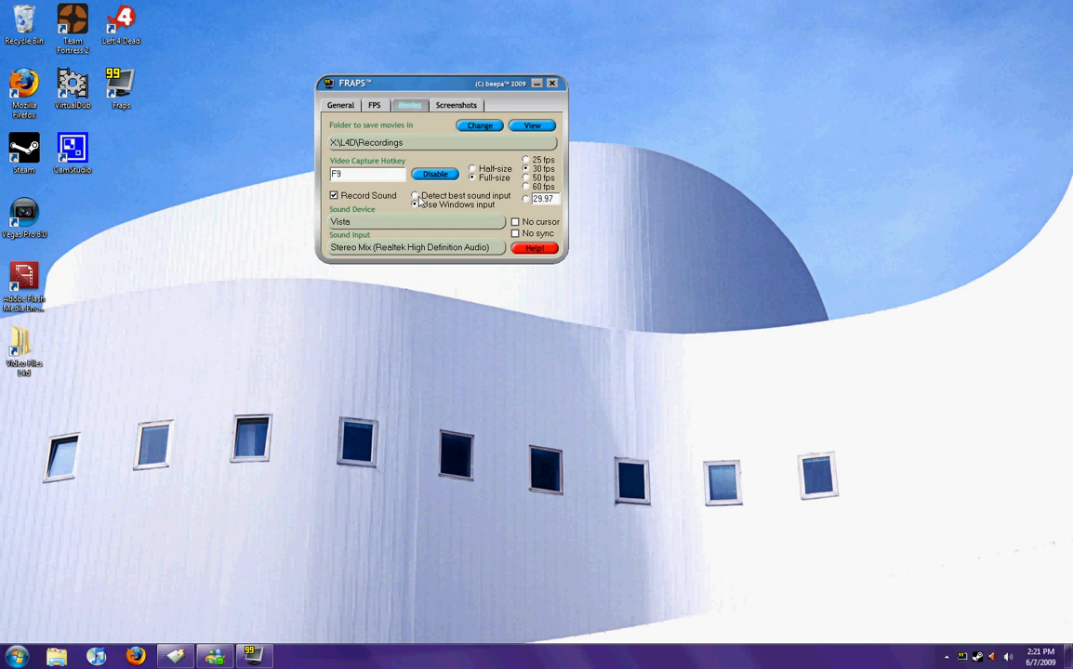
{"action": "left_click", "coordinate": [415, 204]}
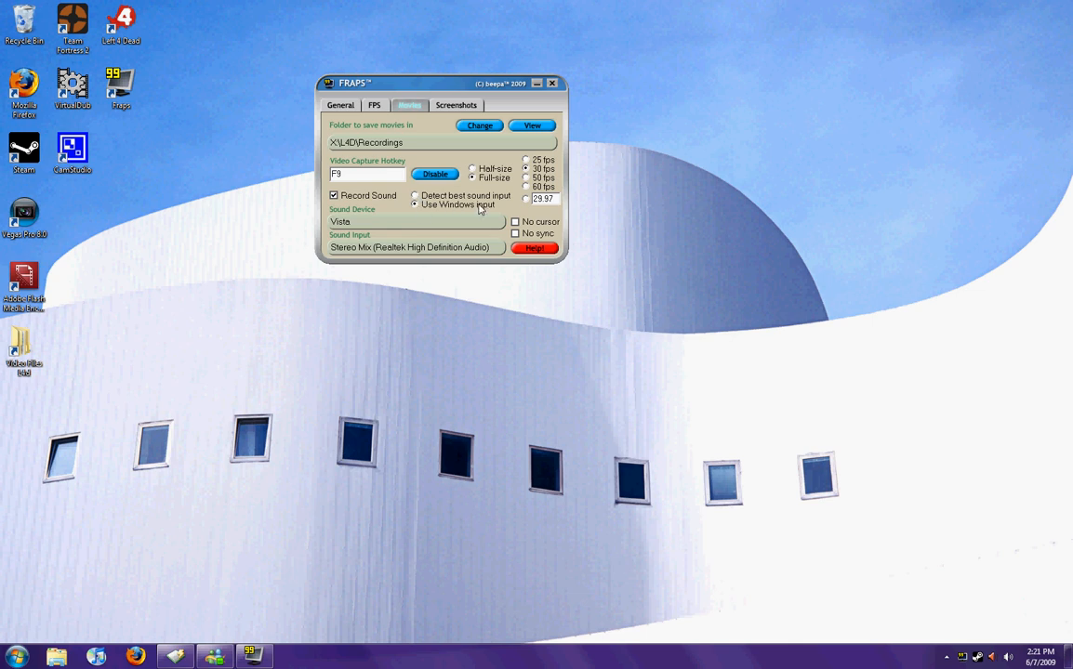
{"action": "left_click", "coordinate": [414, 196]}
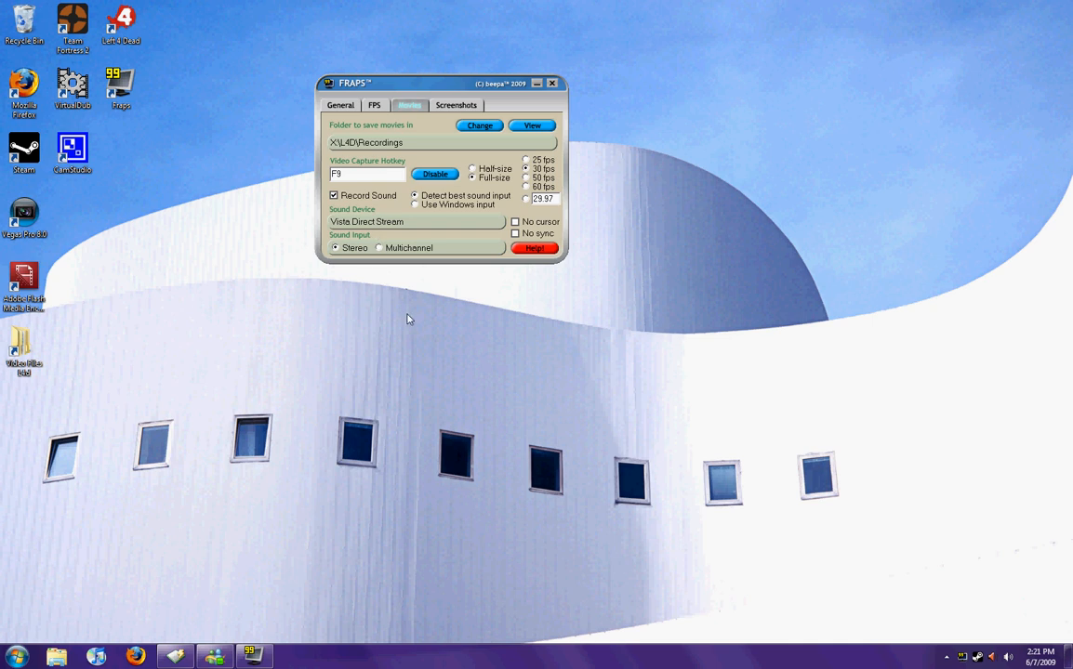
{"action": "mouse_move", "coordinate": [417, 334]}
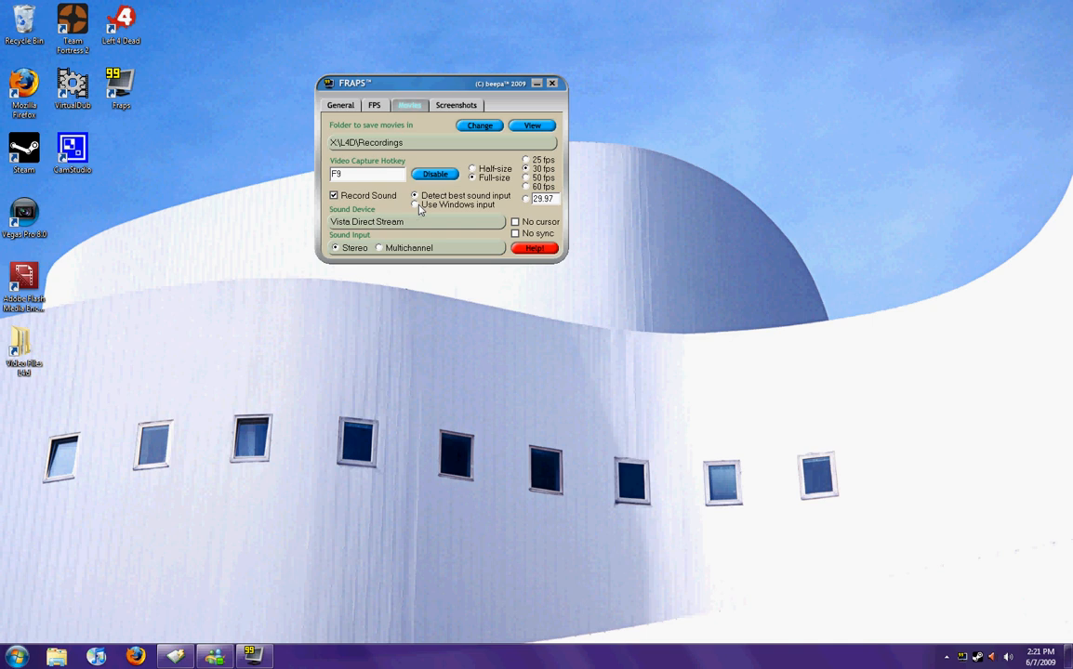
Step: Set Fraps movie sound to Use Windows input with Stereo Mix (Realtek HD Audio)
{"action": "left_click", "coordinate": [414, 203]}
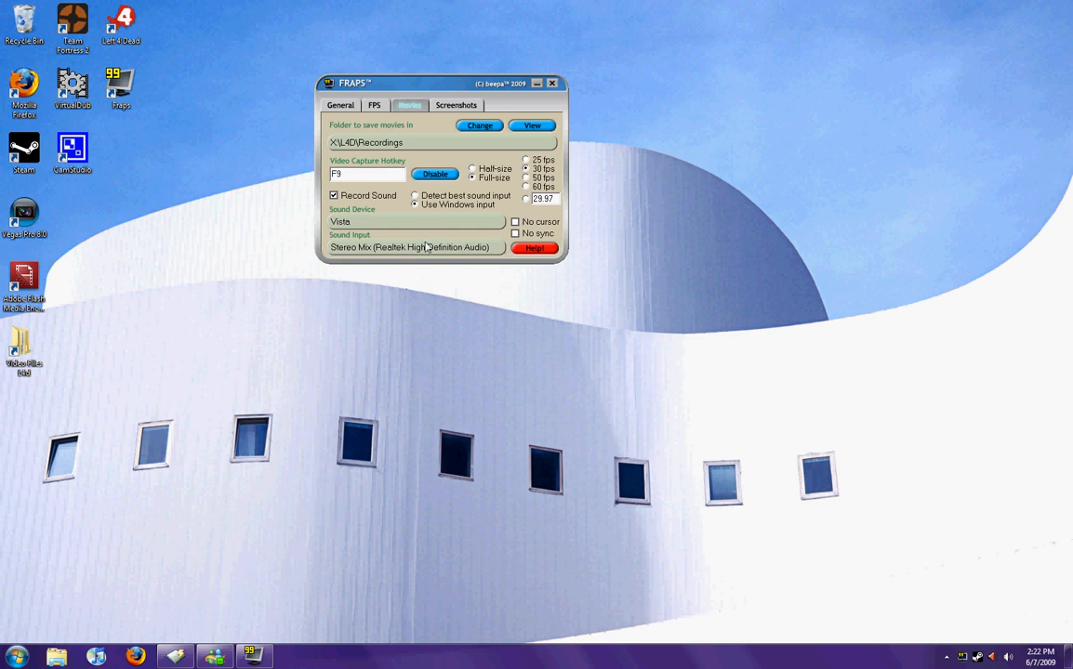
{"action": "mouse_move", "coordinate": [362, 253]}
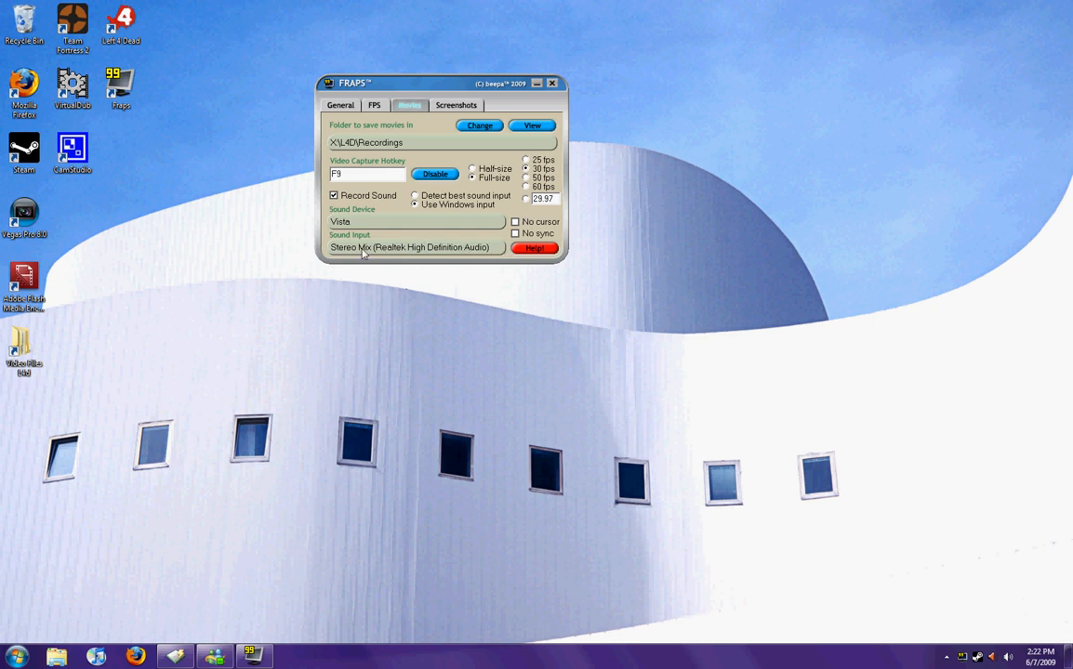
{"action": "mouse_move", "coordinate": [365, 238]}
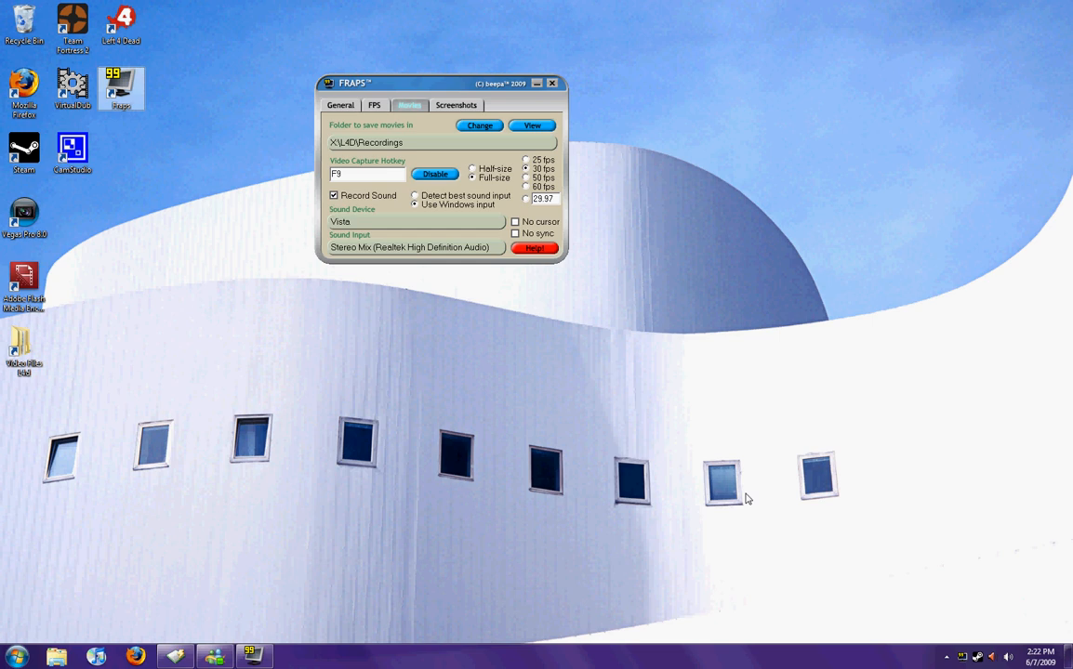
{"action": "mouse_move", "coordinate": [885, 647]}
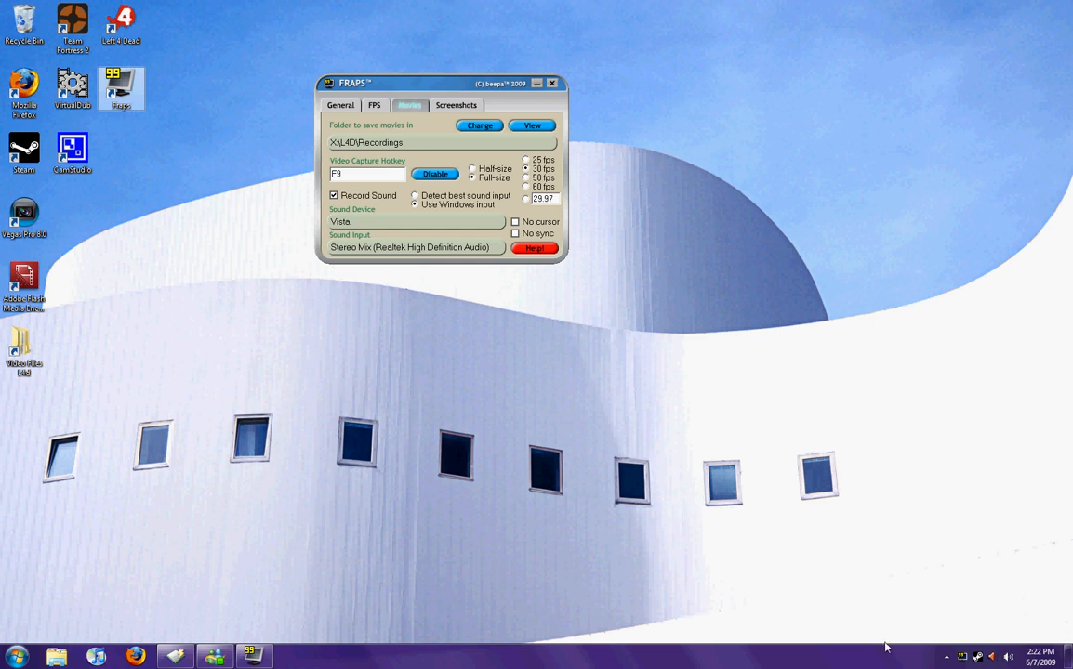
{"action": "mouse_move", "coordinate": [432, 250]}
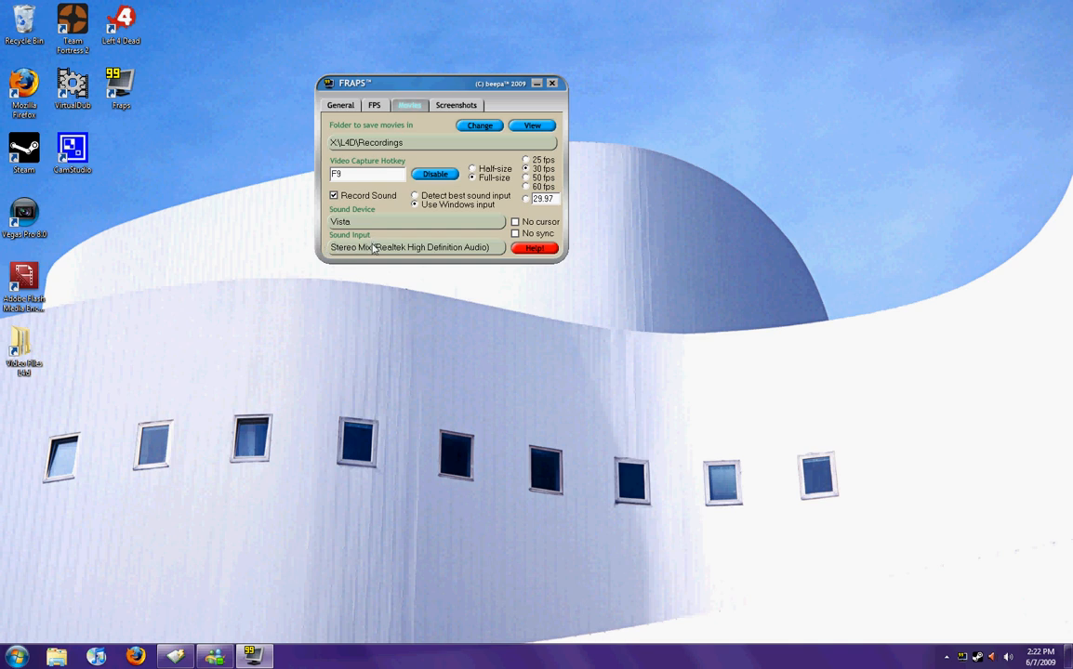
{"action": "mouse_move", "coordinate": [752, 483]}
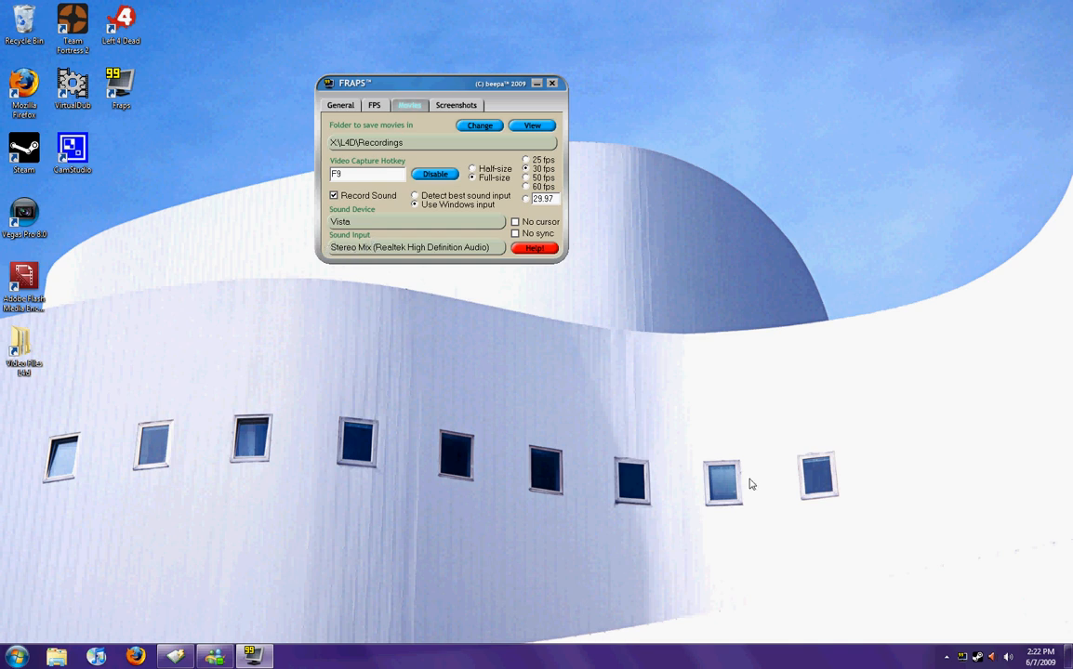
{"action": "mouse_move", "coordinate": [483, 271]}
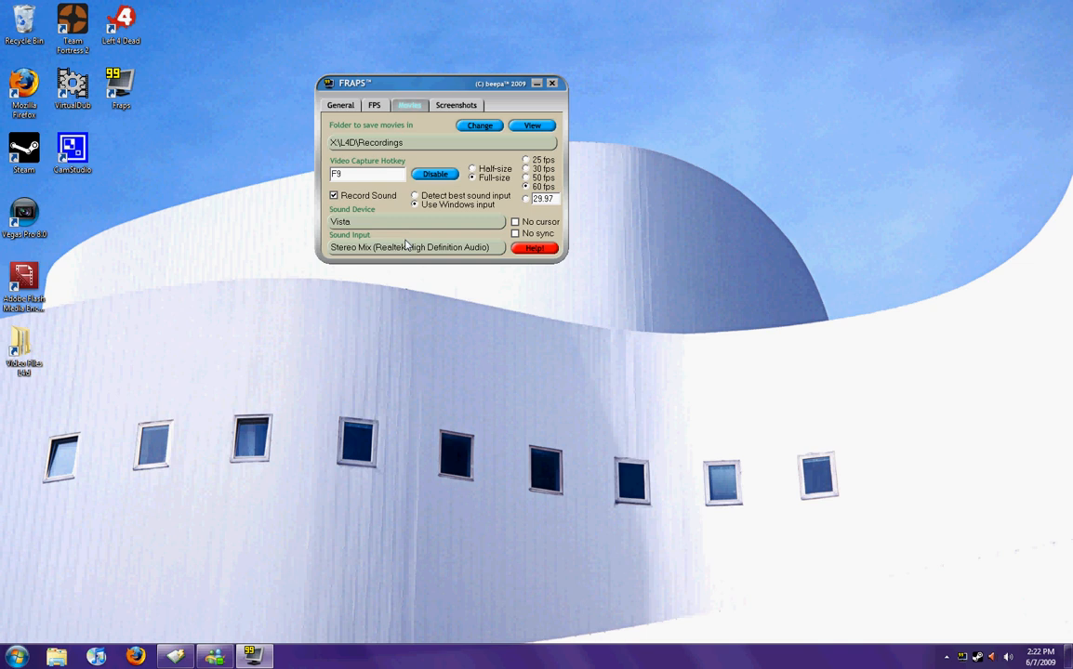
{"action": "mouse_move", "coordinate": [509, 353]}
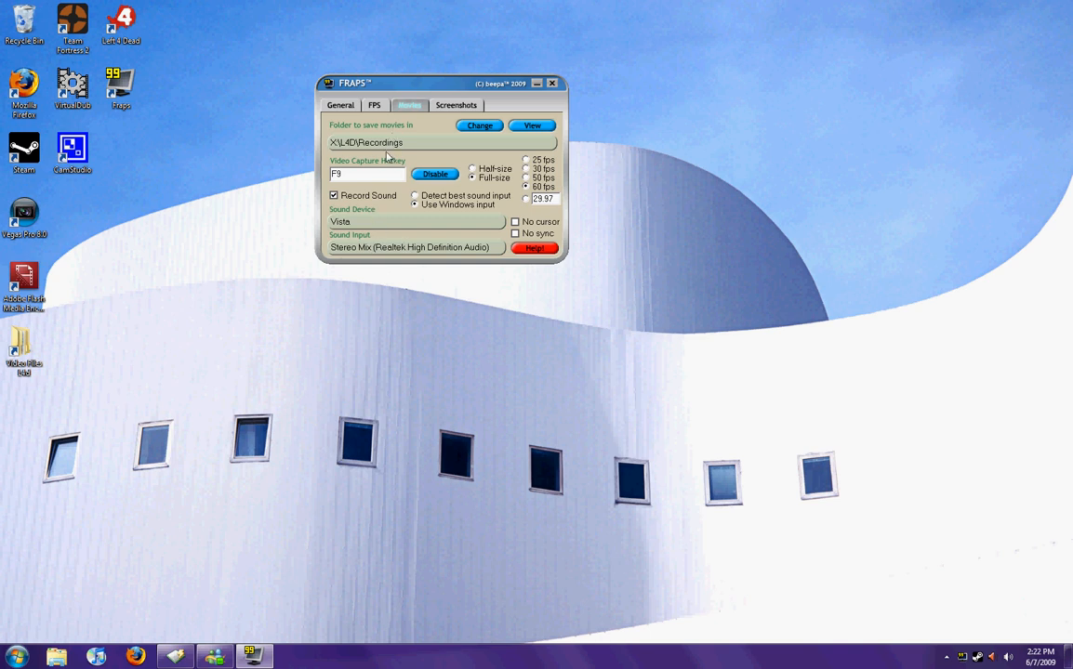
{"action": "mouse_move", "coordinate": [389, 158]}
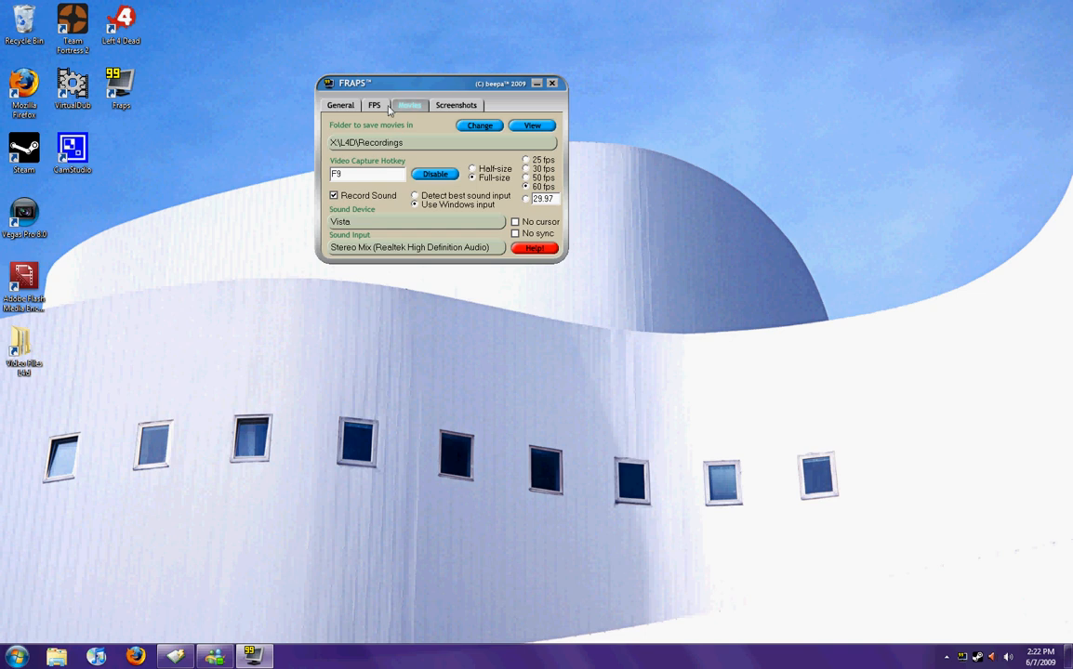
{"action": "left_click_drag", "start_coordinate": [437, 82], "coordinate": [446, 93]}
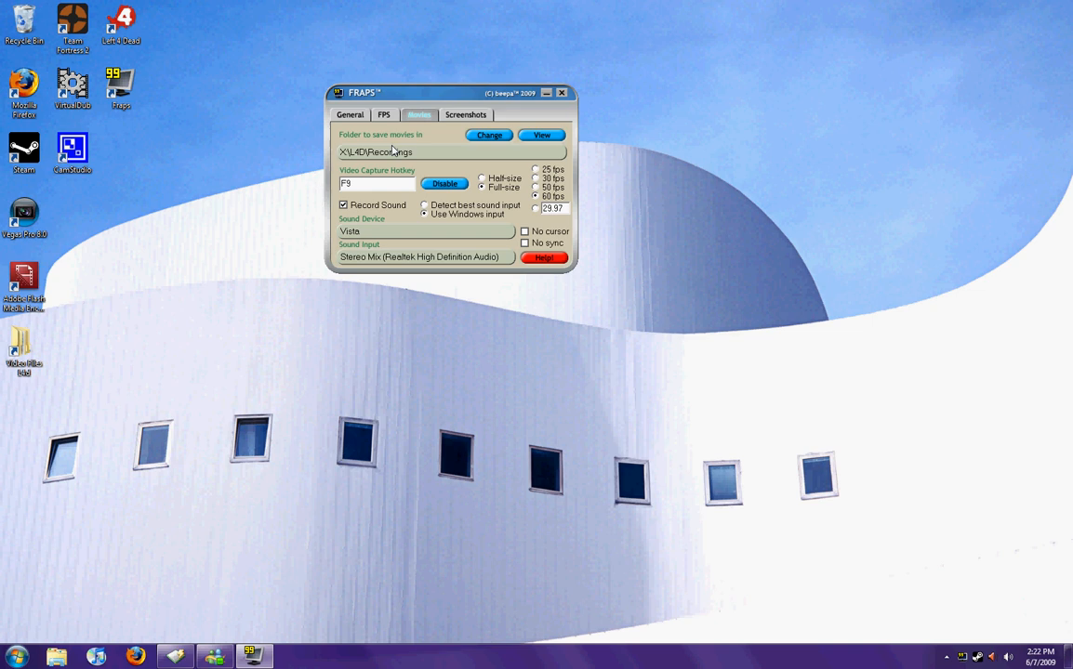
{"action": "mouse_move", "coordinate": [3, 550]}
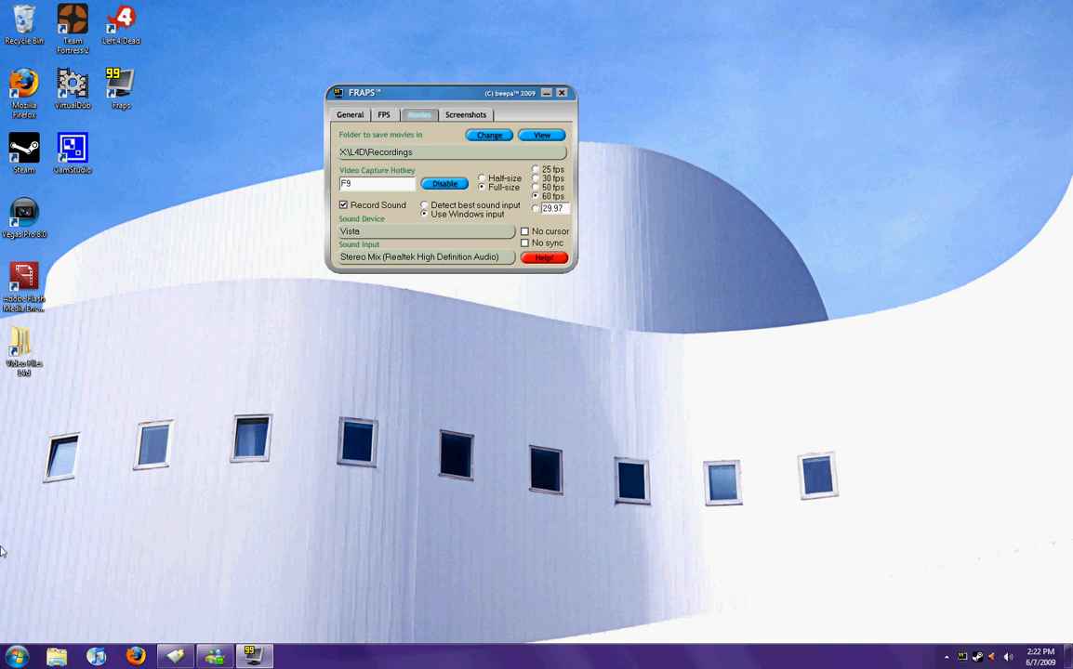
Step: Show the Computer window listing drives C:, D: and Media Drive (X:)
{"action": "left_click", "coordinate": [15, 658]}
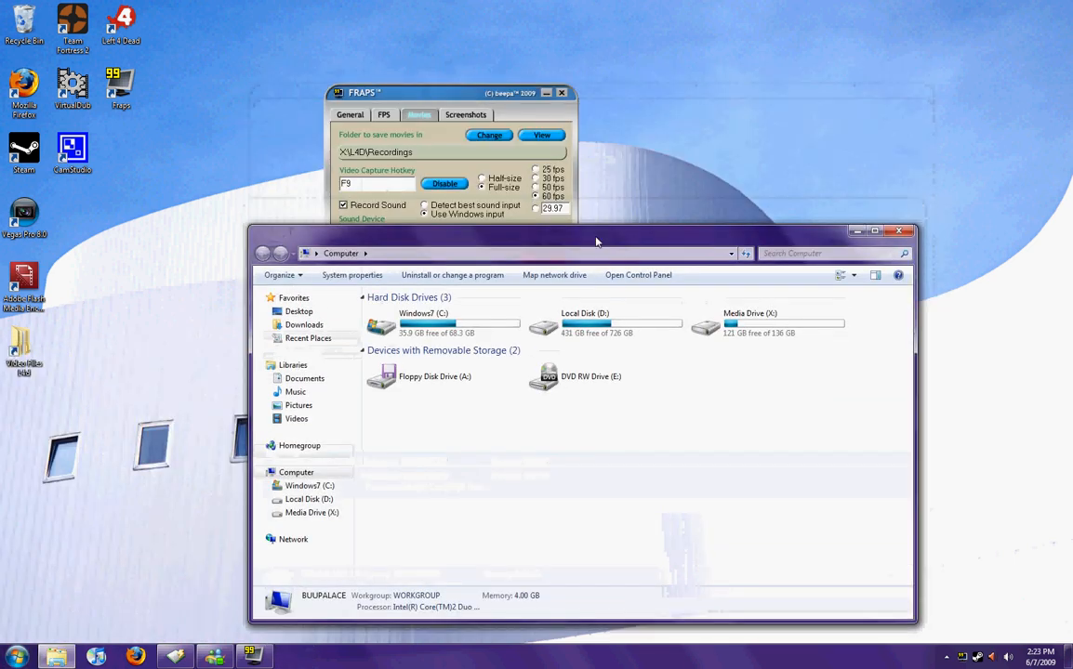
Step: Check each drive's details, ending on Media Drive (X:) with 121 GB free of 136 GB
{"action": "left_click", "coordinate": [599, 333]}
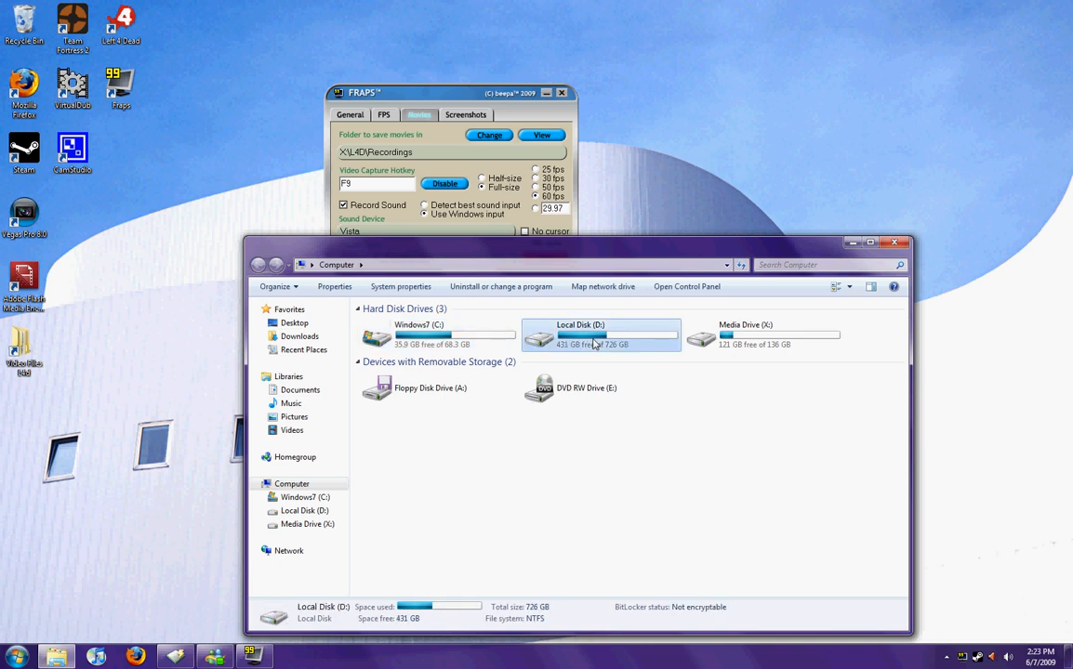
{"action": "left_click", "coordinate": [437, 335]}
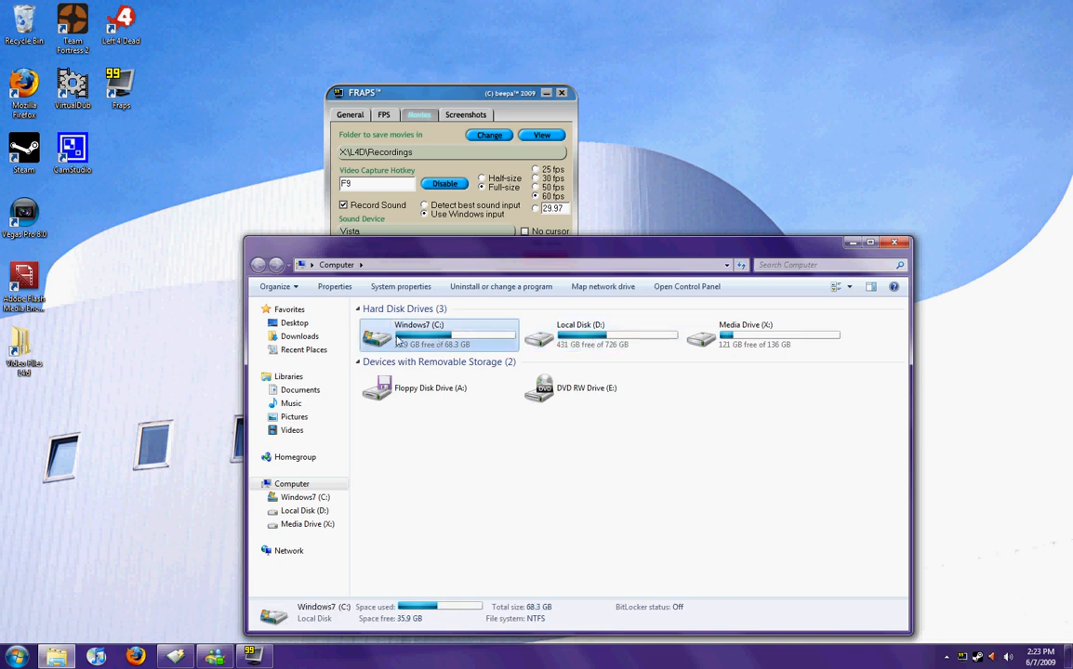
{"action": "left_click", "coordinate": [762, 335]}
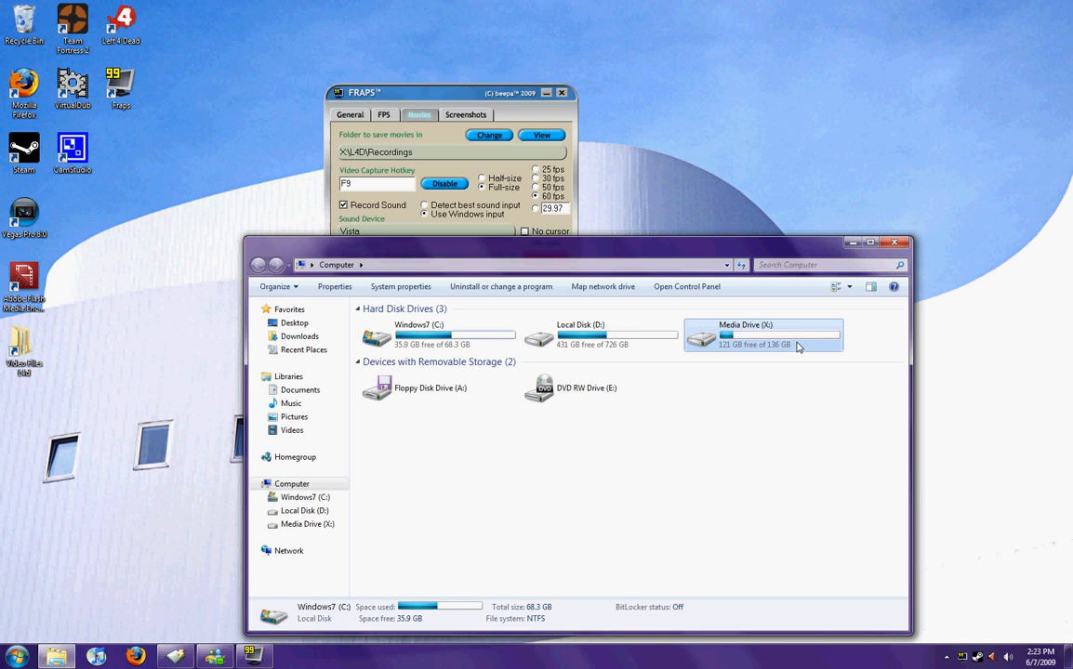
{"action": "left_click", "coordinate": [599, 335]}
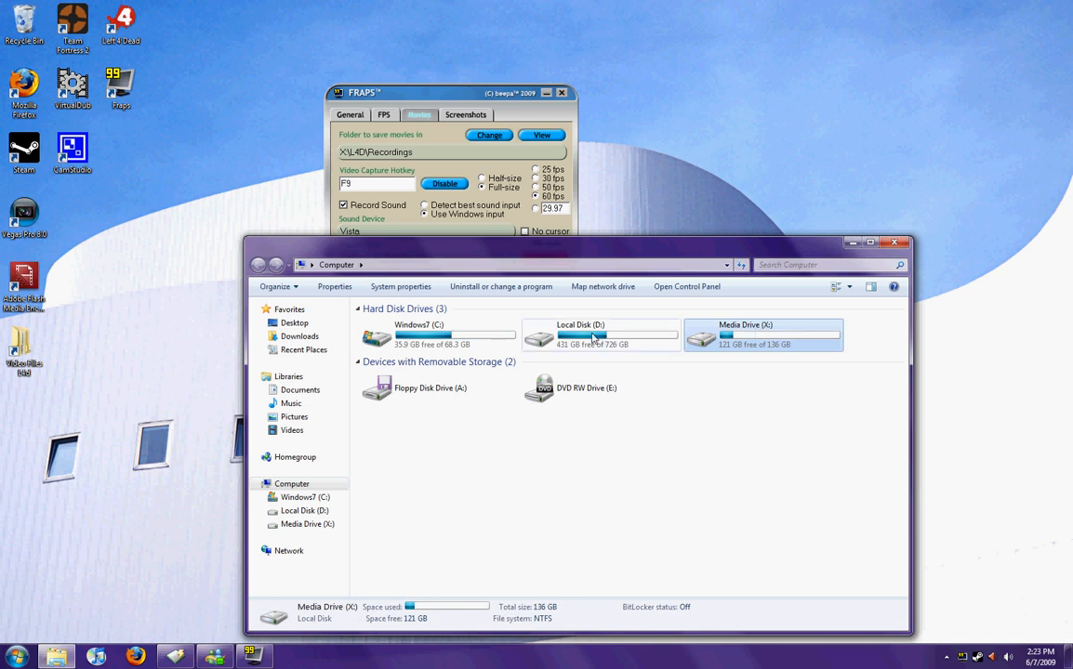
{"action": "left_click", "coordinate": [598, 335]}
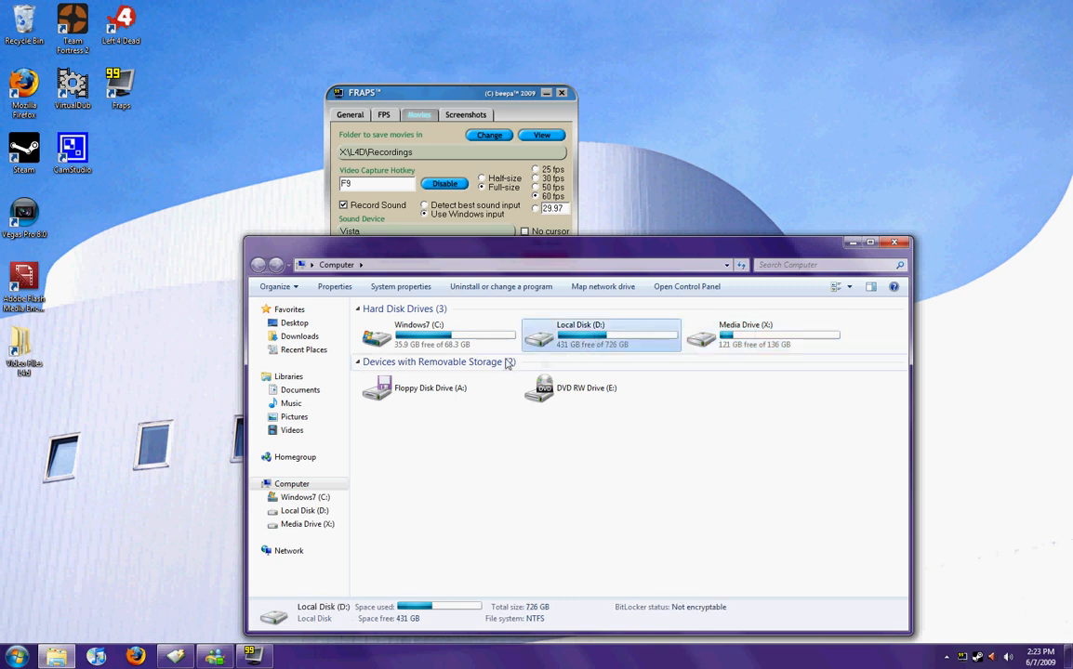
{"action": "left_click", "coordinate": [763, 335]}
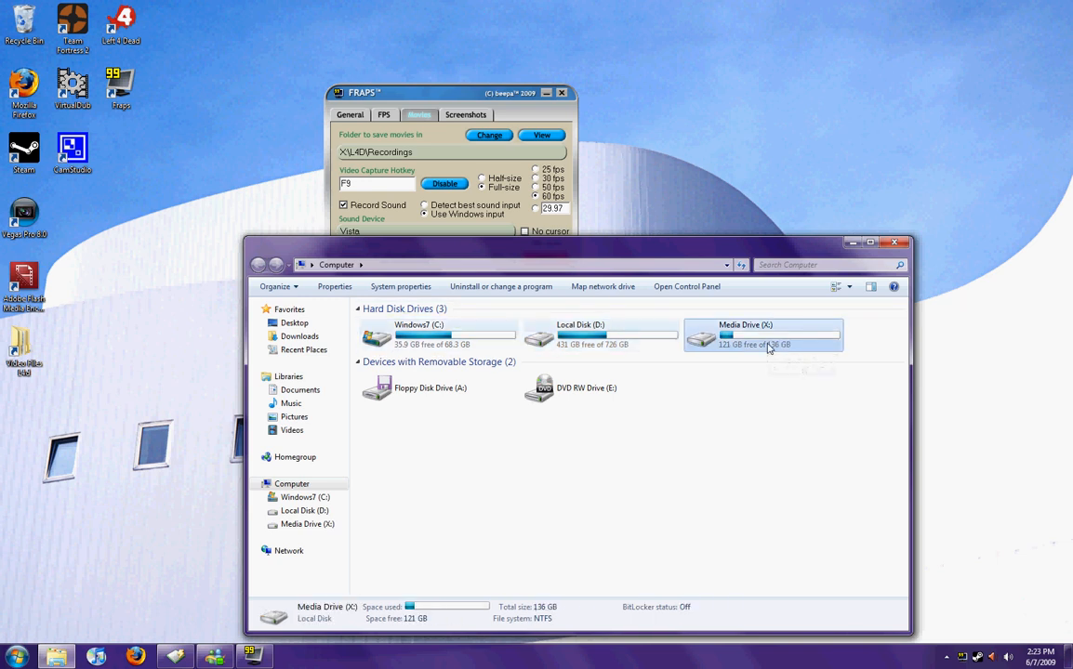
{"action": "double_click", "coordinate": [762, 337]}
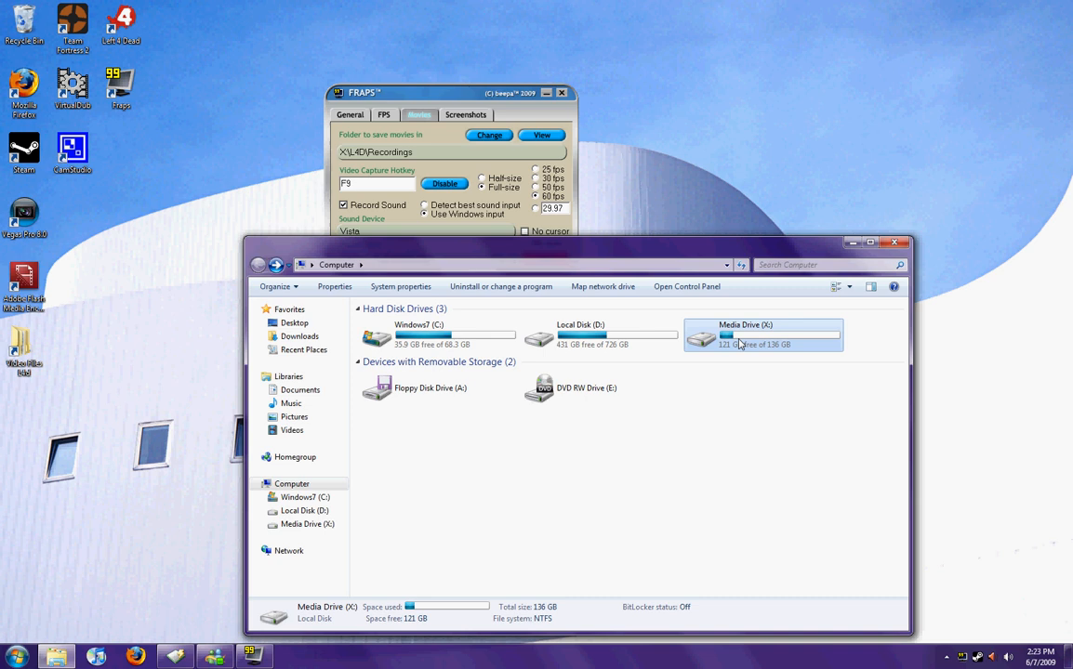
{"action": "mouse_move", "coordinate": [753, 335]}
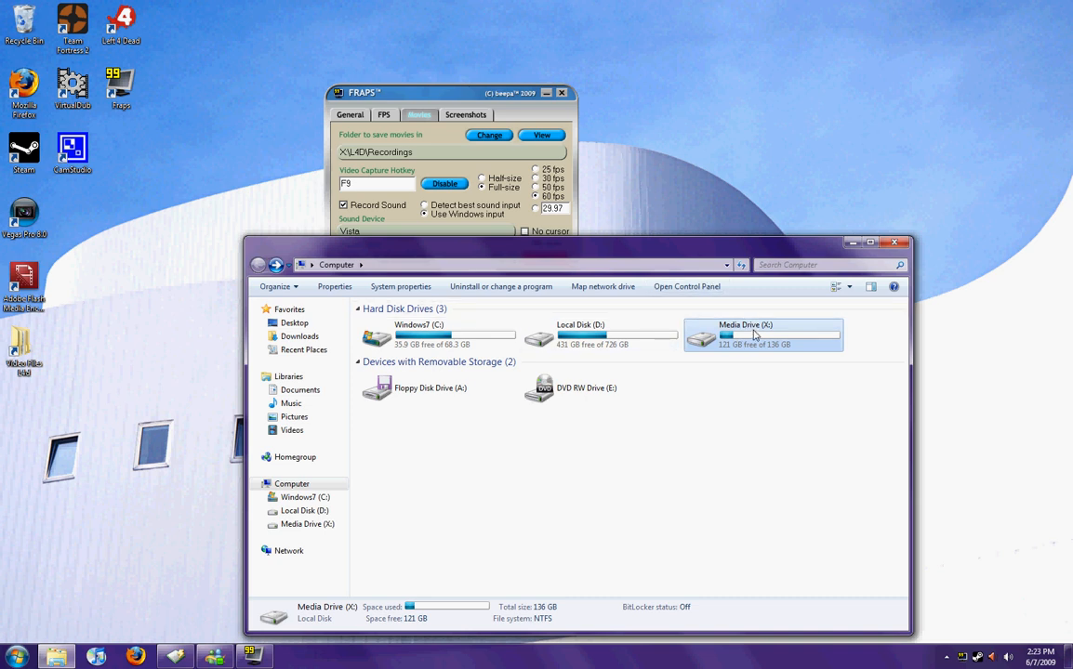
{"action": "mouse_move", "coordinate": [617, 339]}
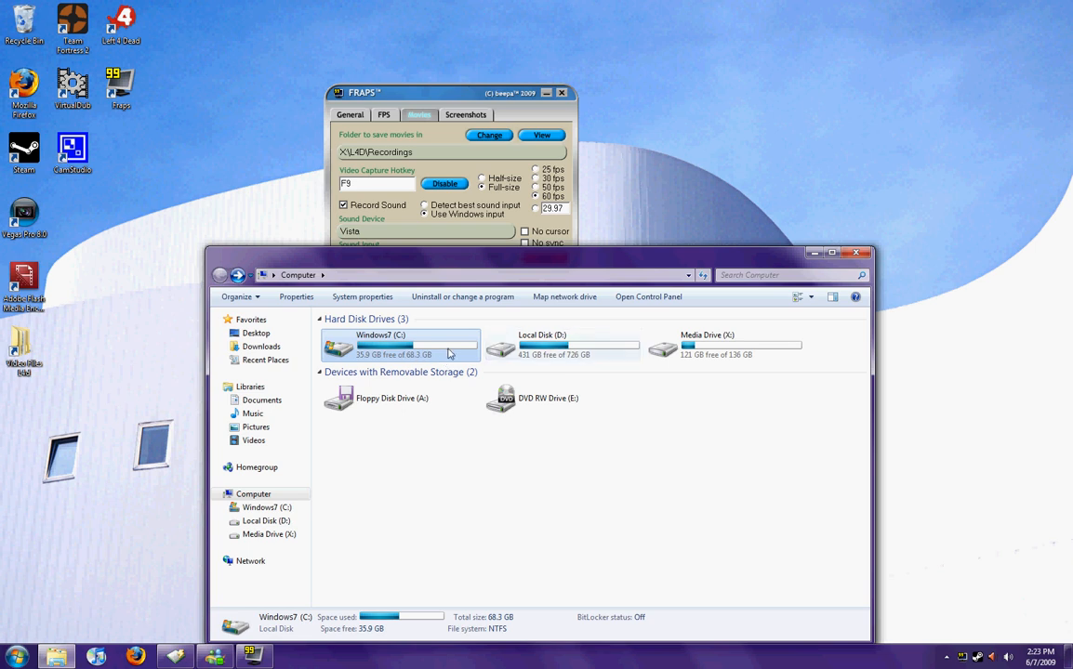
{"action": "mouse_move", "coordinate": [437, 355]}
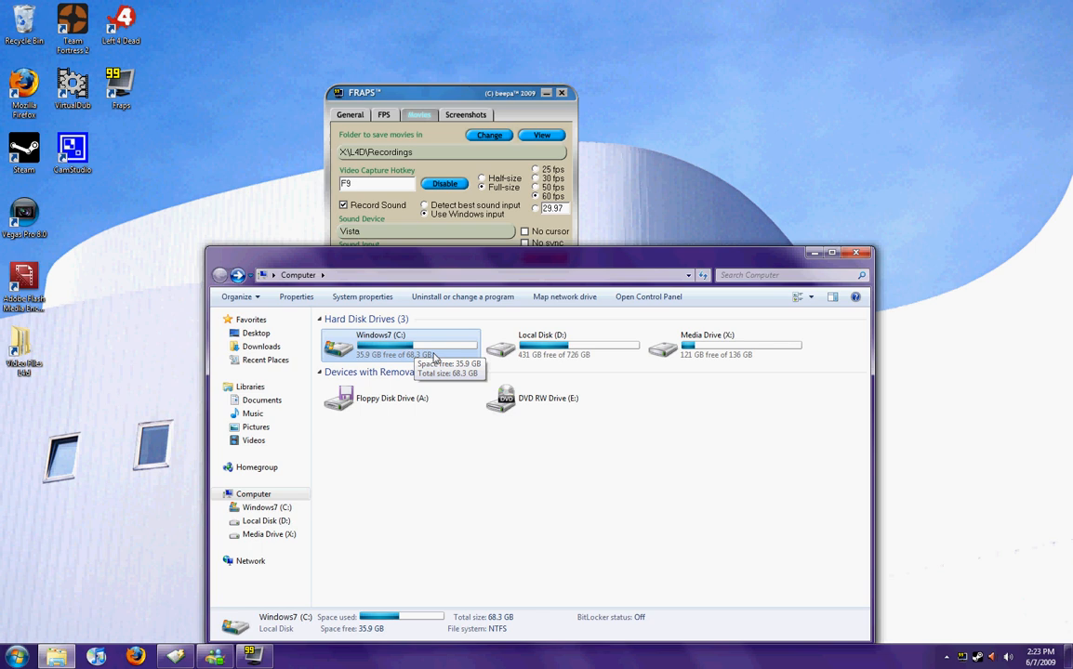
{"action": "left_click", "coordinate": [725, 346]}
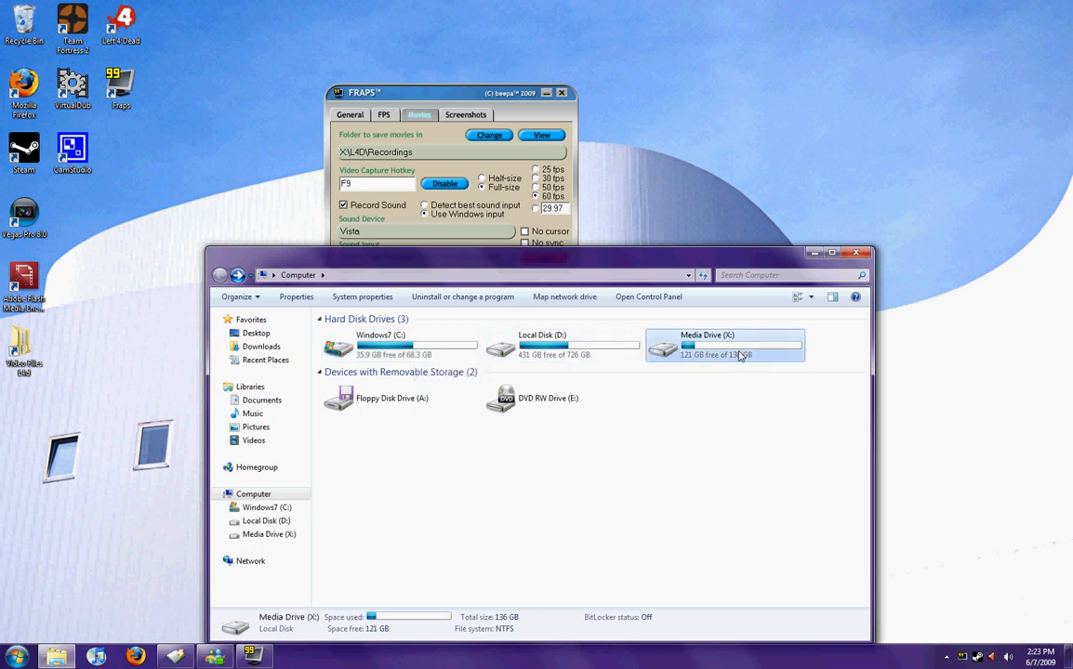
{"action": "mouse_move", "coordinate": [729, 352]}
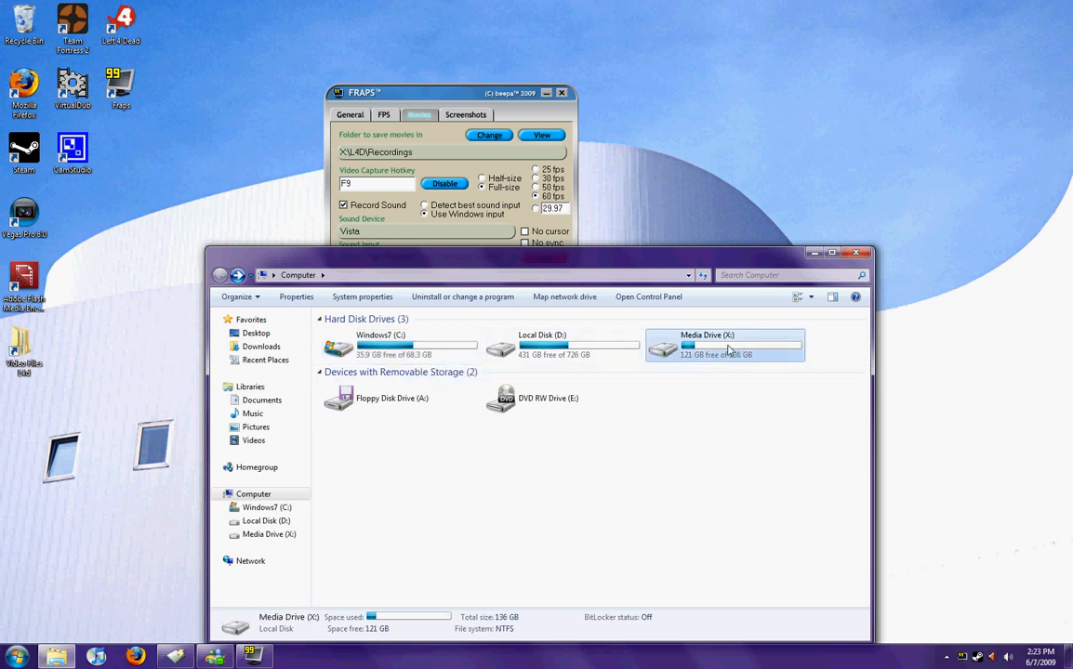
{"action": "mouse_move", "coordinate": [725, 349]}
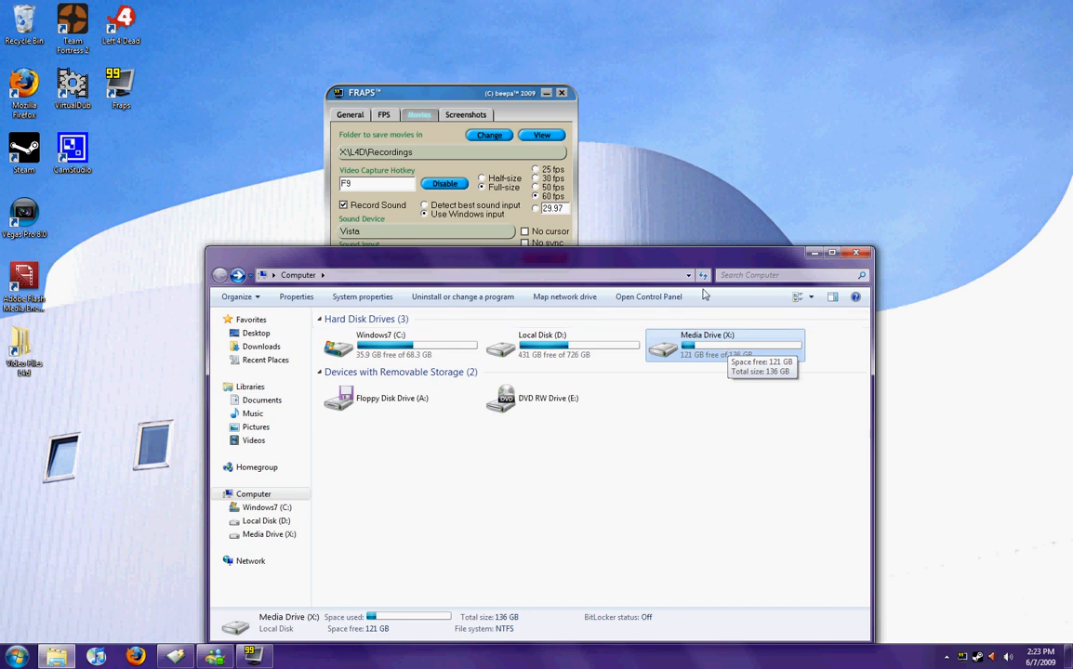
{"action": "mouse_move", "coordinate": [734, 353]}
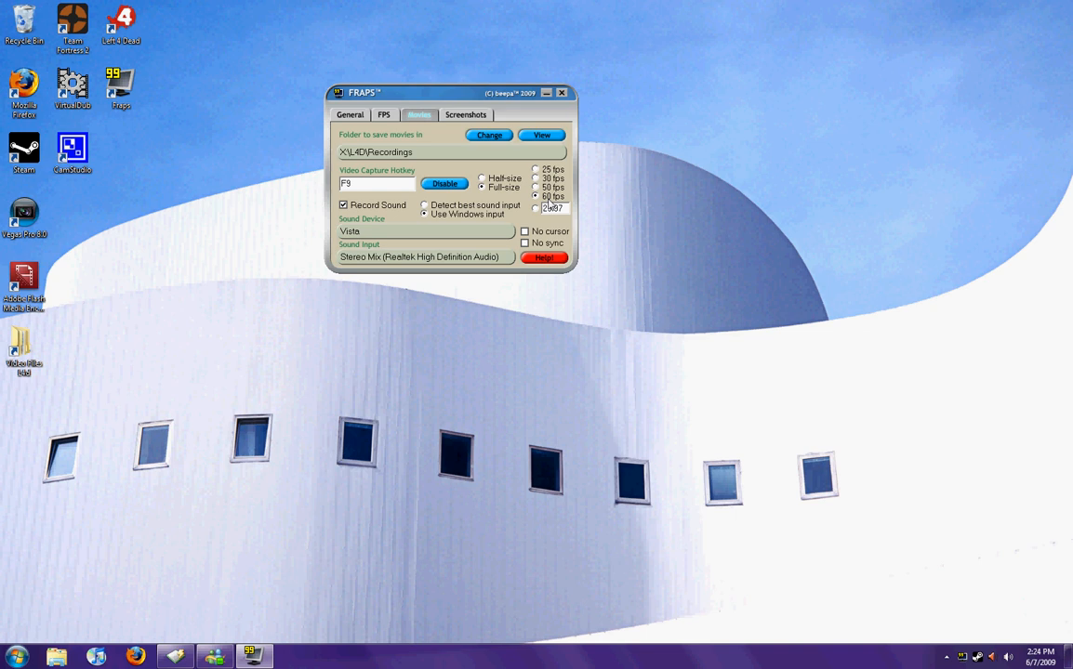
Step: Set Fraps movie capture to full-size at 60 fps and move the window right
{"action": "left_click", "coordinate": [536, 179]}
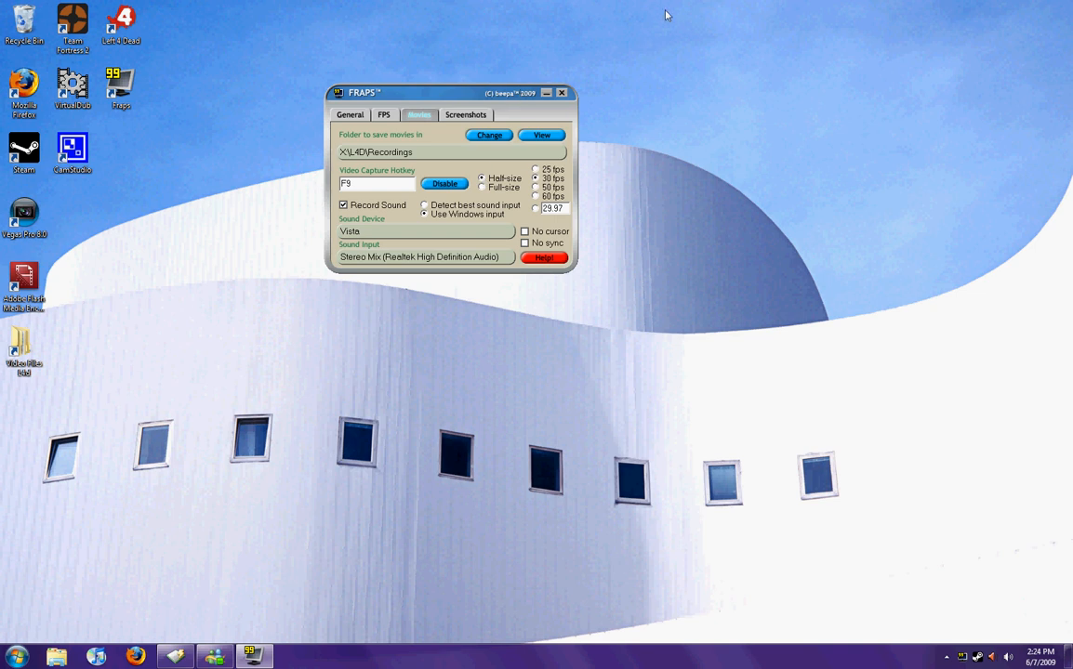
{"action": "mouse_move", "coordinate": [218, 112]}
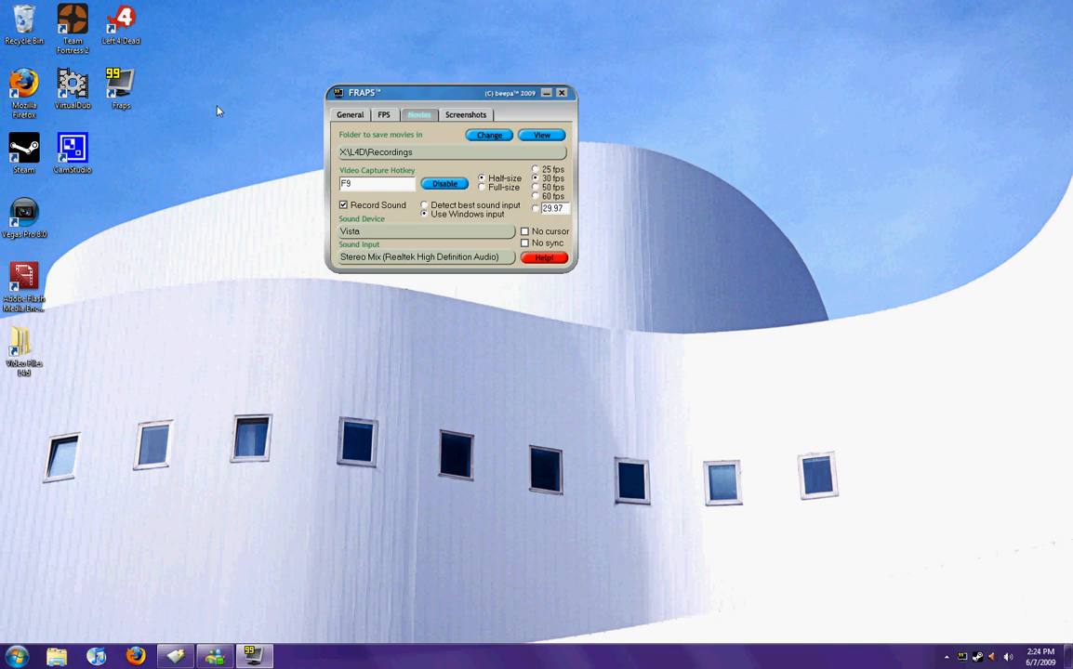
{"action": "mouse_move", "coordinate": [352, 108]}
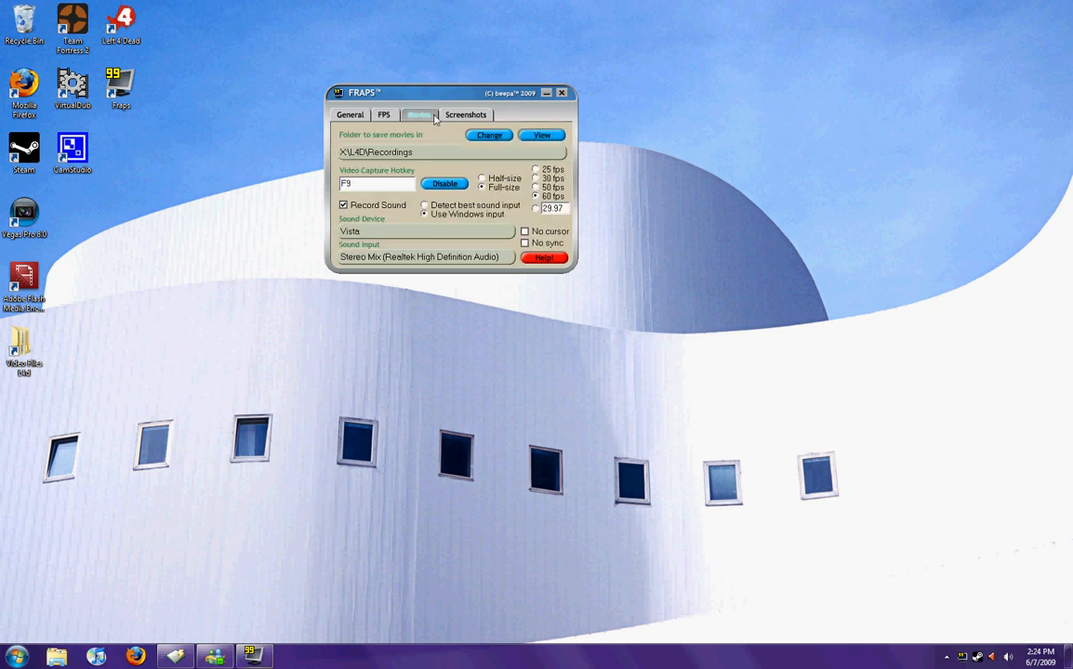
{"action": "left_click", "coordinate": [349, 116]}
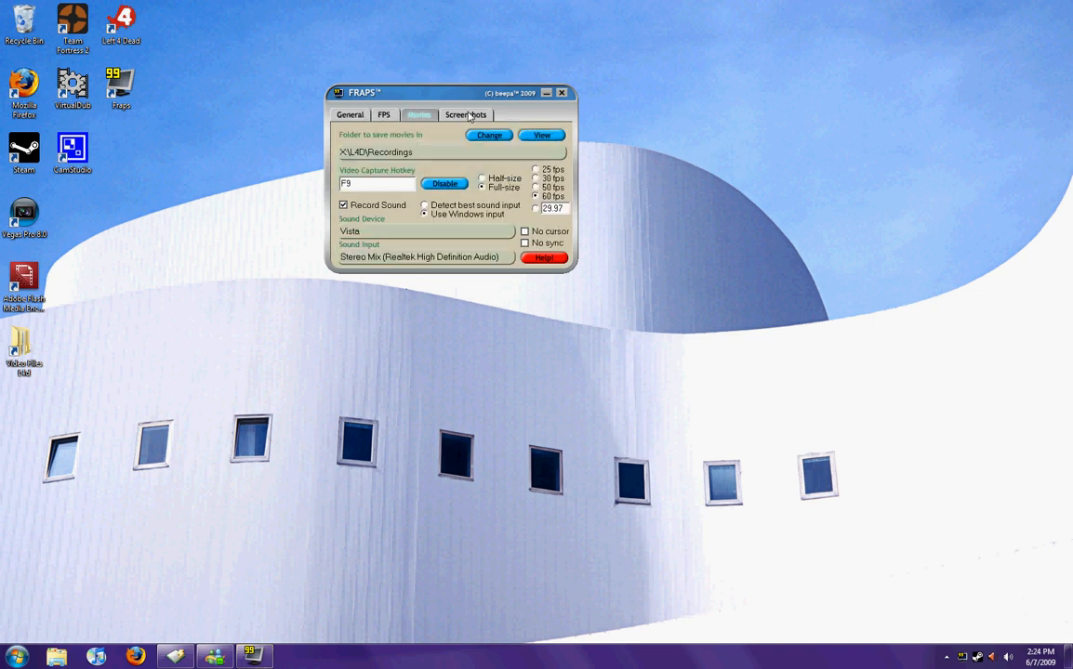
{"action": "mouse_move", "coordinate": [468, 119]}
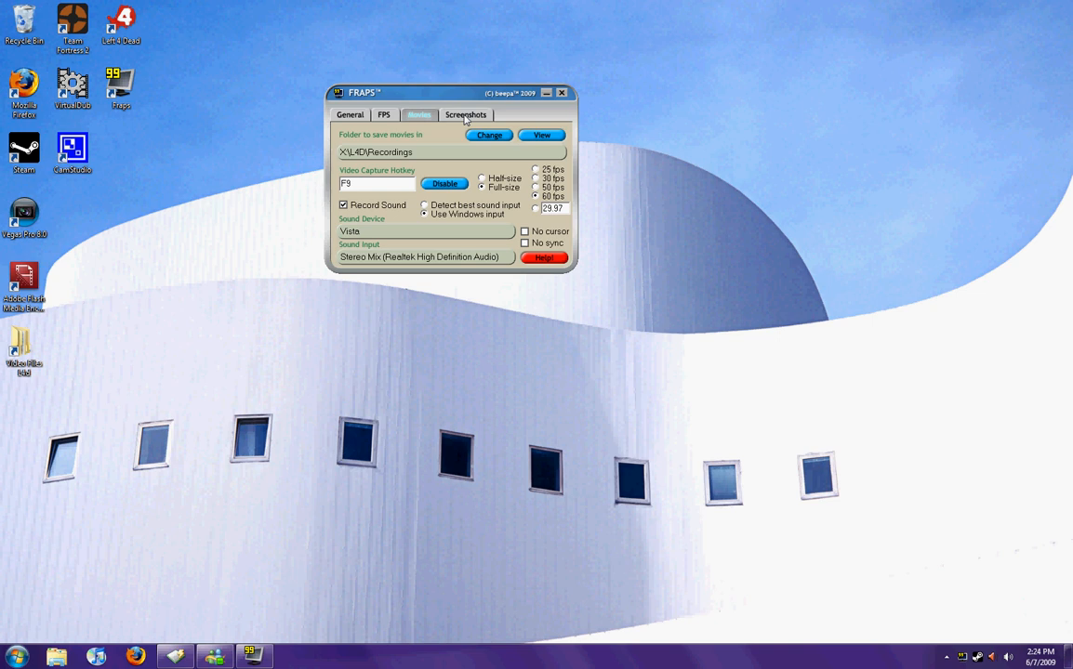
{"action": "mouse_move", "coordinate": [491, 108]}
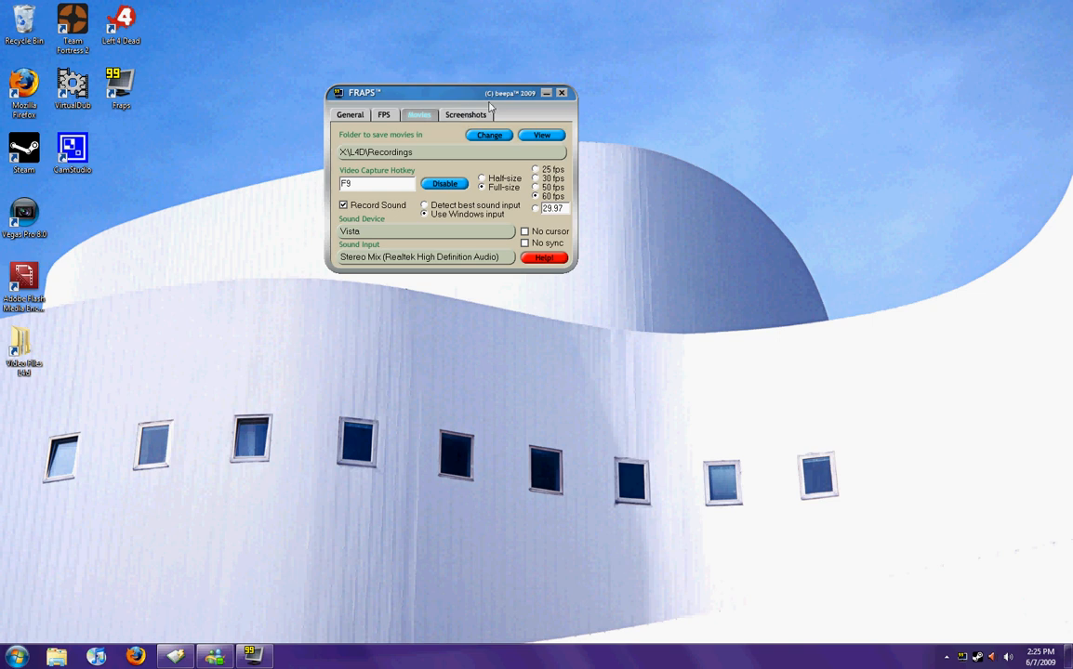
{"action": "left_click_drag", "start_coordinate": [450, 93], "coordinate": [517, 78]}
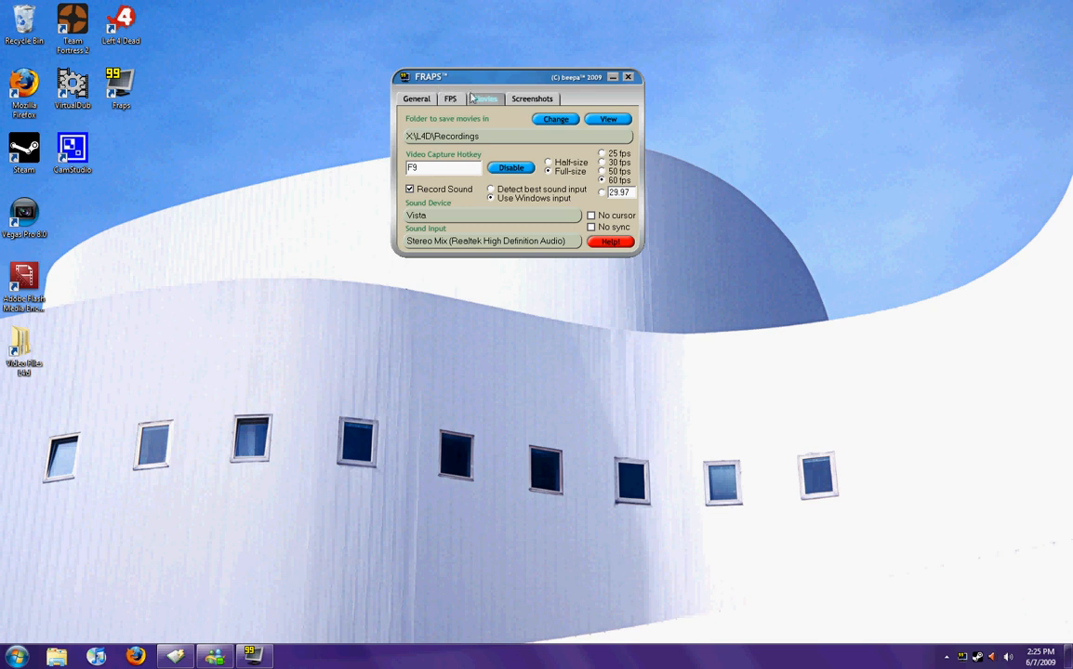
Step: Show CamStudio's recording status from the hidden tray icons, then dismiss it
{"action": "left_click_drag", "start_coordinate": [465, 76], "coordinate": [576, 122]}
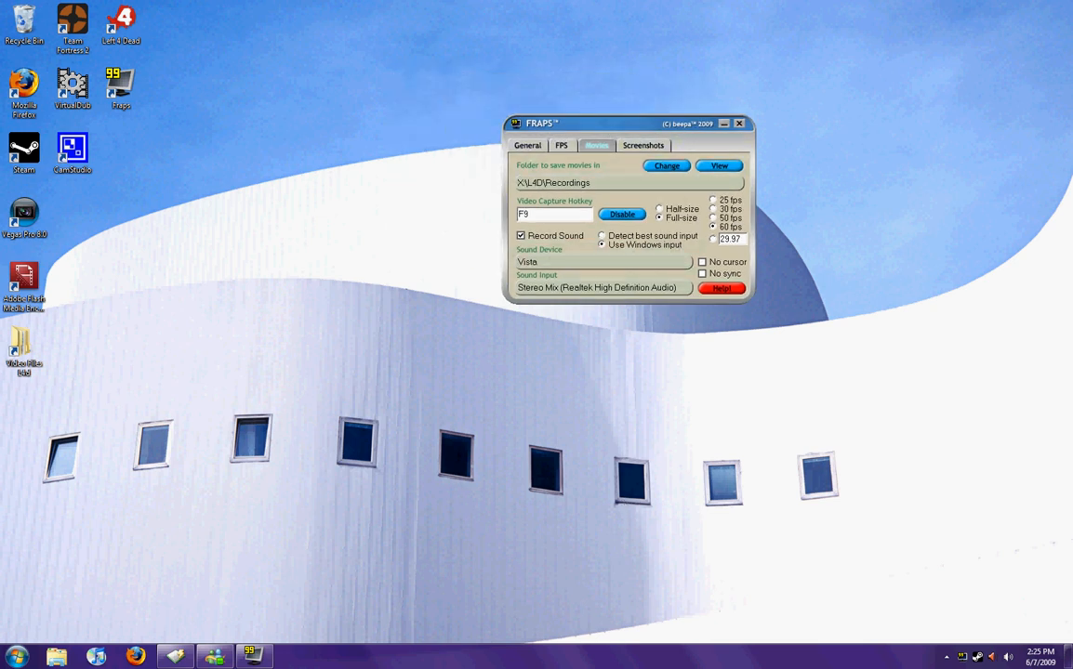
{"action": "left_click", "coordinate": [946, 658]}
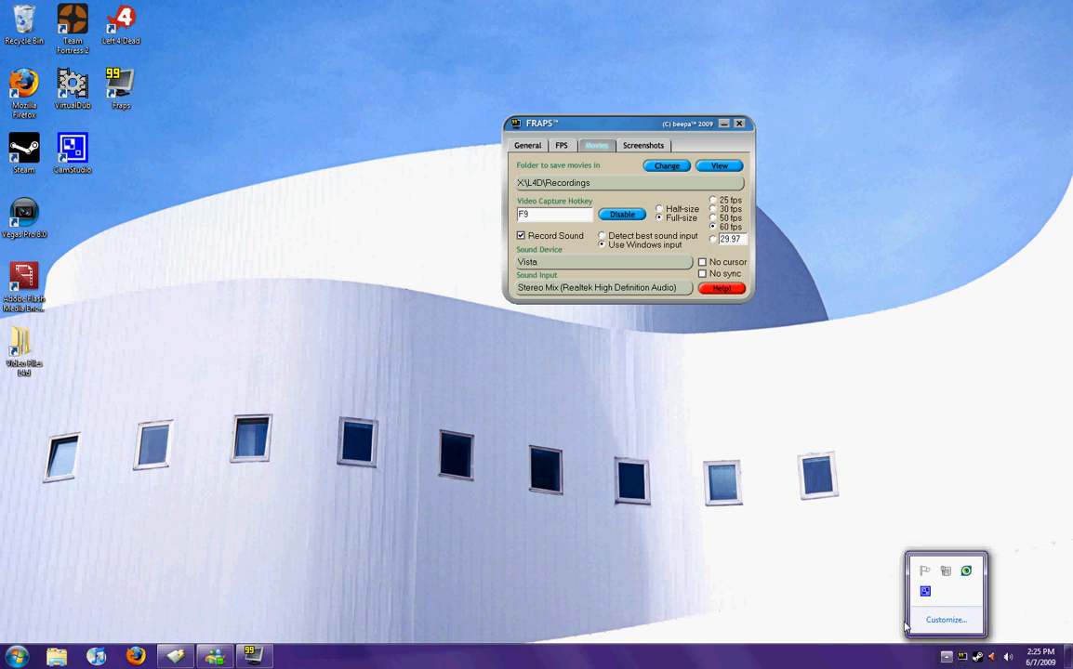
{"action": "left_click", "coordinate": [926, 592]}
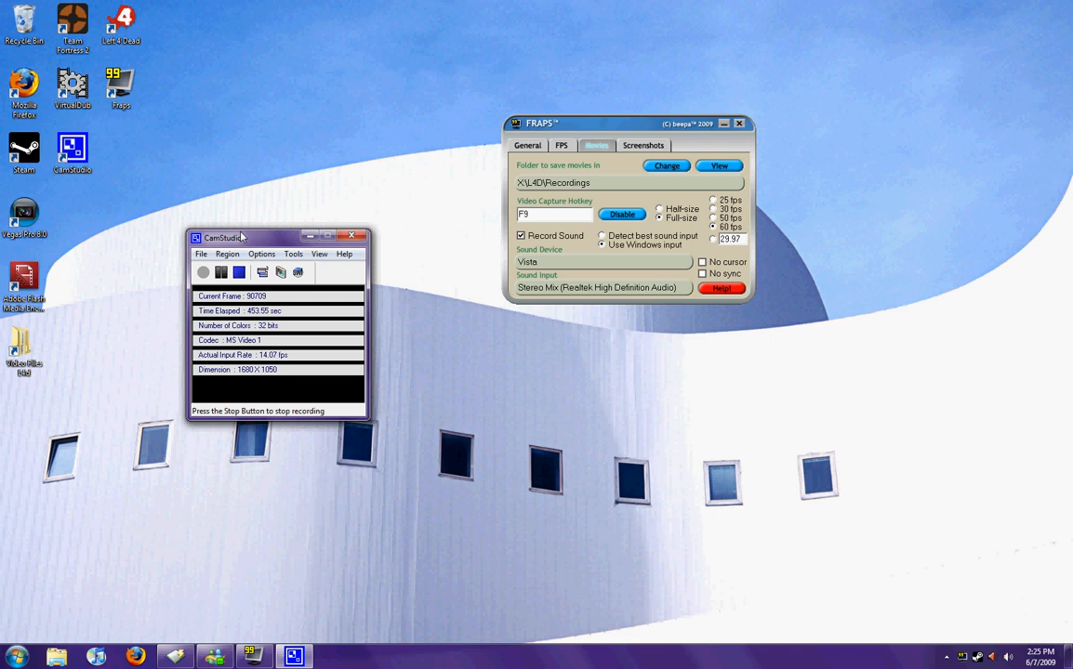
{"action": "left_click_drag", "start_coordinate": [236, 238], "coordinate": [228, 203]}
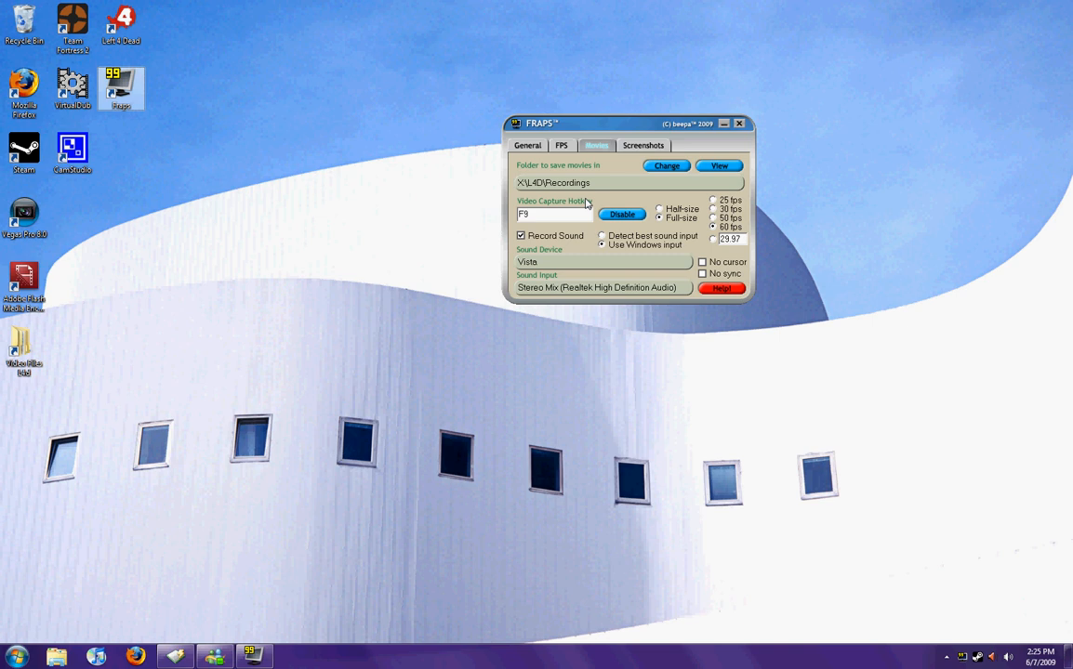
{"action": "mouse_move", "coordinate": [946, 658]}
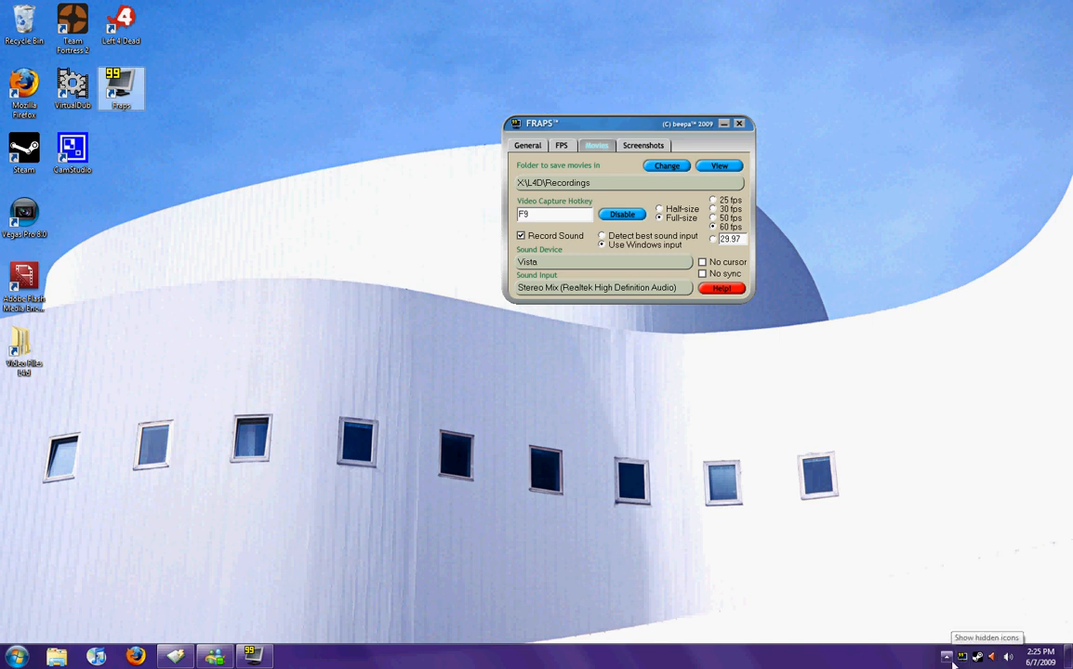
{"action": "mouse_move", "coordinate": [976, 658]}
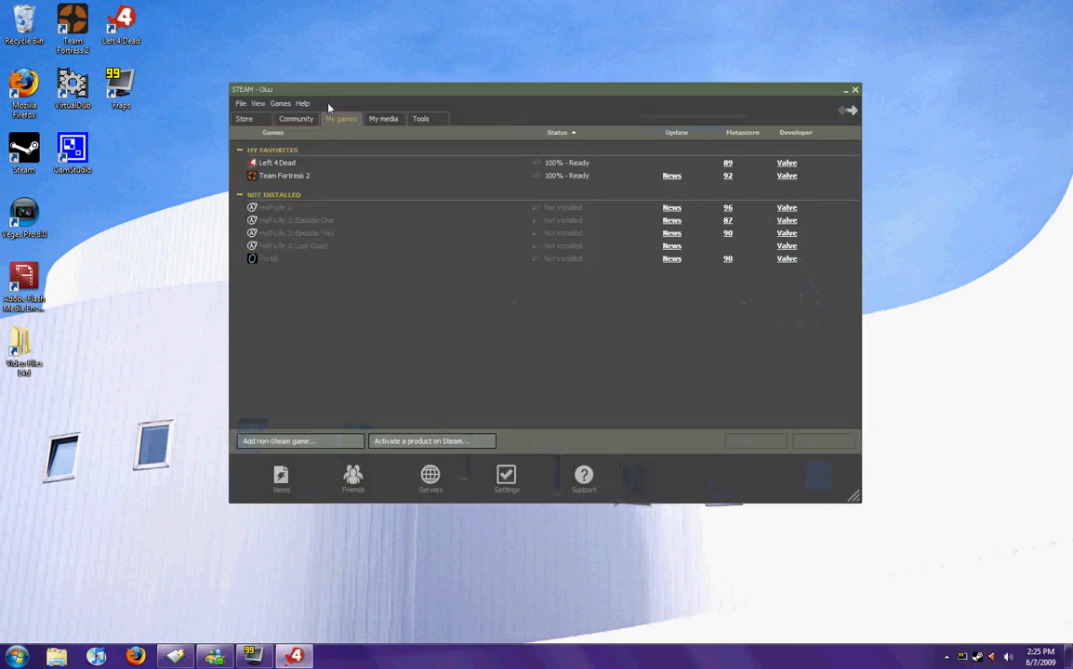
Step: Close the Steam games library window
{"action": "left_click", "coordinate": [277, 164]}
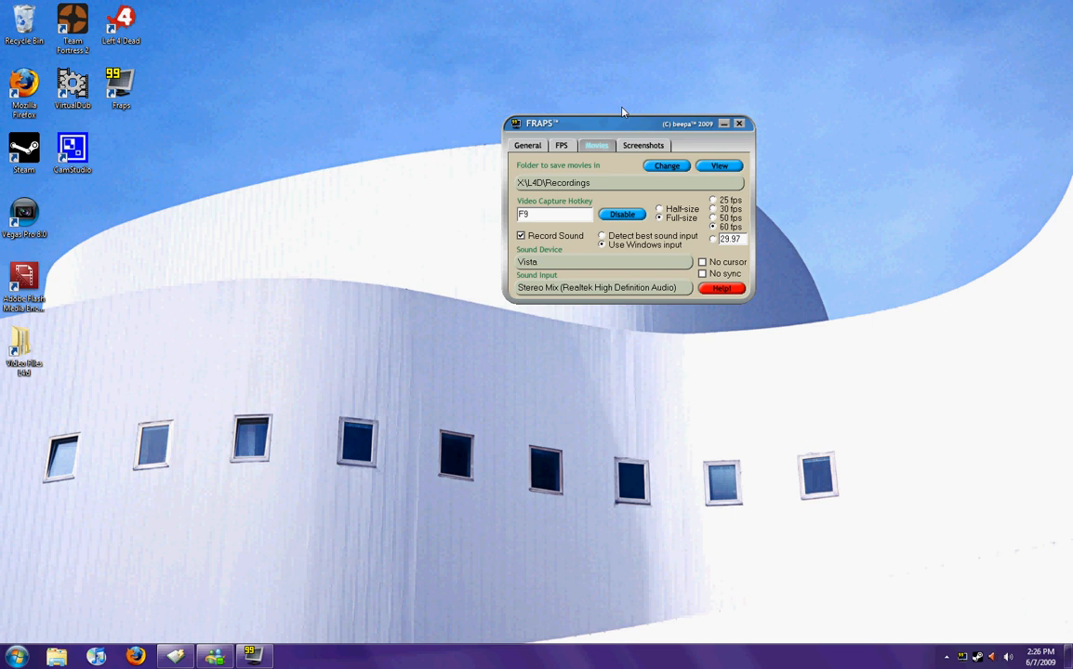
{"action": "mouse_move", "coordinate": [348, 394]}
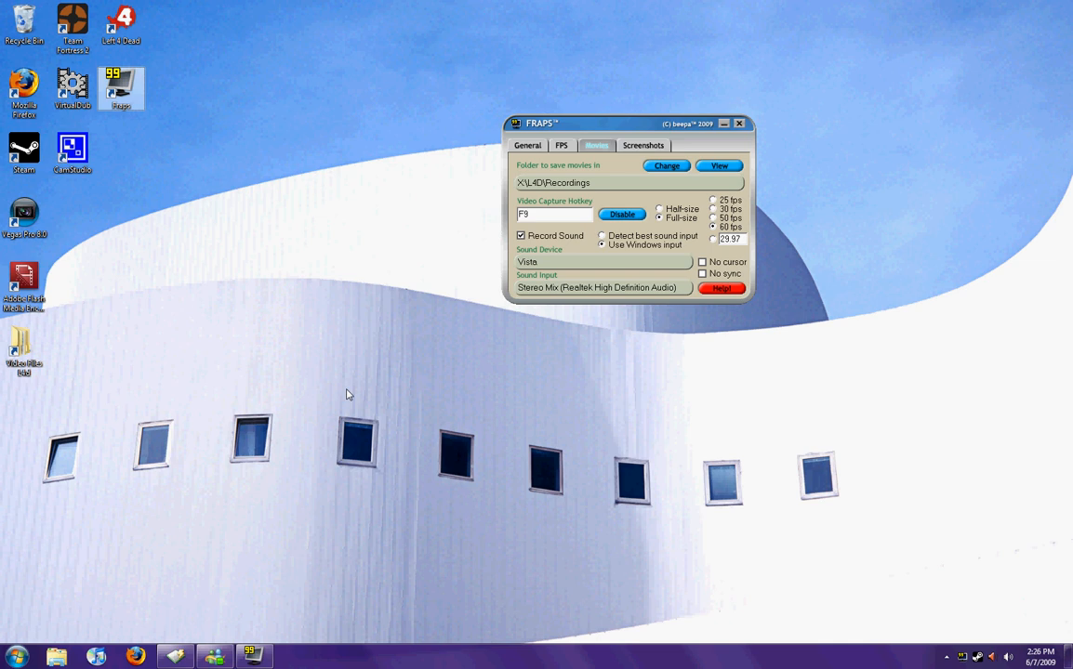
{"action": "left_click", "coordinate": [562, 145]}
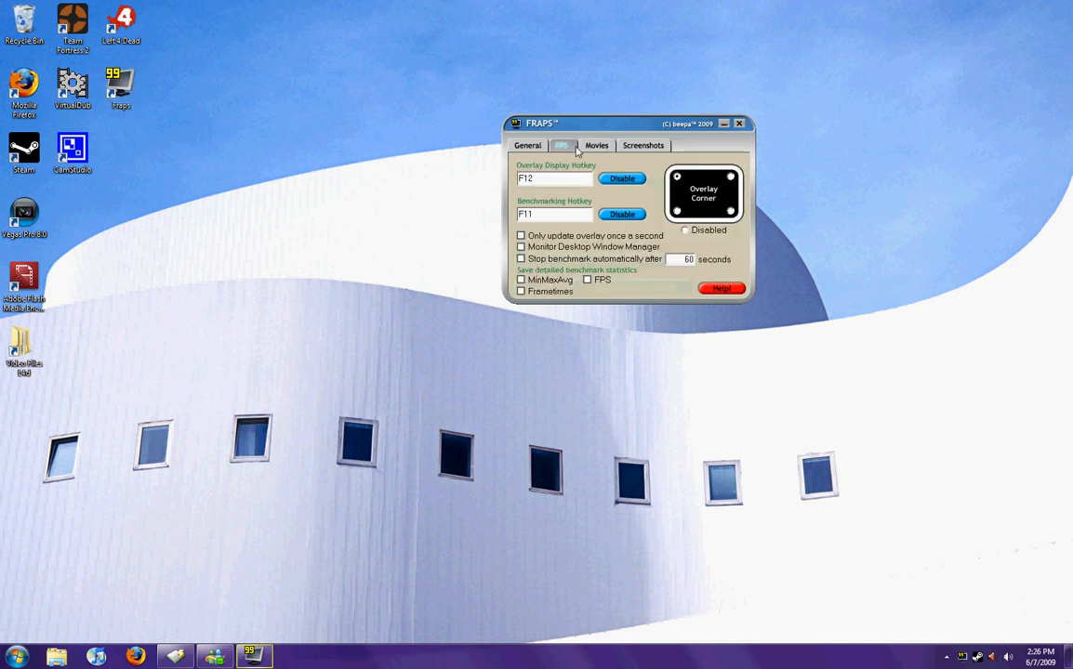
{"action": "left_click", "coordinate": [595, 145]}
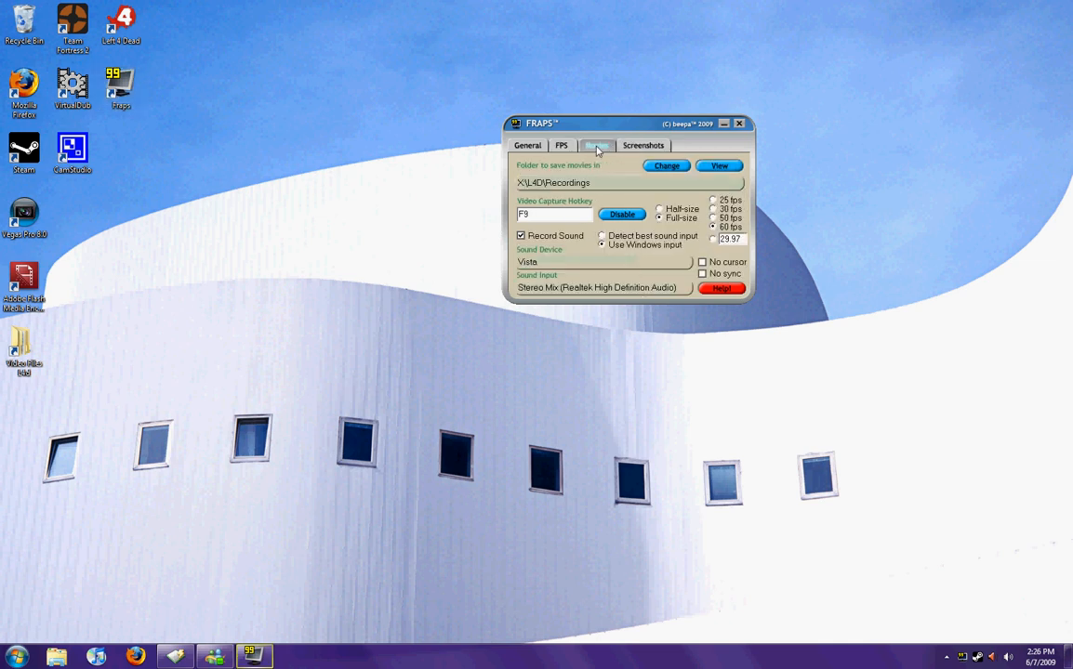